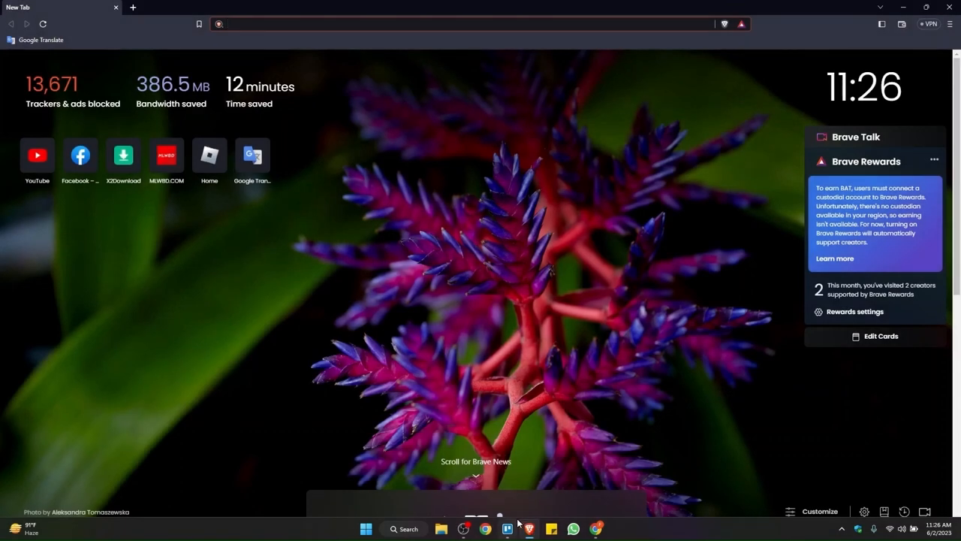
{"action": "mouse_move", "coordinate": [582, 445]}
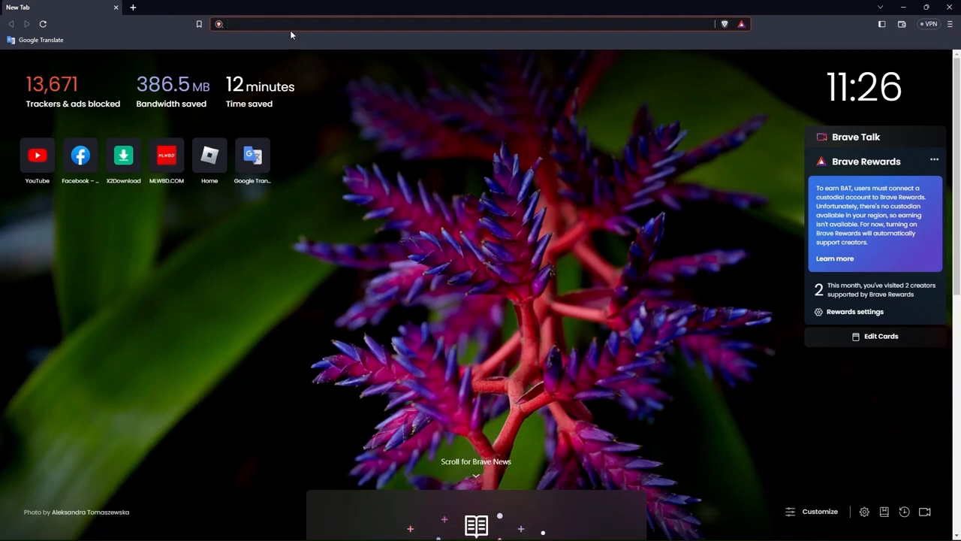
Step: Navigate to otter.ai and choose Start for Free on the homepage
{"action": "left_click", "coordinate": [288, 24]}
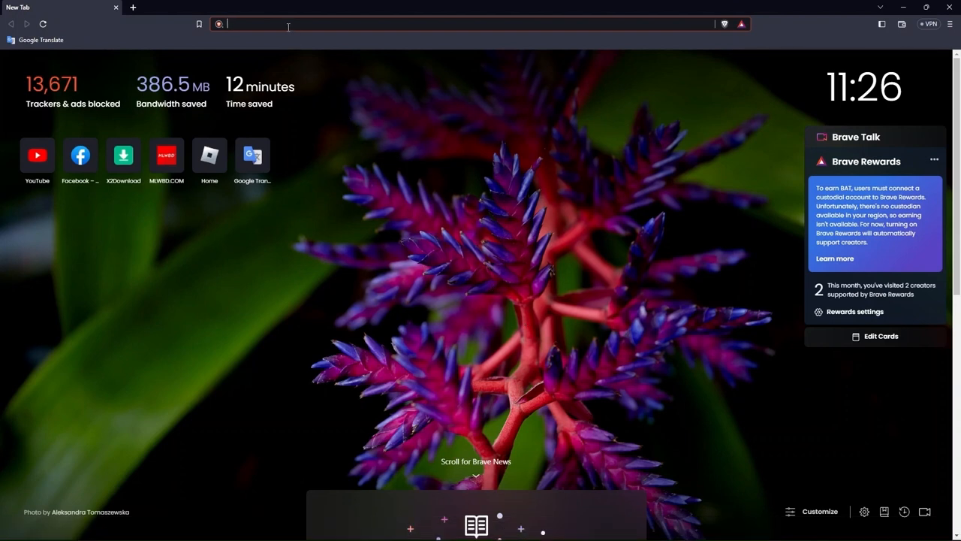
{"action": "type", "text": "otter.ai"}
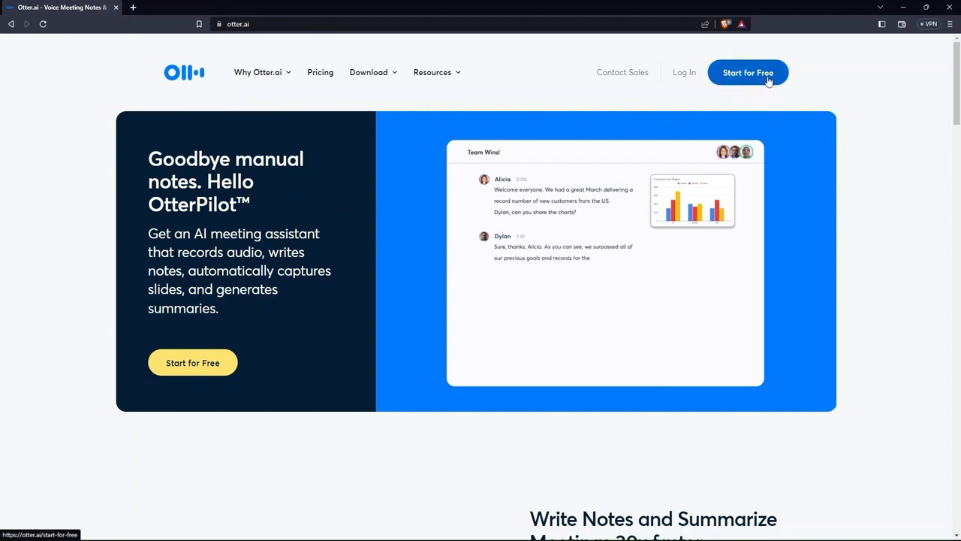
{"action": "left_click", "coordinate": [747, 72]}
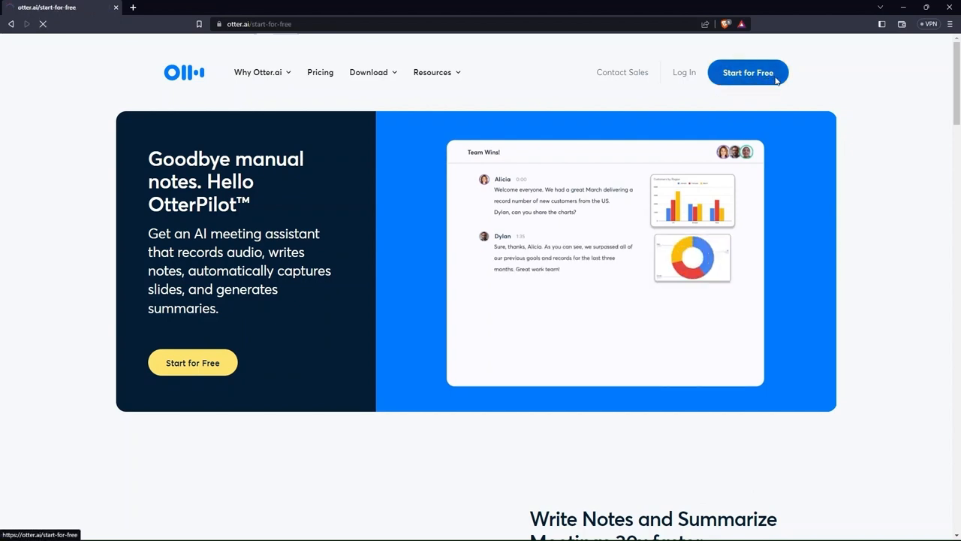
Step: Review the Basic plan's name, price and feature list on the Get Started page
{"action": "left_click", "coordinate": [748, 72]}
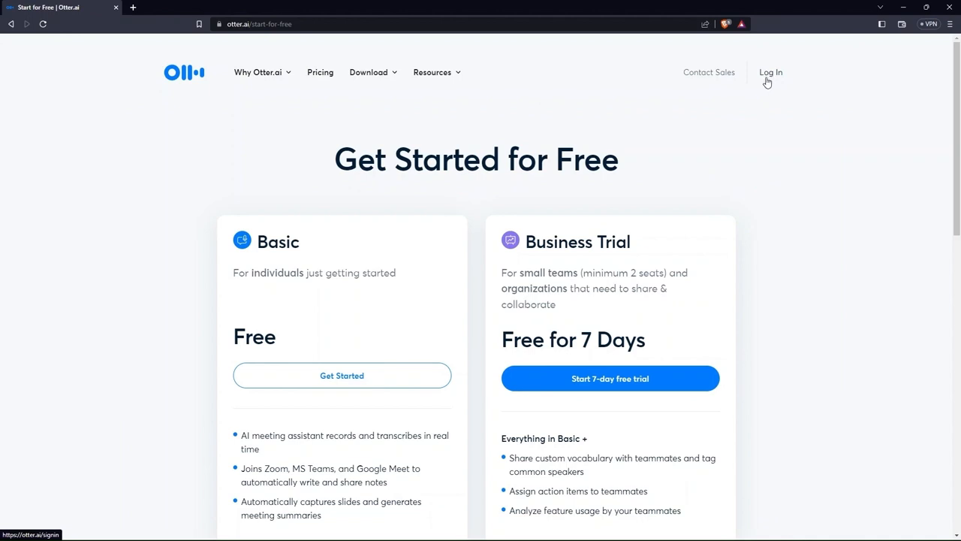
{"action": "scroll", "scroll_direction": "down", "scroll_amount": 3}
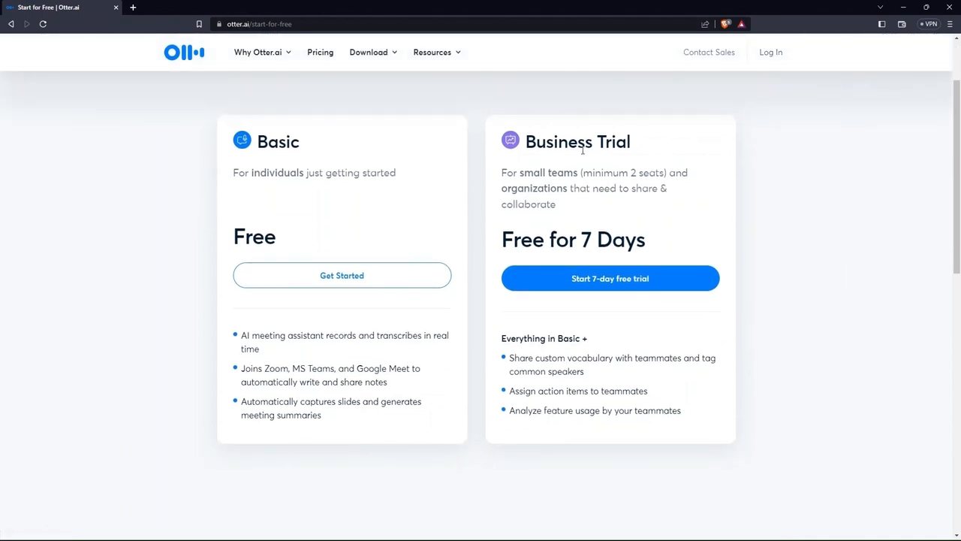
{"action": "mouse_move", "coordinate": [259, 150]}
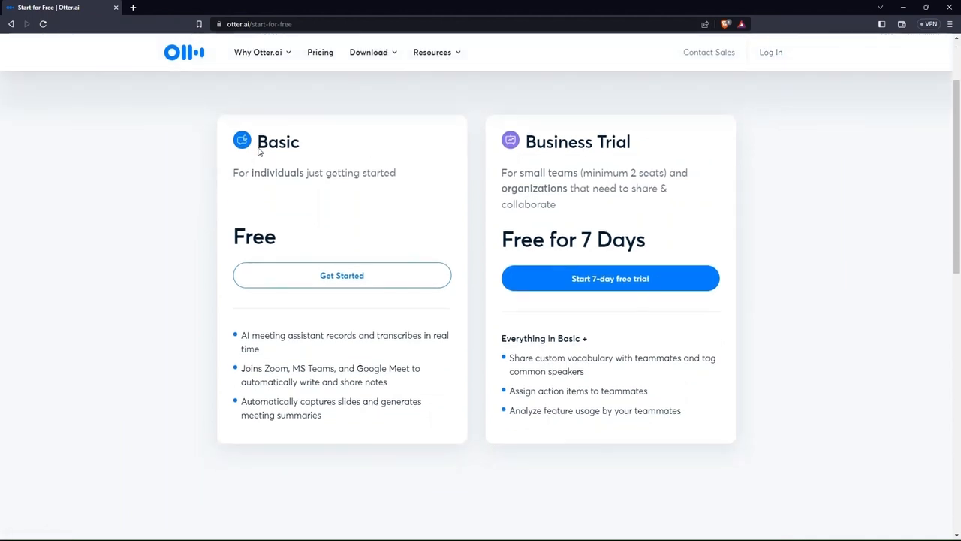
{"action": "double_click", "coordinate": [278, 141]}
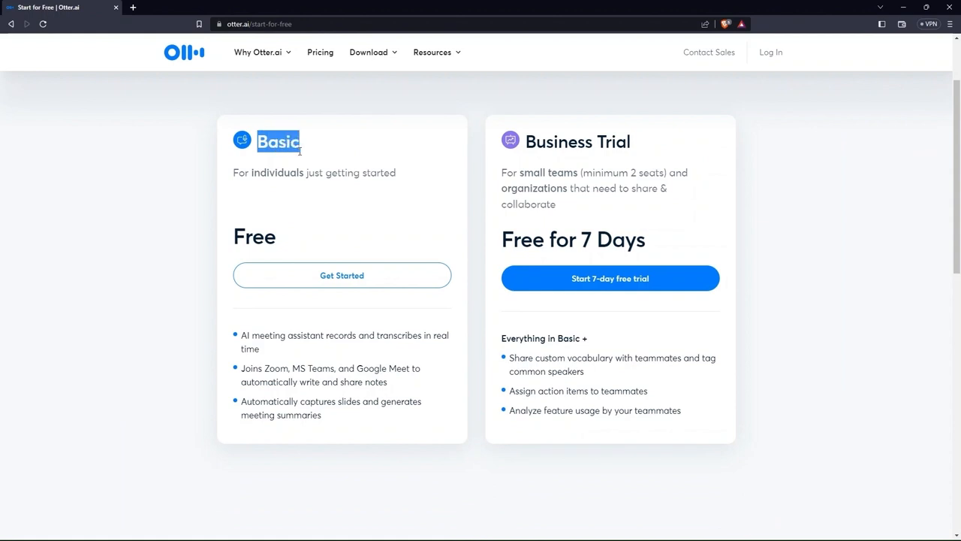
{"action": "mouse_move", "coordinate": [234, 244]}
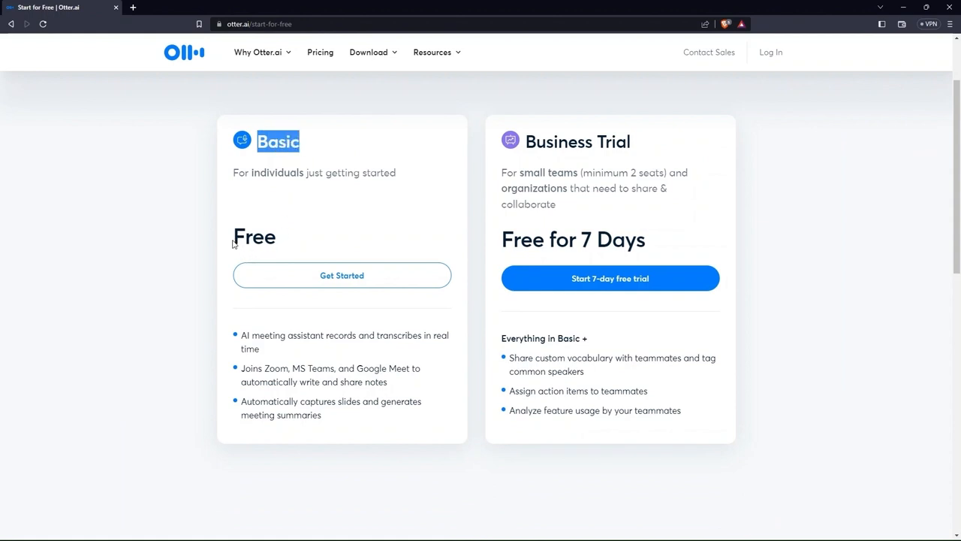
{"action": "double_click", "coordinate": [255, 236]}
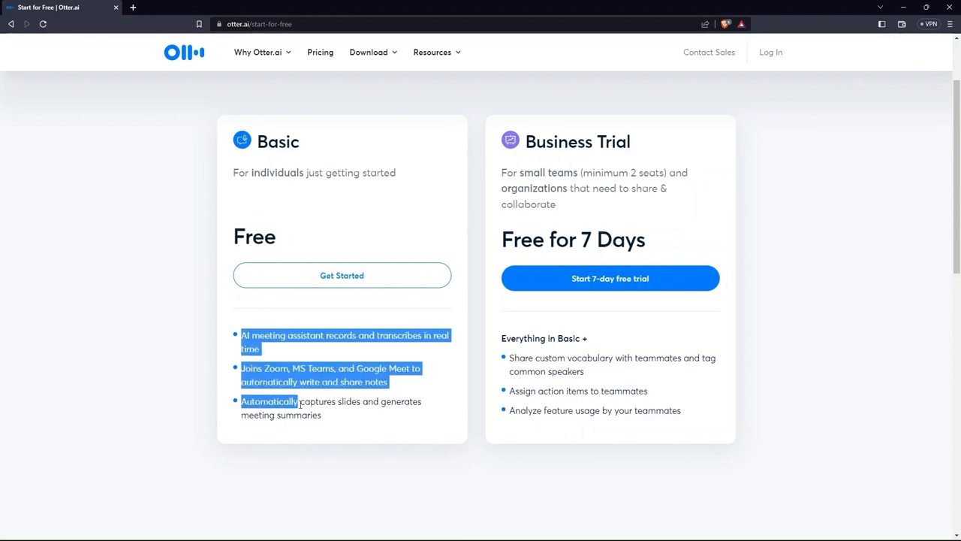
{"action": "left_click_drag", "start_coordinate": [297, 401], "coordinate": [321, 415]}
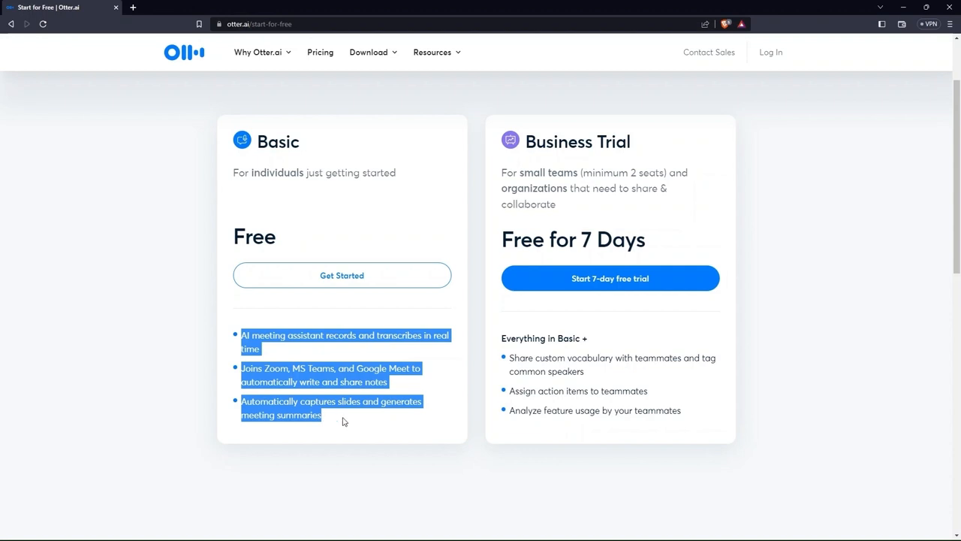
Step: Review the Business Trial's audience, Free for 7 Days price and feature list
{"action": "double_click", "coordinate": [576, 141]}
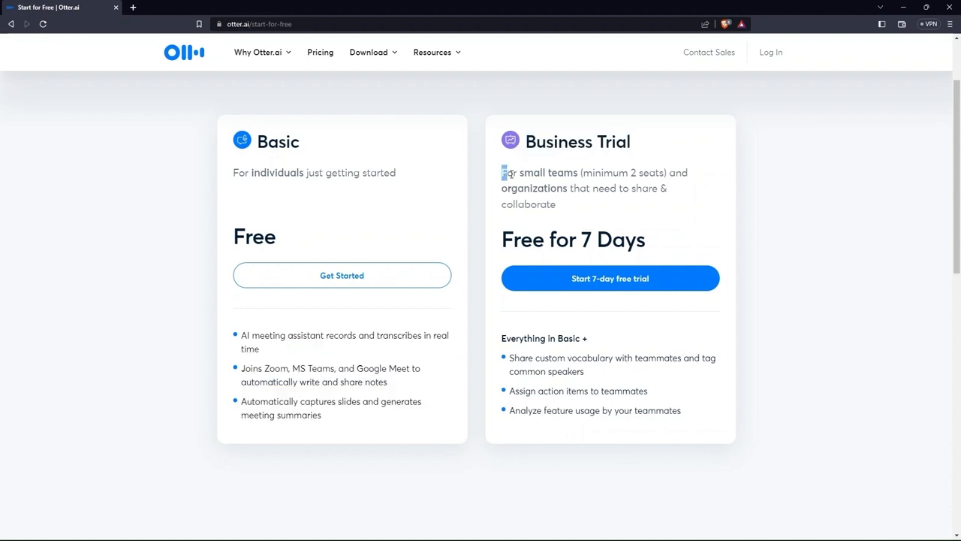
{"action": "left_click_drag", "start_coordinate": [501, 172], "coordinate": [555, 205]}
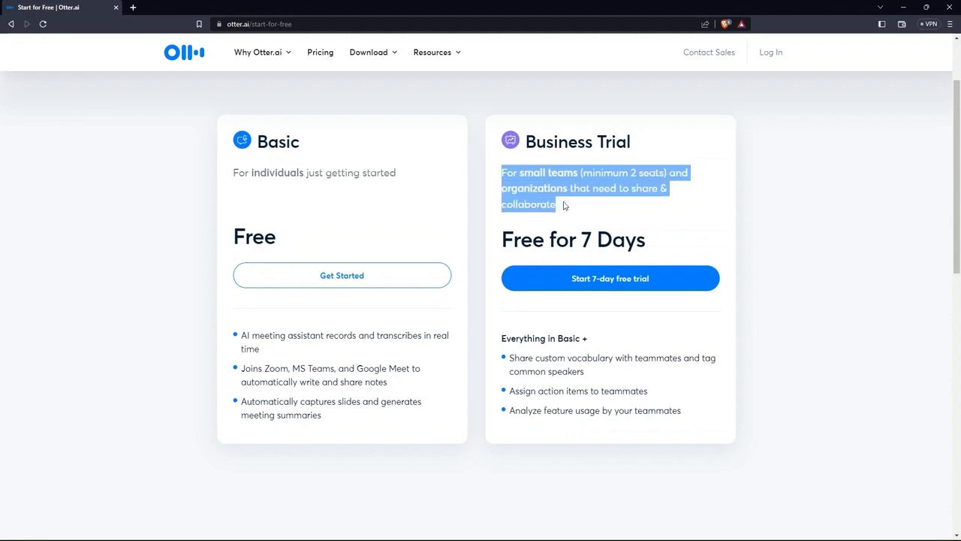
{"action": "scroll", "scroll_direction": "down", "scroll_amount": 3}
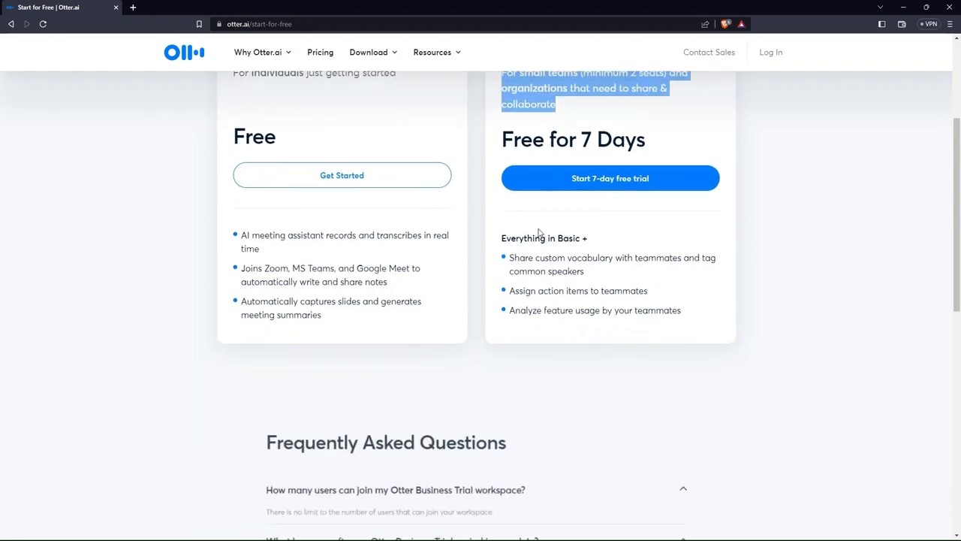
{"action": "double_click", "coordinate": [517, 138]}
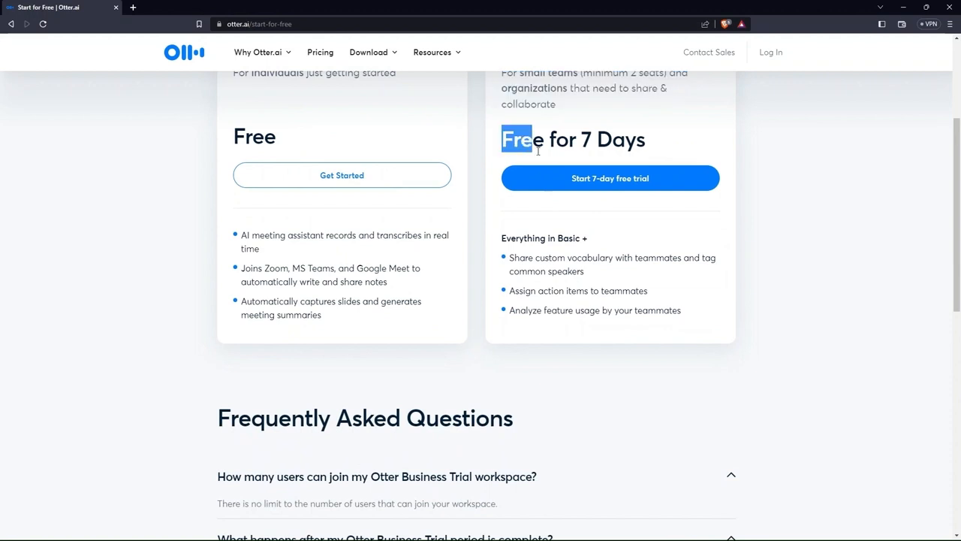
{"action": "left_click_drag", "start_coordinate": [502, 240], "coordinate": [682, 314]}
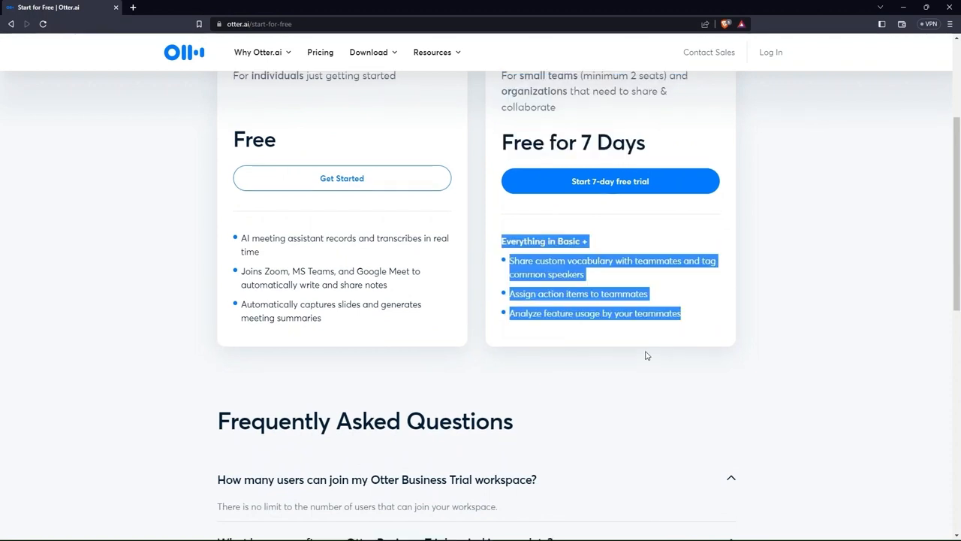
Step: Return to the Basic plan and choose Get Started under it
{"action": "scroll", "scroll_direction": "up", "scroll_amount": 3}
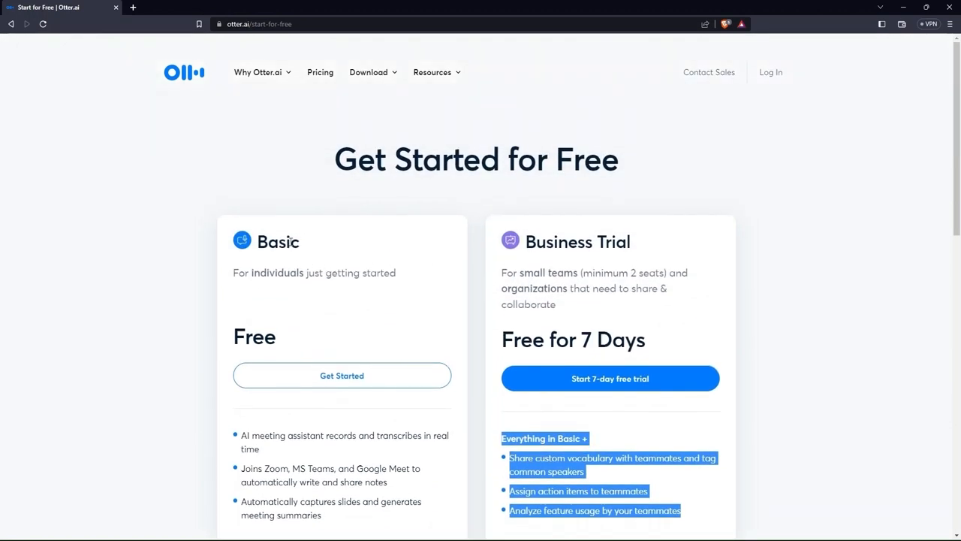
{"action": "double_click", "coordinate": [278, 240]}
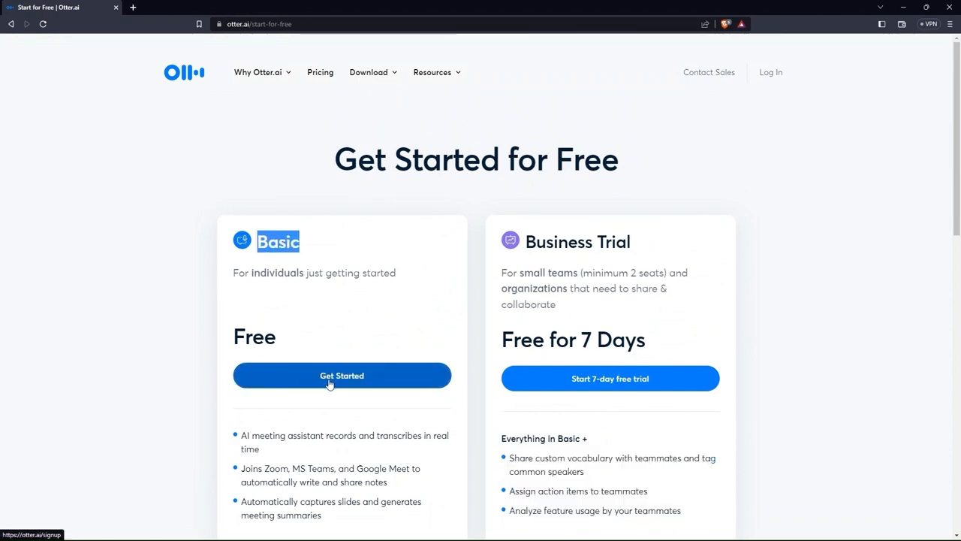
{"action": "left_click", "coordinate": [342, 376]}
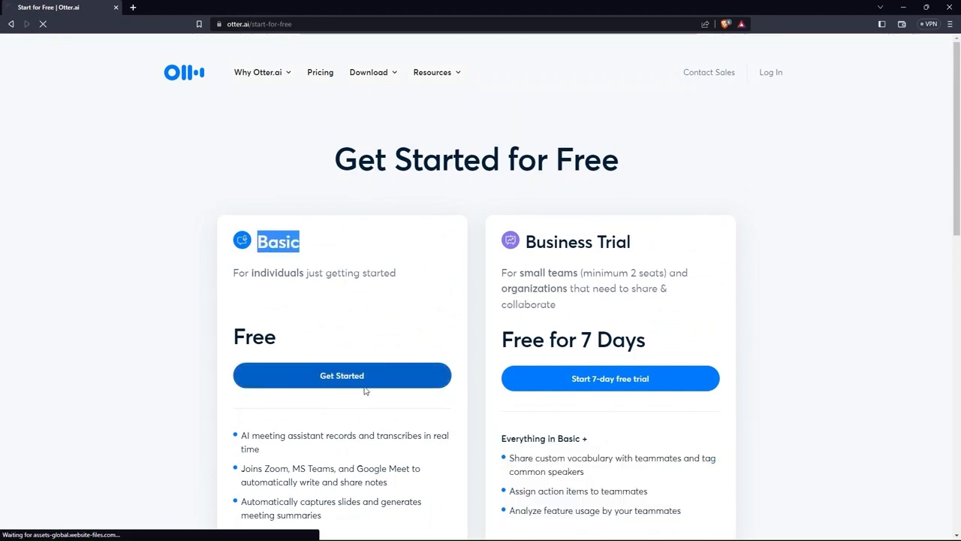
Step: Sign up for the Otter.ai account with Google from the Create Account page
{"action": "left_click", "coordinate": [342, 375]}
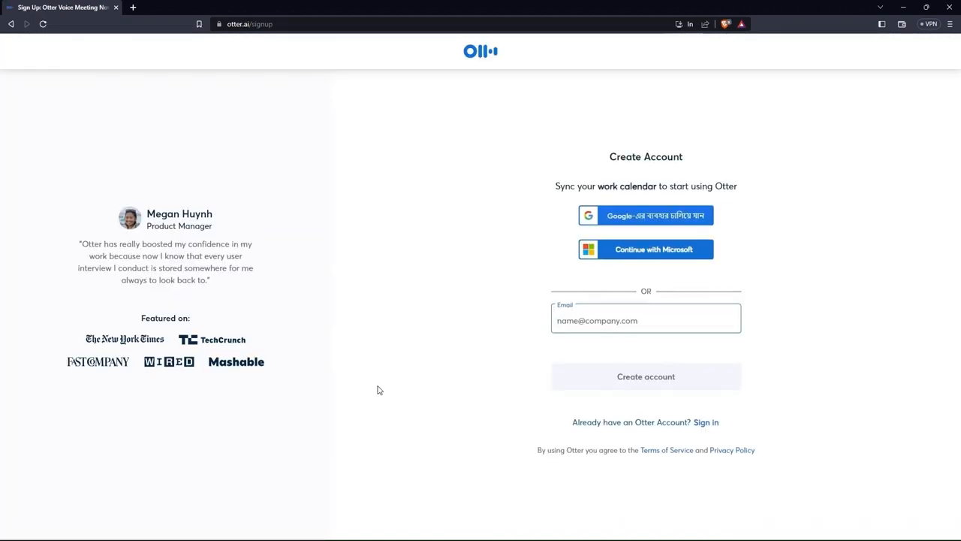
{"action": "mouse_move", "coordinate": [384, 390]}
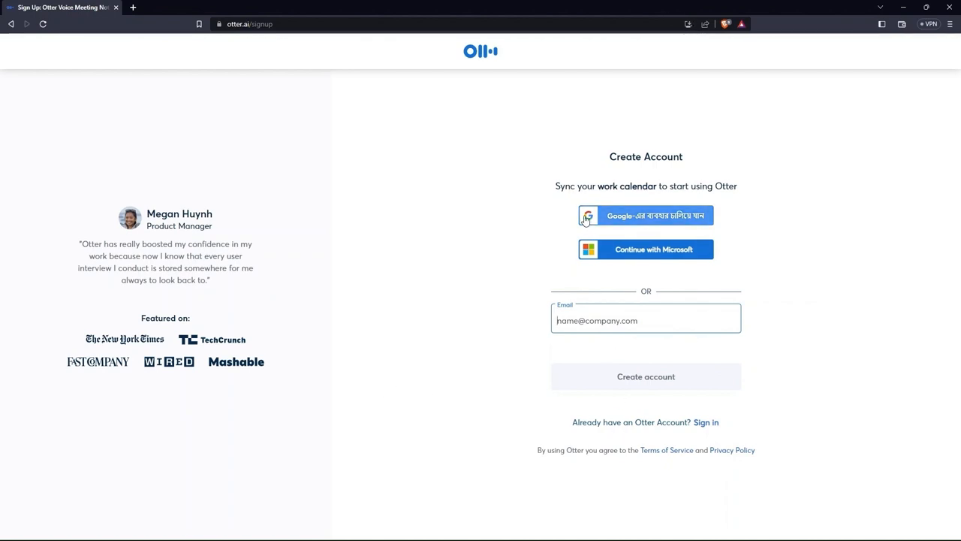
{"action": "mouse_move", "coordinate": [696, 219]}
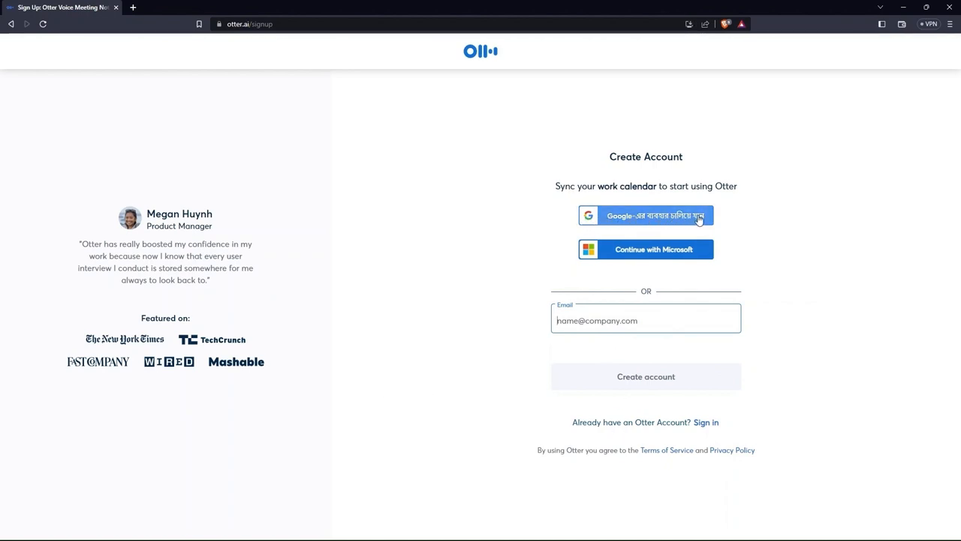
{"action": "mouse_move", "coordinate": [588, 249]}
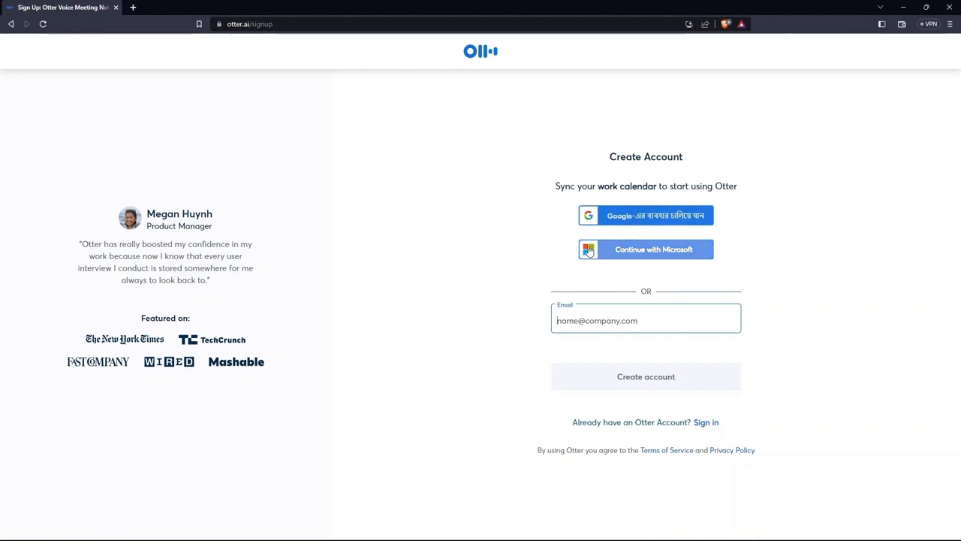
{"action": "mouse_move", "coordinate": [653, 249]}
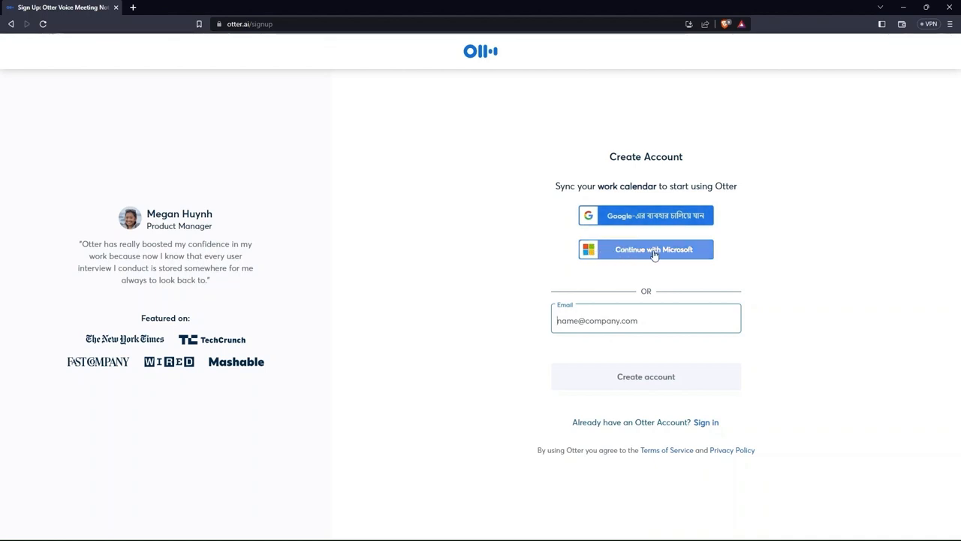
{"action": "mouse_move", "coordinate": [690, 251]}
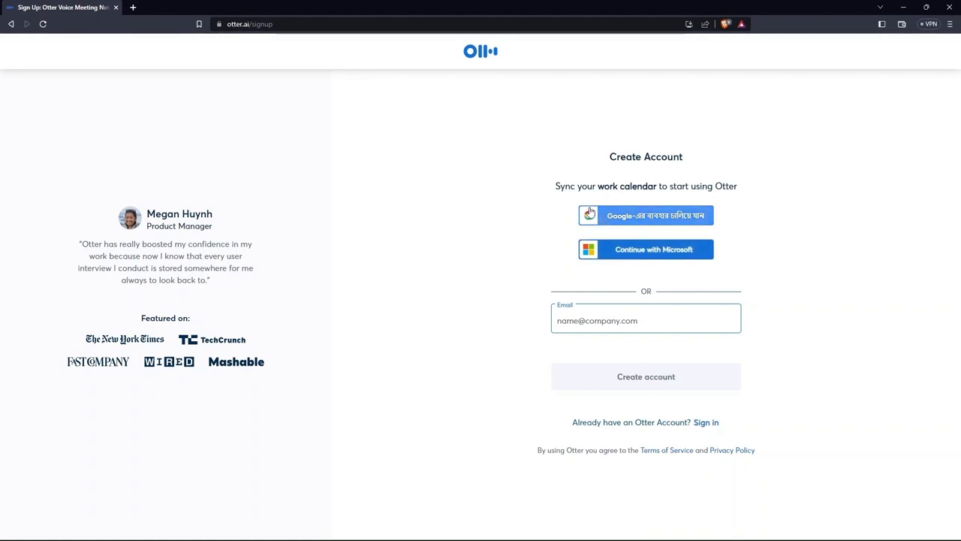
{"action": "left_click", "coordinate": [646, 217]}
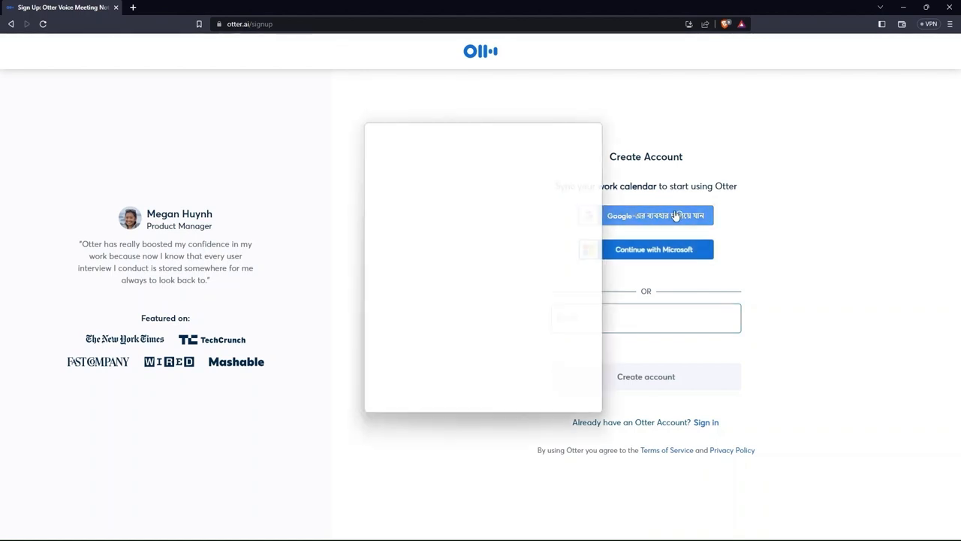
{"action": "left_click", "coordinate": [655, 216]}
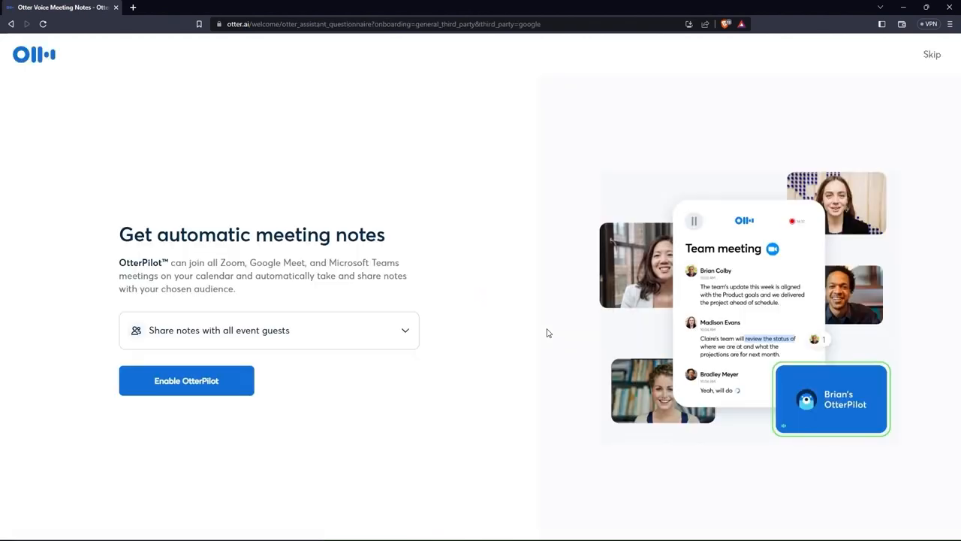
{"action": "mouse_move", "coordinate": [293, 242]}
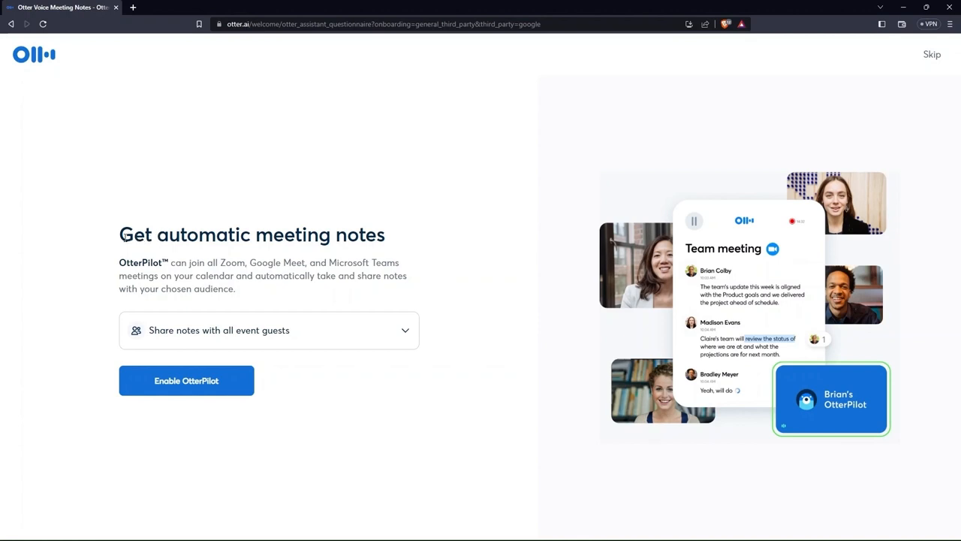
{"action": "triple_click", "coordinate": [252, 235]}
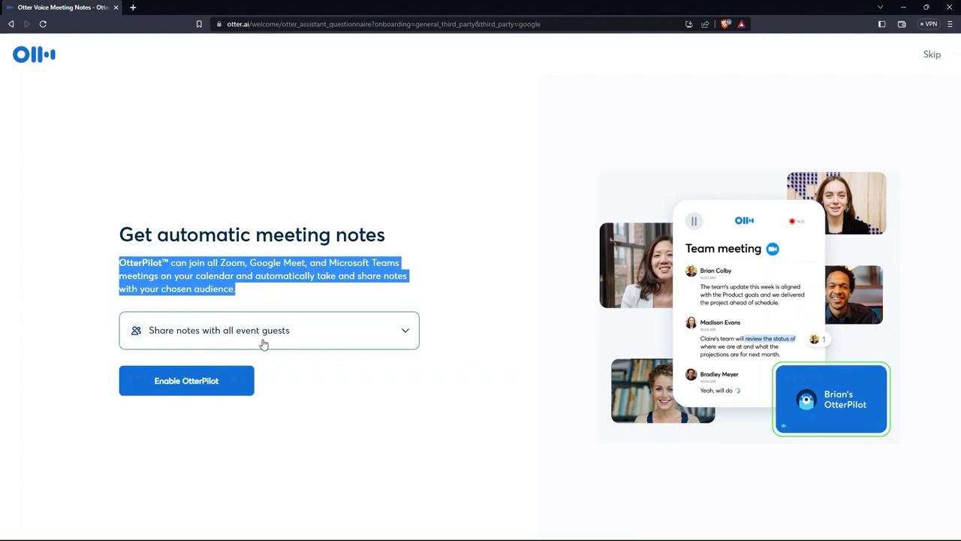
{"action": "left_click", "coordinate": [268, 330]}
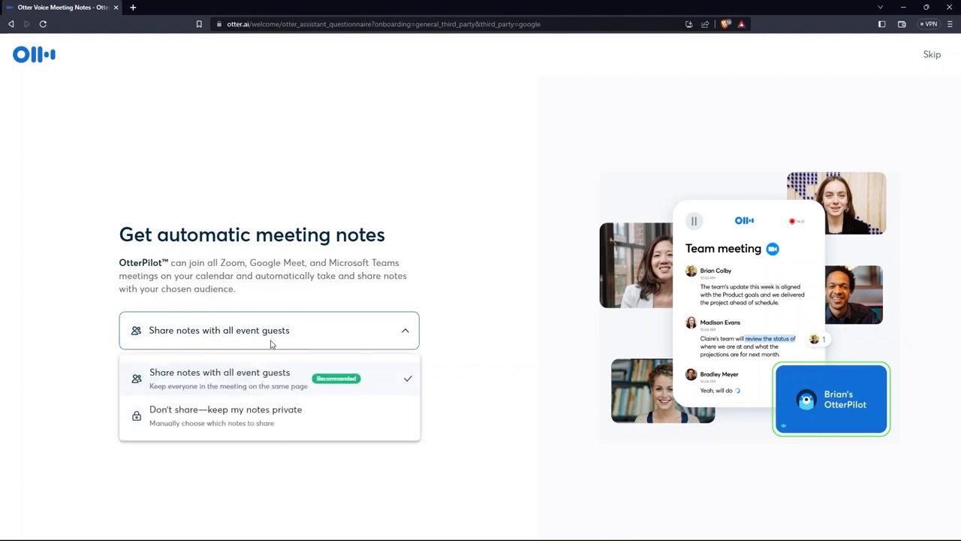
{"action": "mouse_move", "coordinate": [172, 378]}
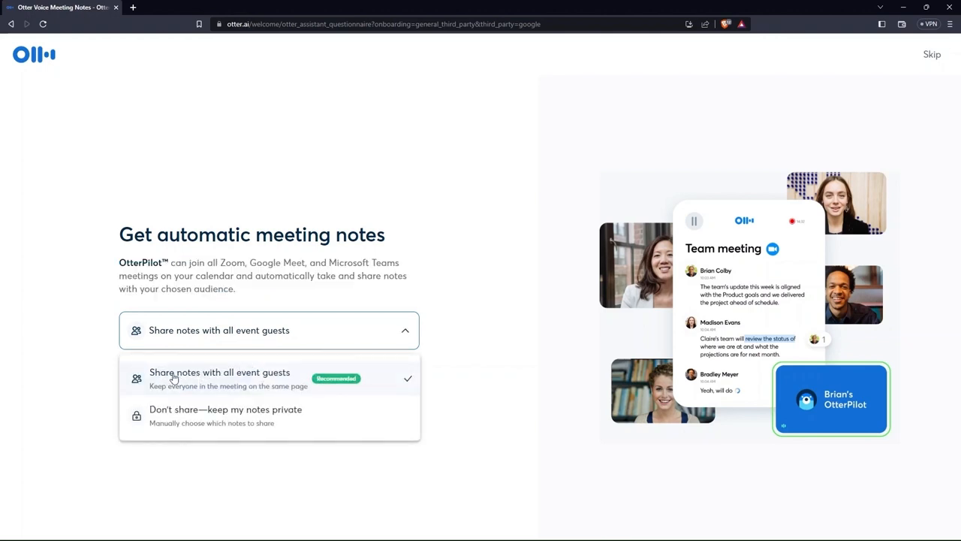
{"action": "mouse_move", "coordinate": [264, 392]}
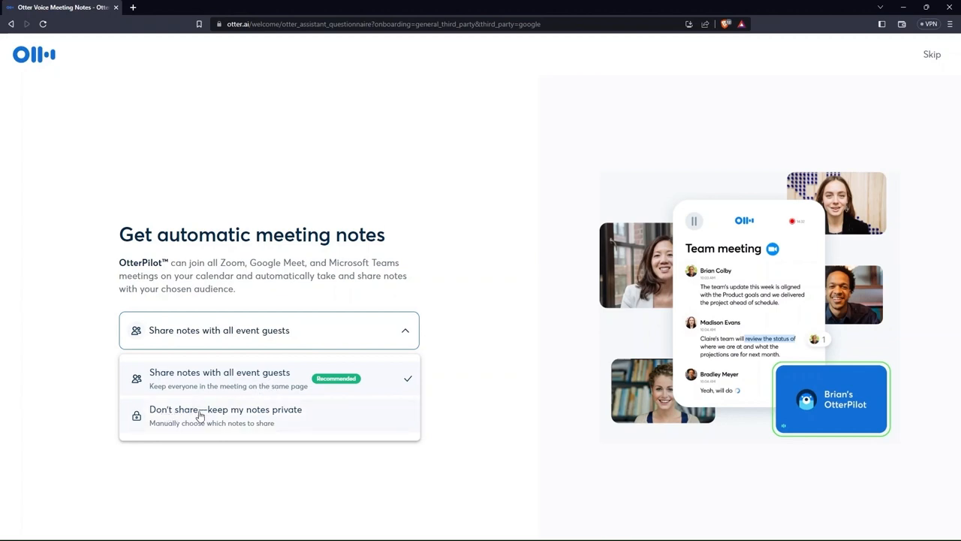
{"action": "mouse_move", "coordinate": [378, 402]}
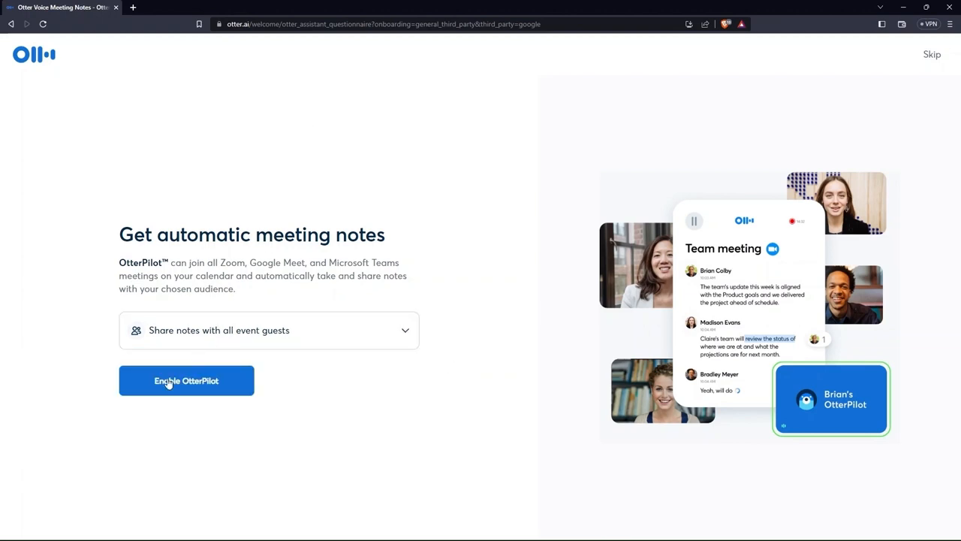
Step: Enable OtterPilot and allow Otter access to the Google Calendar
{"action": "left_click", "coordinate": [186, 380]}
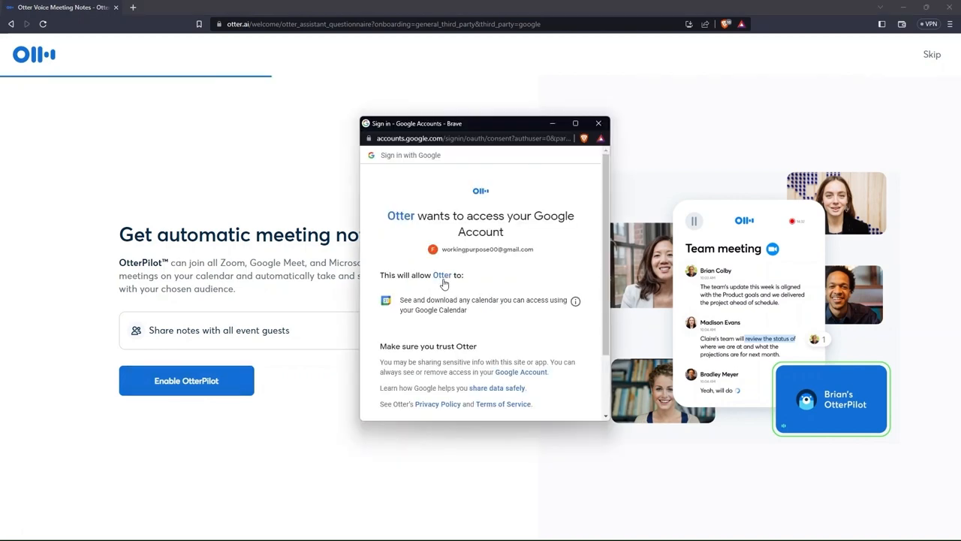
{"action": "scroll", "scroll_direction": "down", "scroll_amount": 3}
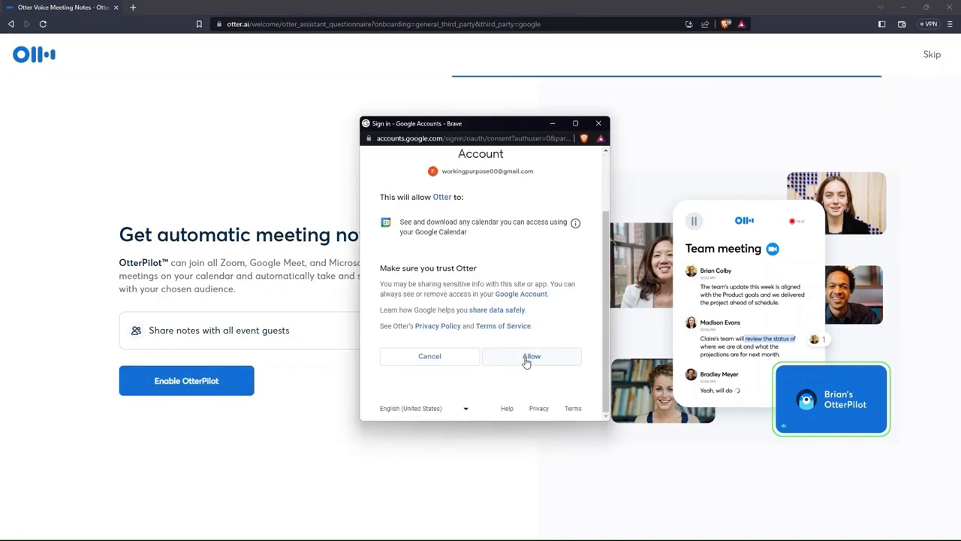
{"action": "left_click", "coordinate": [532, 356]}
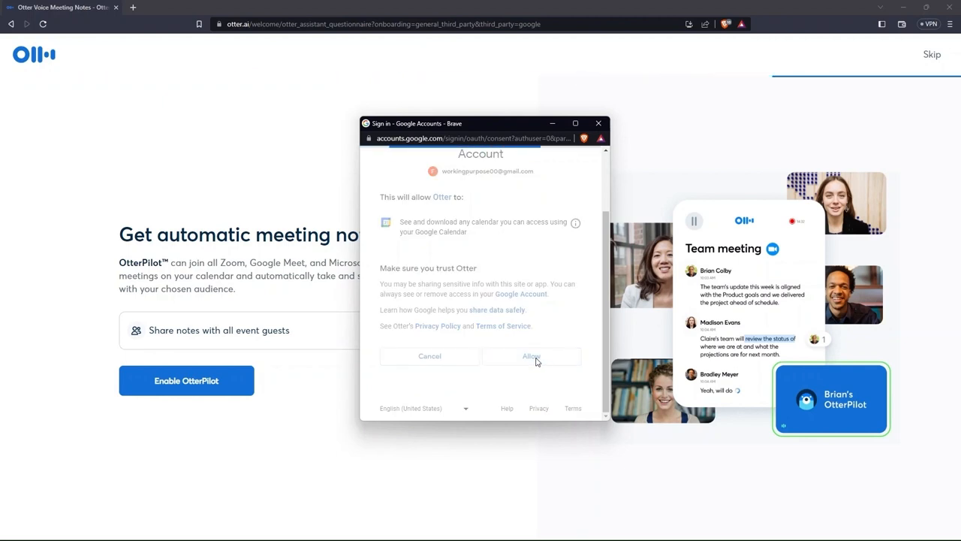
{"action": "left_click", "coordinate": [531, 356]}
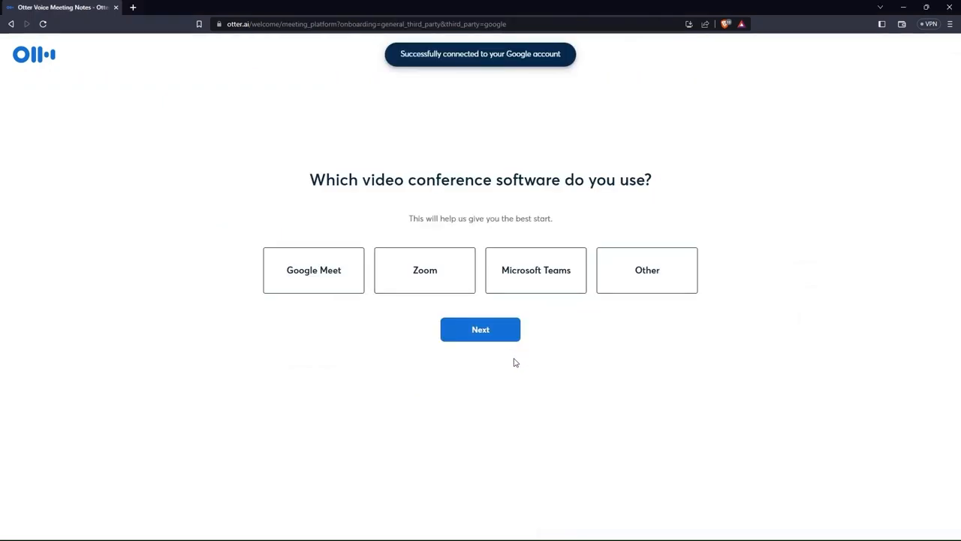
Step: Select Microsoft Teams instead of Google Meet as conferencing software and continue
{"action": "left_click", "coordinate": [423, 270]}
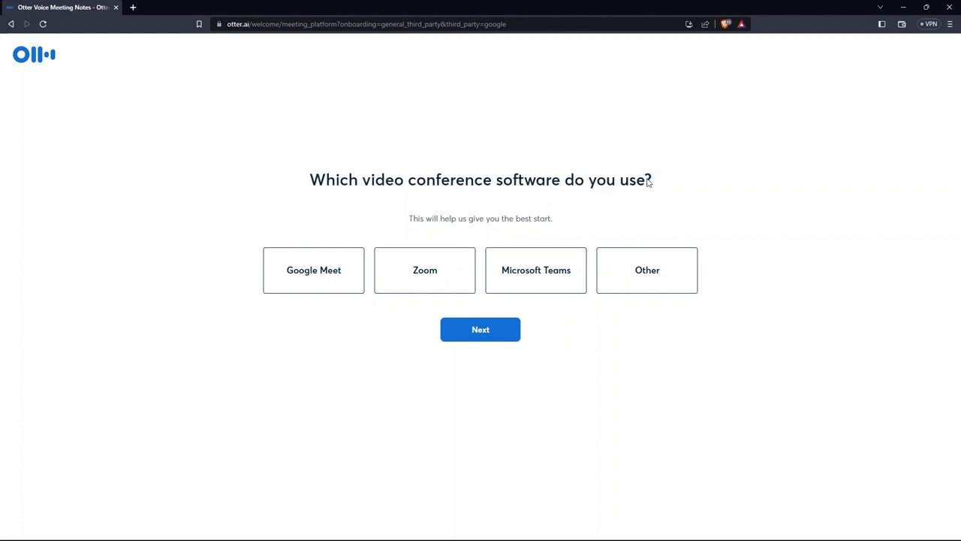
{"action": "left_click", "coordinate": [313, 271]}
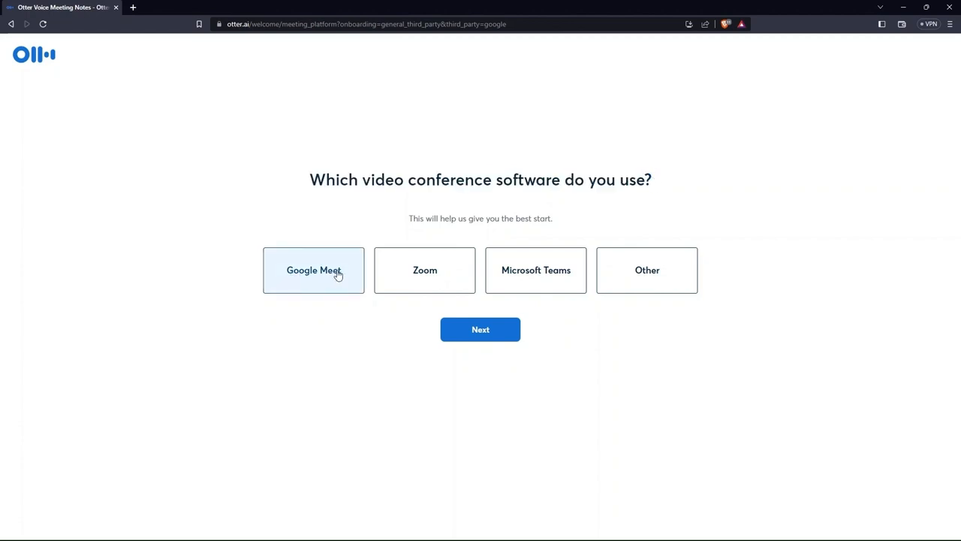
{"action": "mouse_move", "coordinate": [355, 295]}
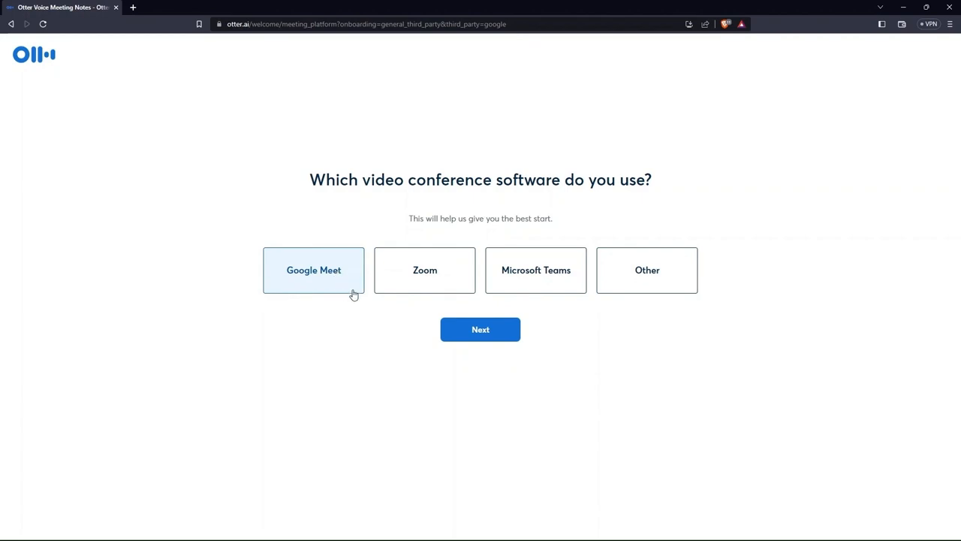
{"action": "left_click", "coordinate": [534, 270]}
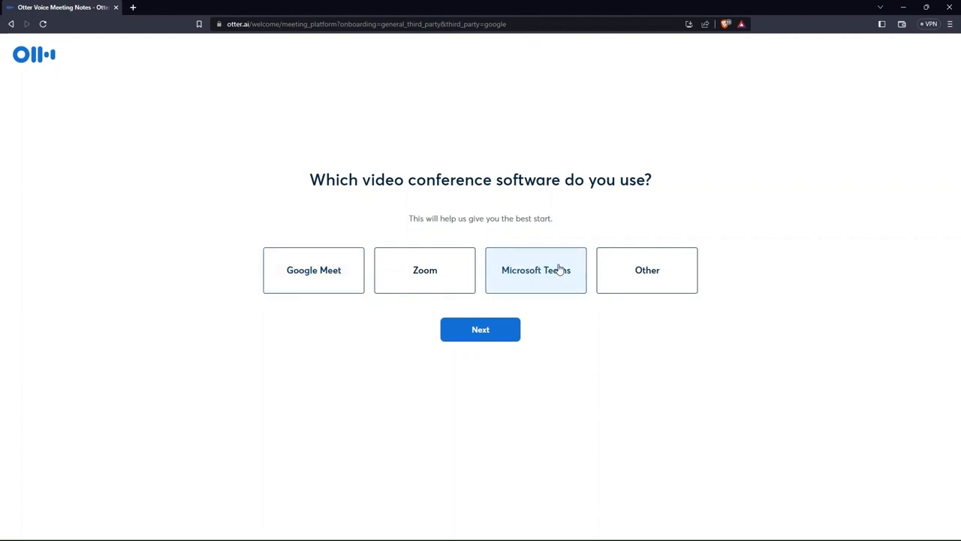
{"action": "left_click", "coordinate": [535, 270]}
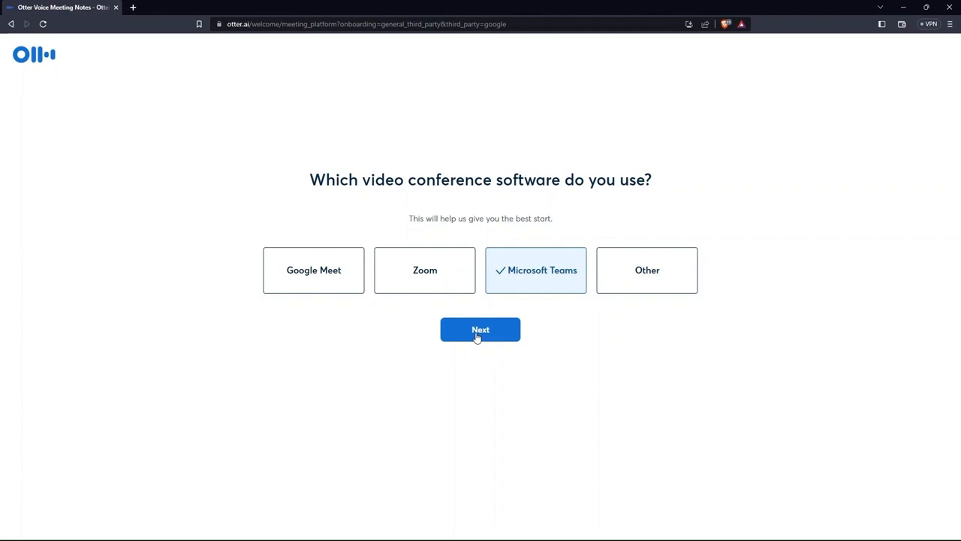
{"action": "left_click", "coordinate": [481, 330]}
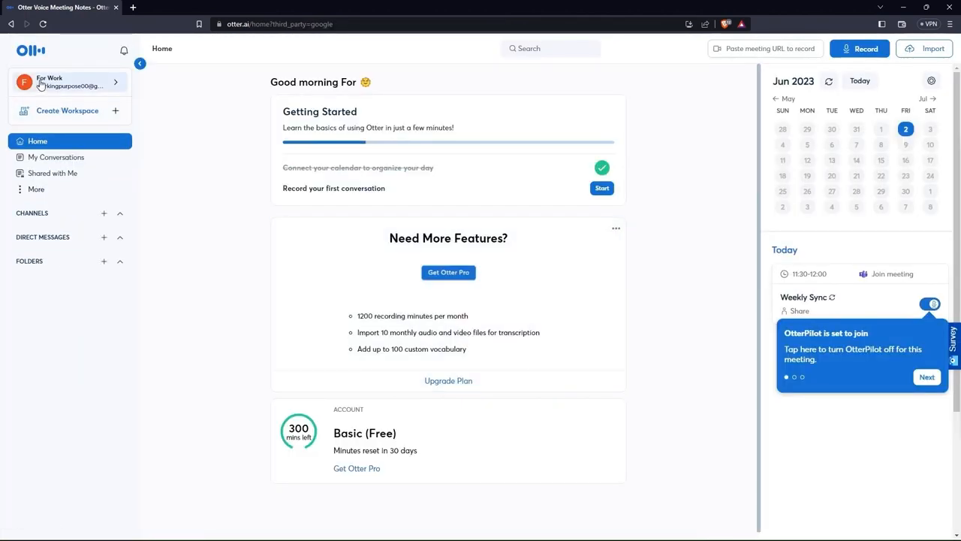
{"action": "mouse_move", "coordinate": [52, 120]}
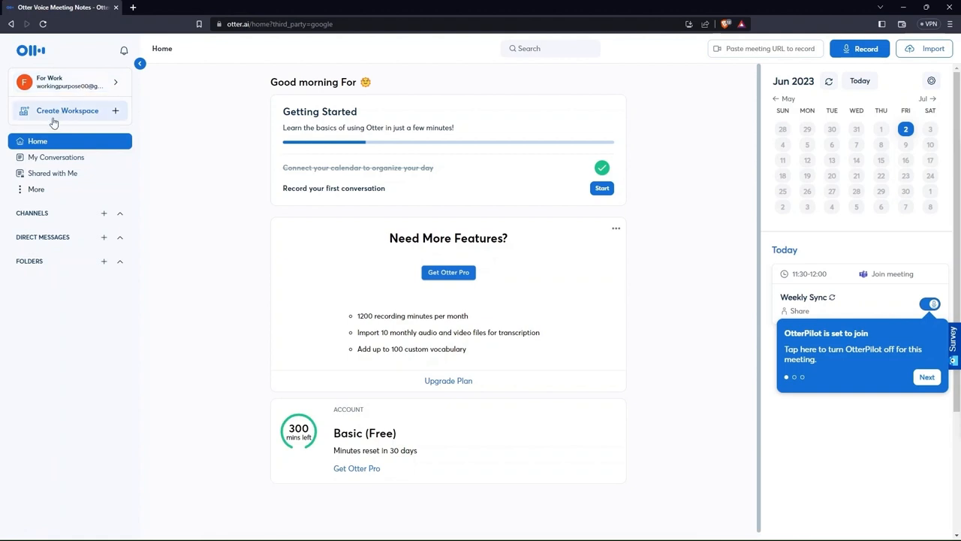
{"action": "mouse_move", "coordinate": [87, 147]}
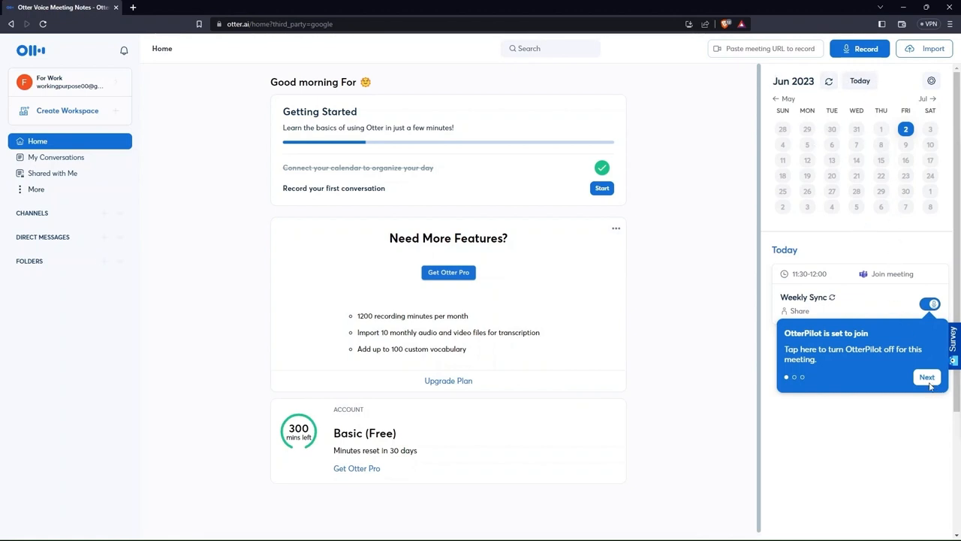
Step: Step through the OtterPilot tooltips to Done so calendar events import
{"action": "left_click", "coordinate": [927, 377]}
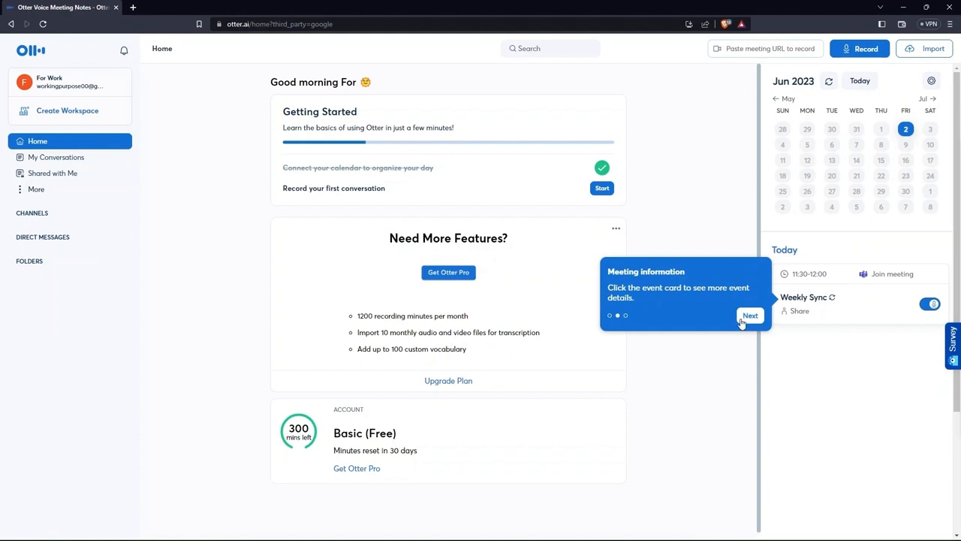
{"action": "left_click", "coordinate": [749, 316]}
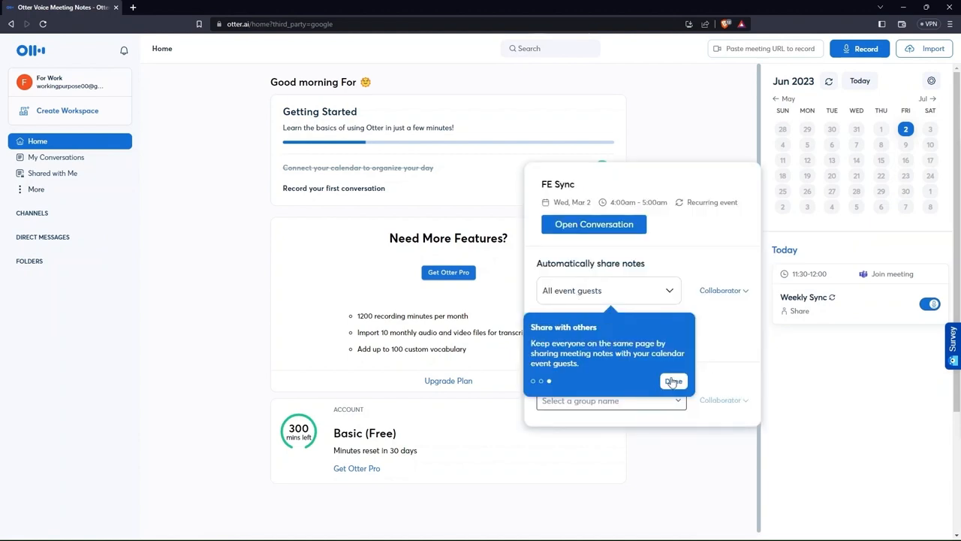
{"action": "left_click", "coordinate": [673, 381]}
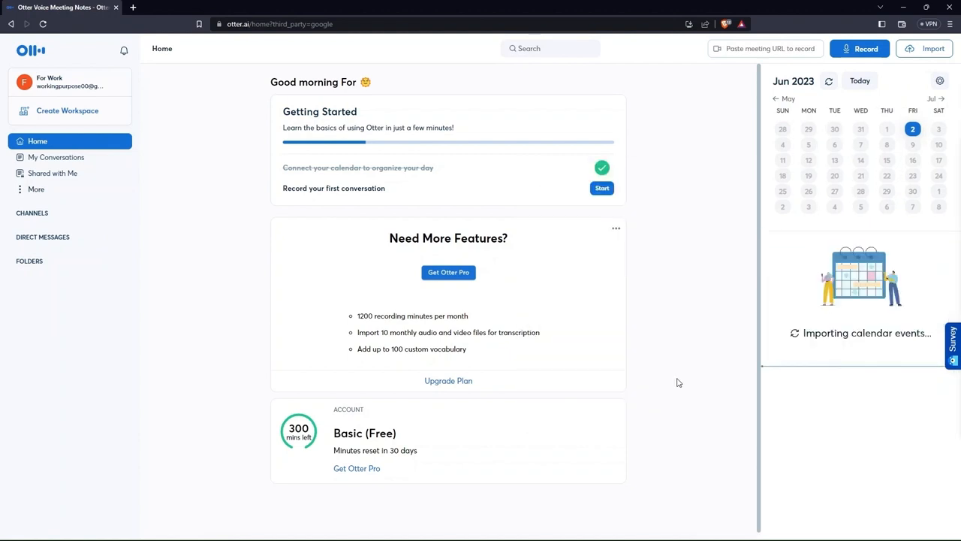
{"action": "mouse_move", "coordinate": [817, 385]}
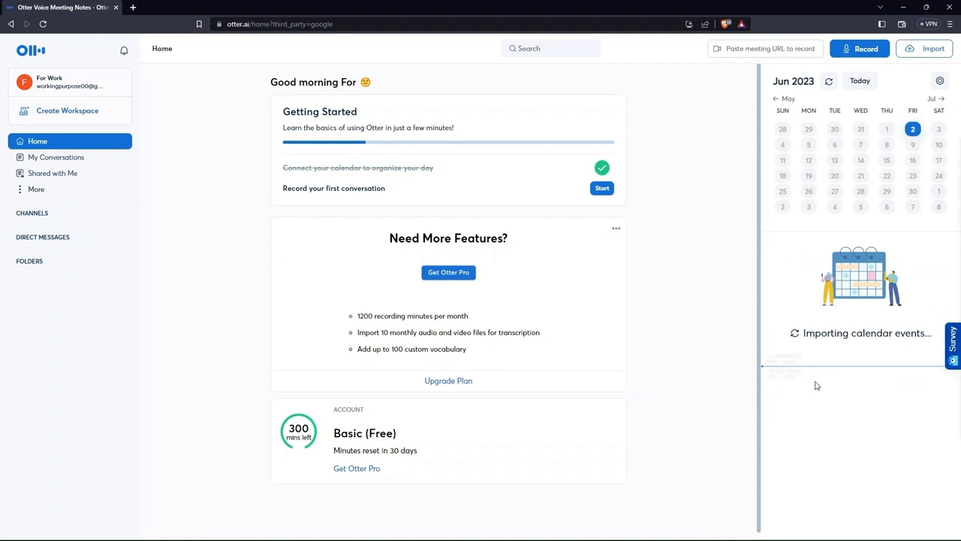
{"action": "mouse_move", "coordinate": [904, 300]}
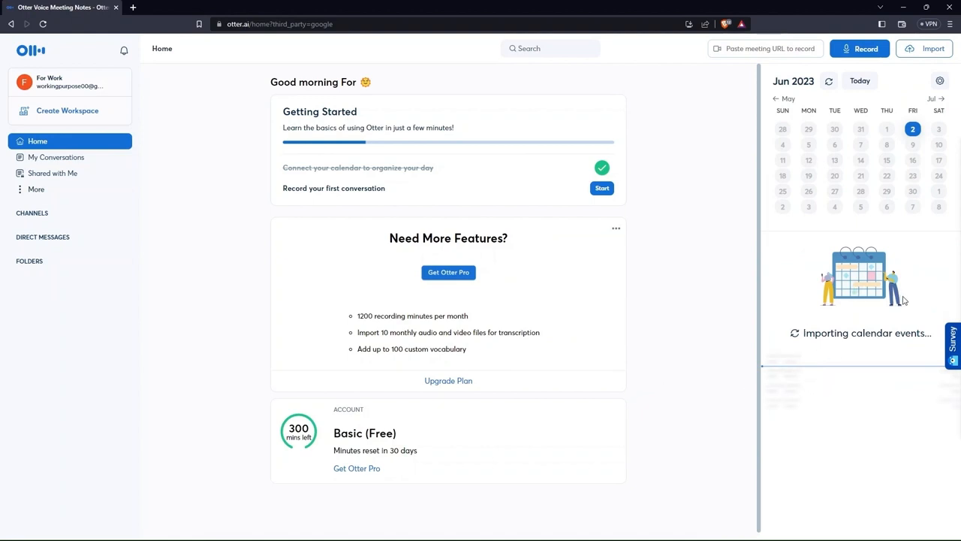
{"action": "mouse_move", "coordinate": [937, 278]}
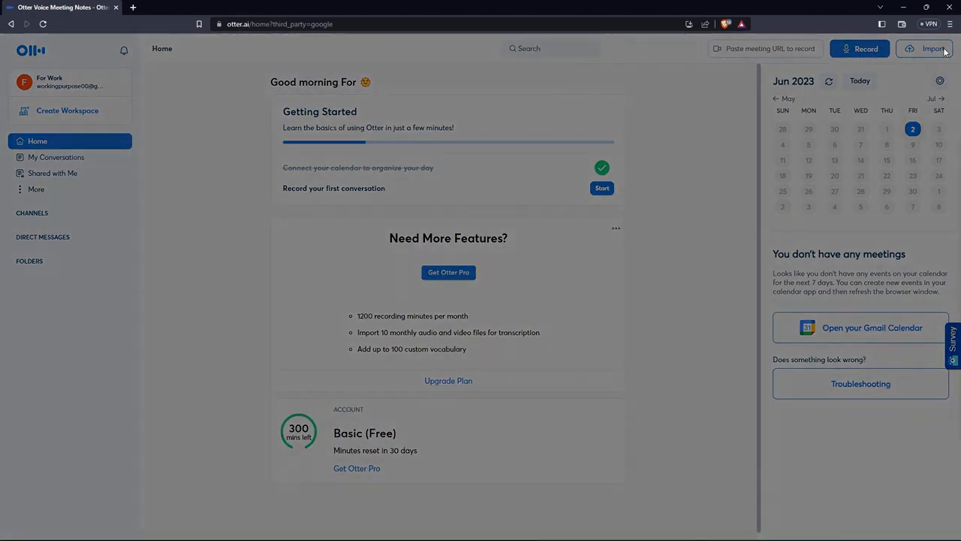
{"action": "left_click", "coordinate": [934, 48]}
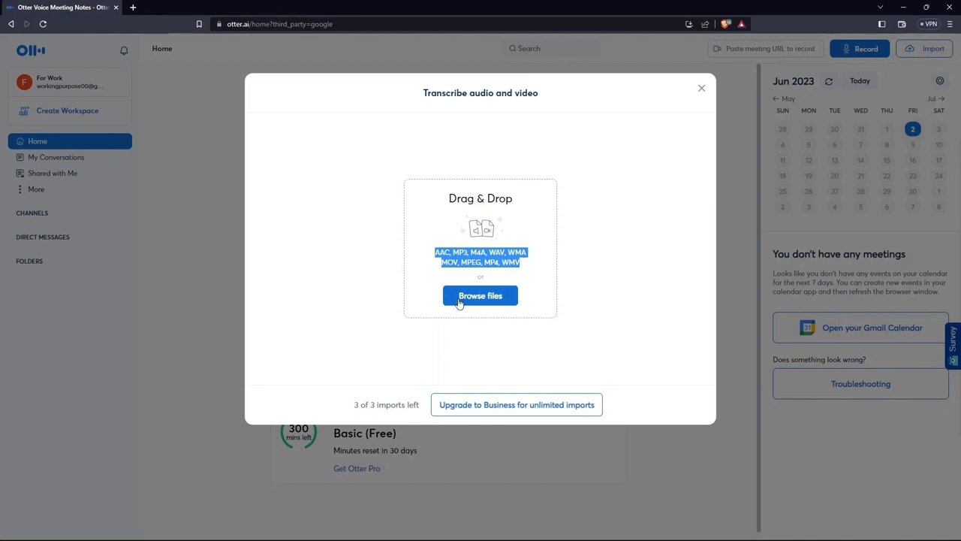
{"action": "mouse_move", "coordinate": [503, 300]}
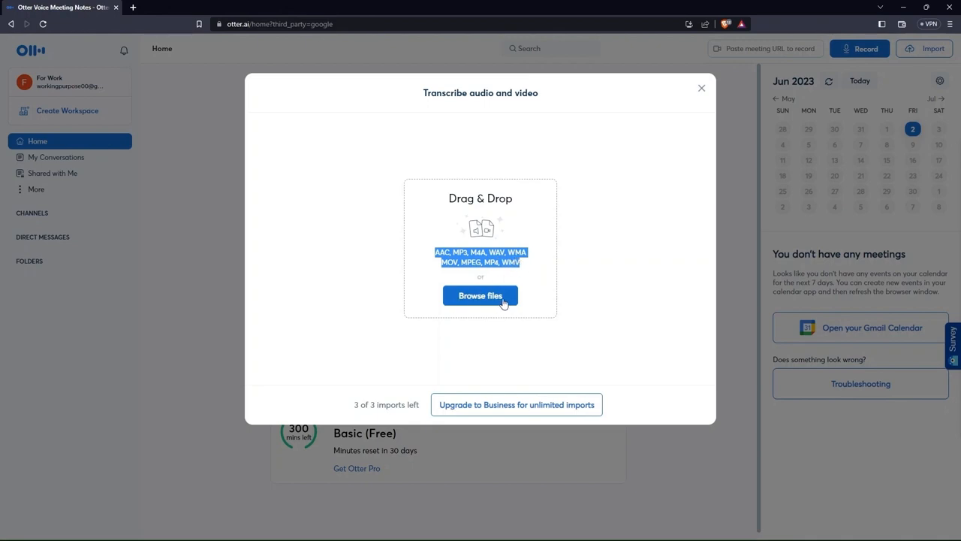
{"action": "left_click", "coordinate": [700, 87]}
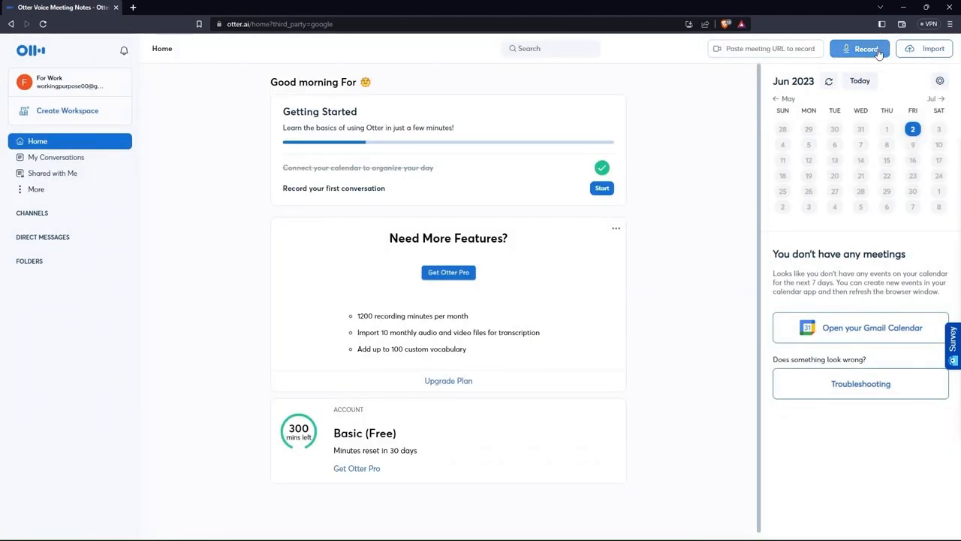
Step: Start a new recording and allow the site to use the microphone
{"action": "left_click", "coordinate": [858, 48]}
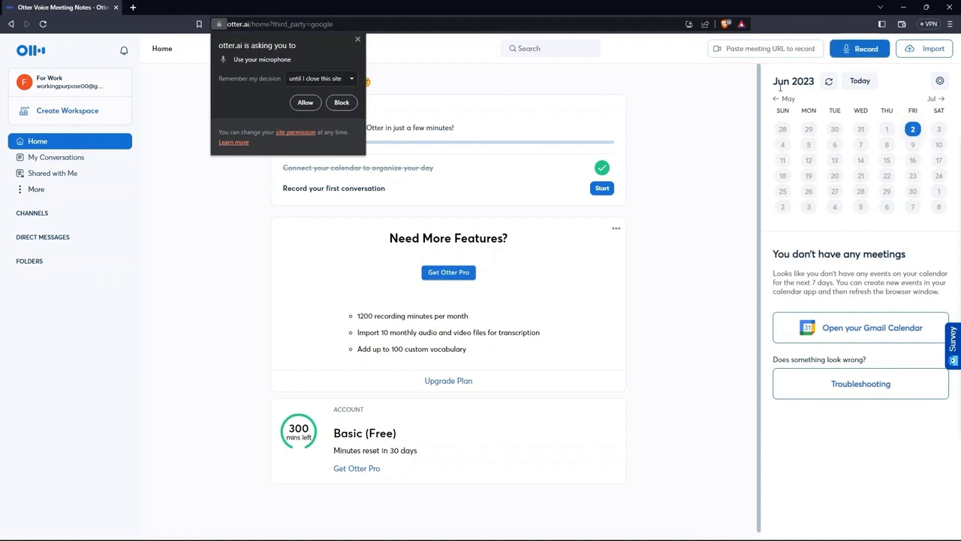
{"action": "mouse_move", "coordinate": [223, 54]}
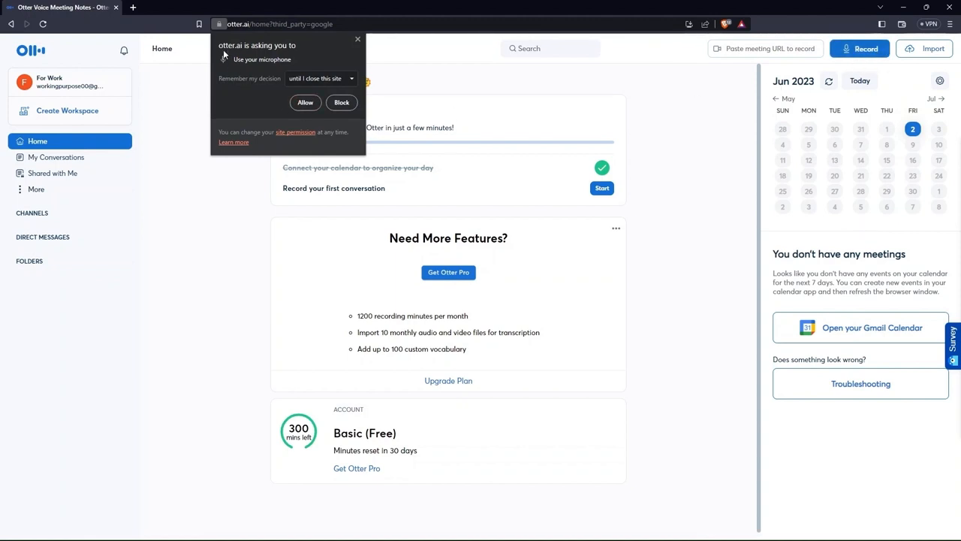
{"action": "mouse_move", "coordinate": [273, 60]}
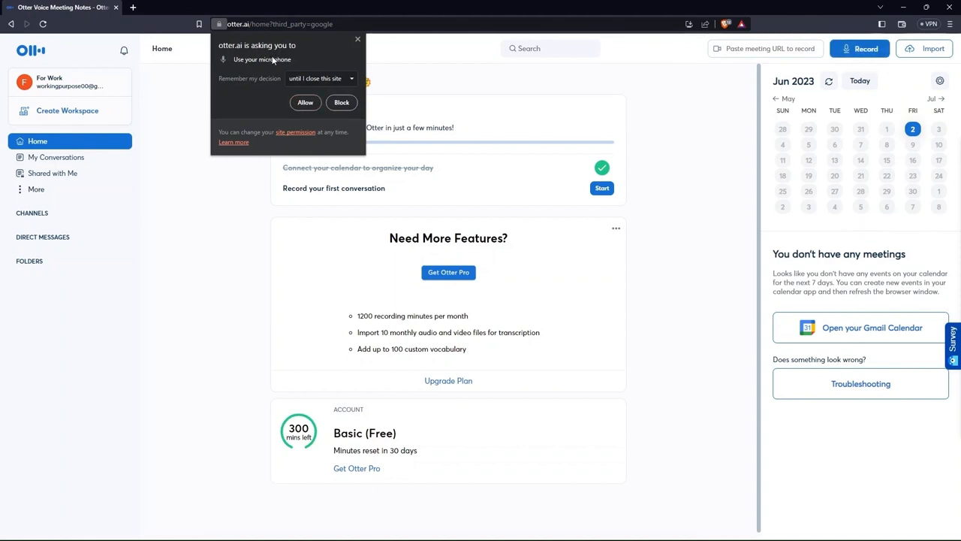
{"action": "mouse_move", "coordinate": [284, 98]}
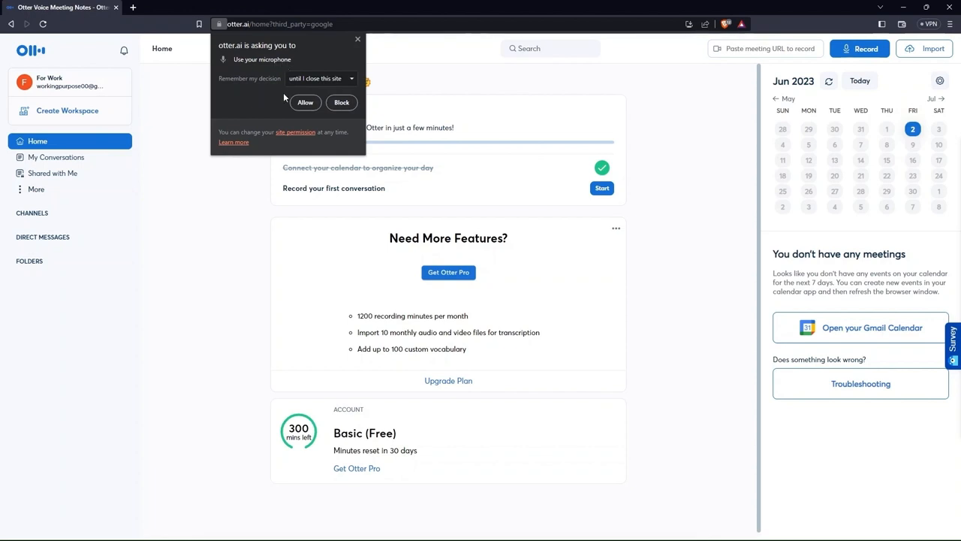
{"action": "left_click", "coordinate": [341, 102]}
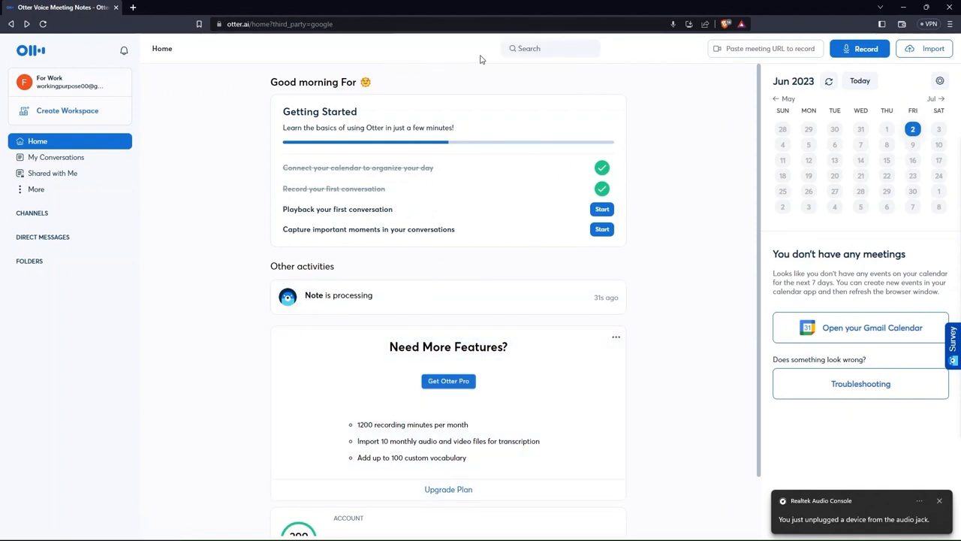
{"action": "mouse_move", "coordinate": [78, 164]}
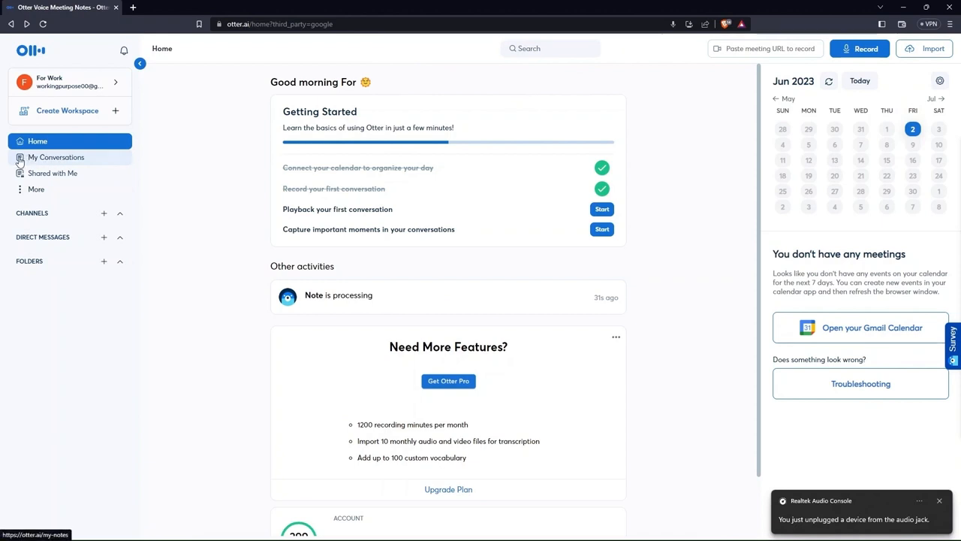
Step: View My Conversations and peek at the processing note's More Options menu
{"action": "left_click", "coordinate": [55, 158]}
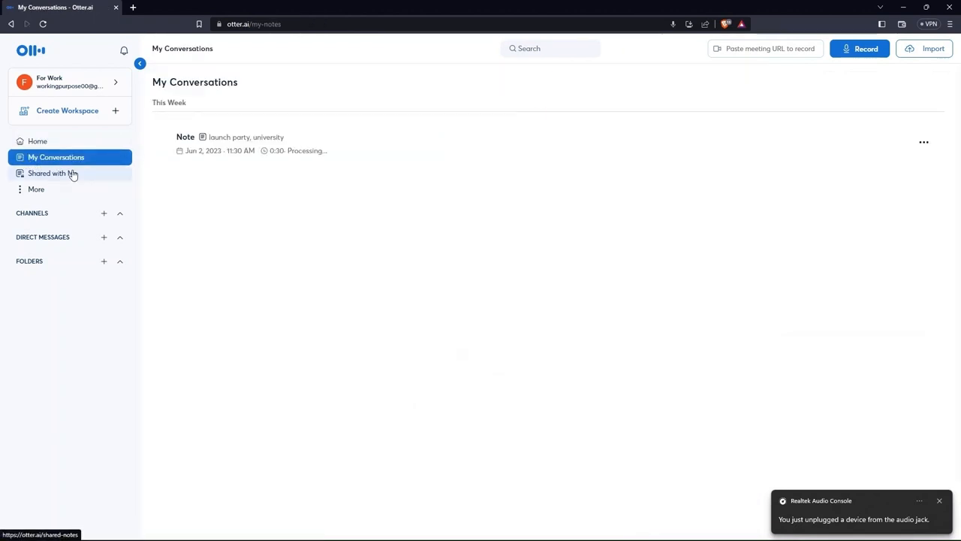
{"action": "mouse_move", "coordinate": [239, 143]}
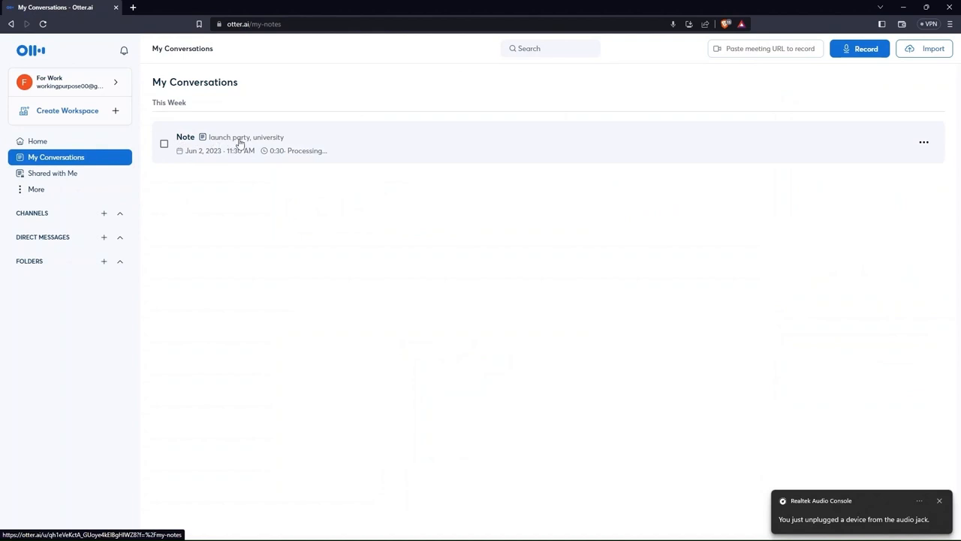
{"action": "mouse_move", "coordinate": [231, 153]}
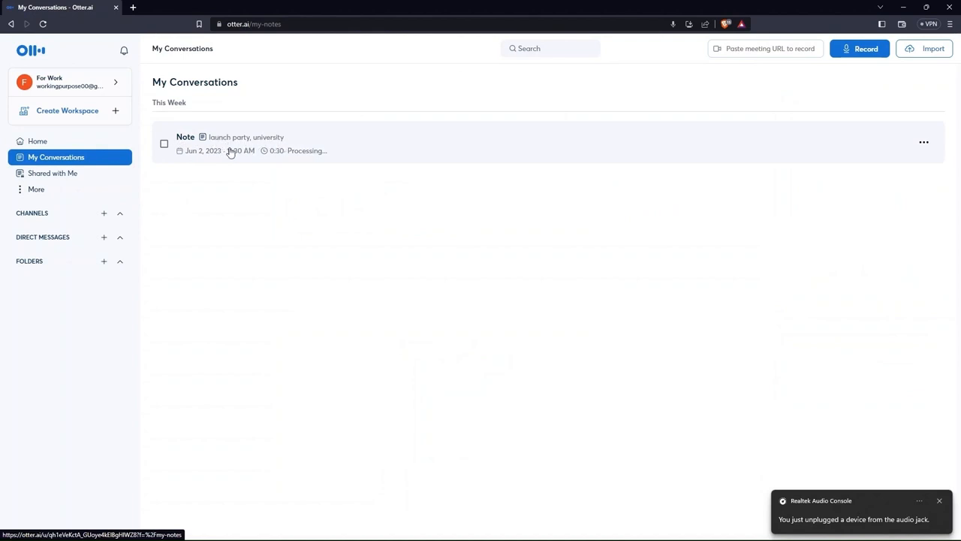
{"action": "mouse_move", "coordinate": [924, 141]}
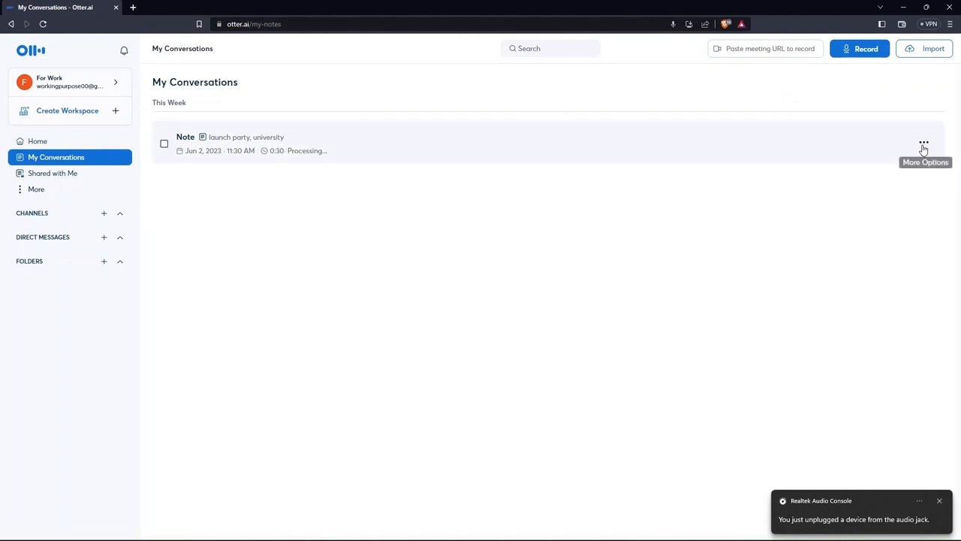
{"action": "left_click", "coordinate": [924, 143]}
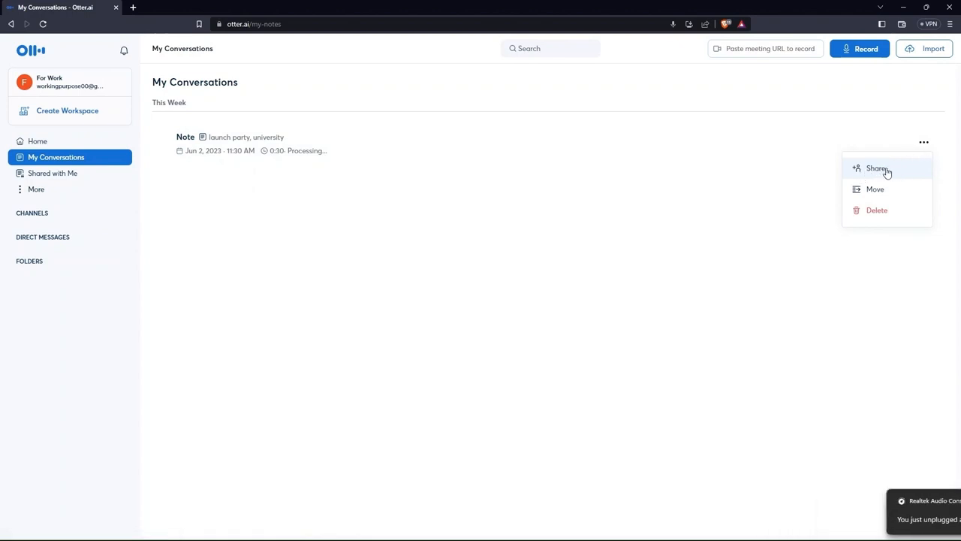
{"action": "mouse_move", "coordinate": [875, 204]}
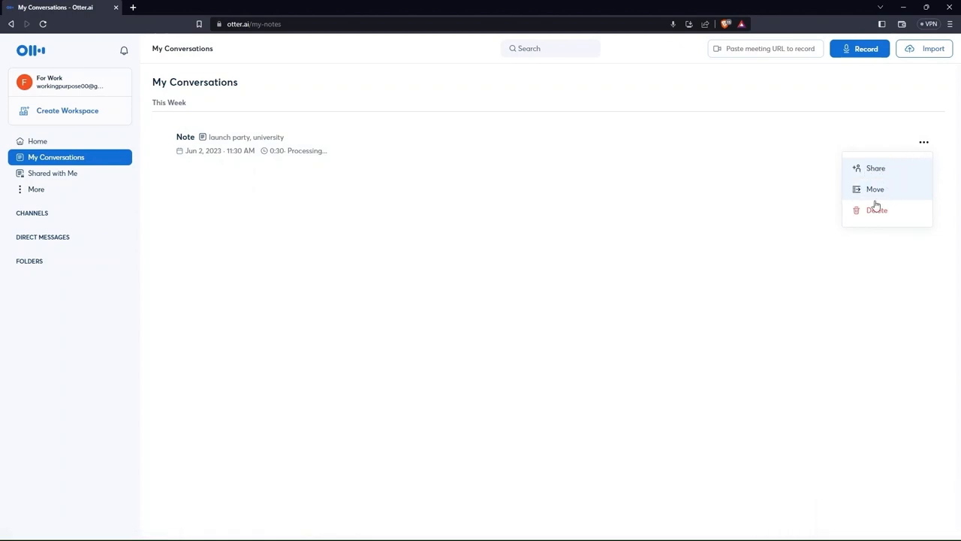
{"action": "left_click", "coordinate": [409, 168]}
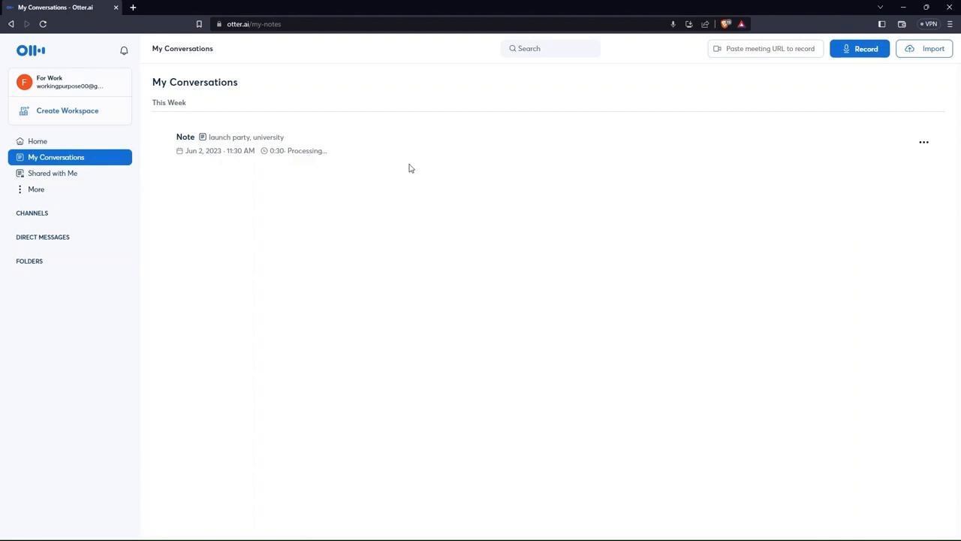
Step: Open the launch party note to see its transcript and summary keywords
{"action": "left_click", "coordinate": [186, 136]}
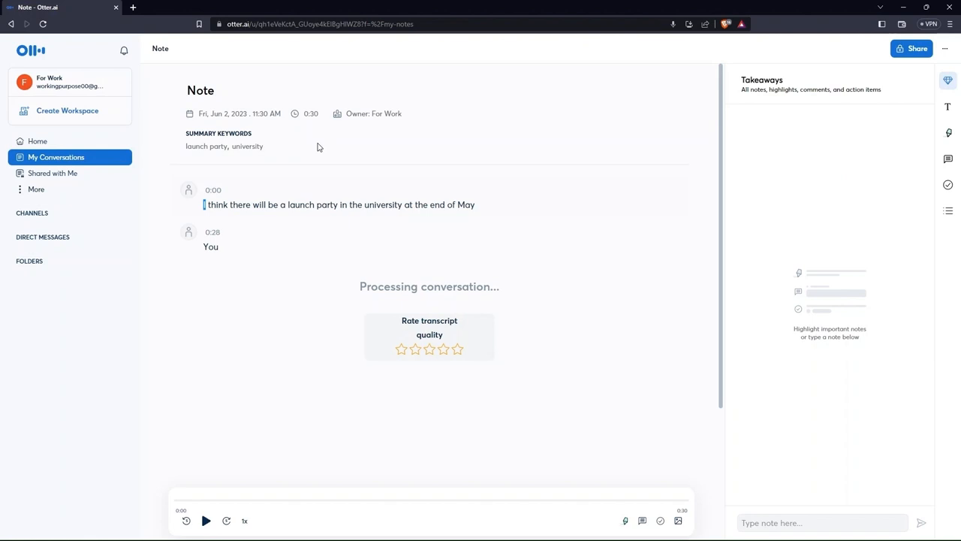
{"action": "mouse_move", "coordinate": [345, 148]}
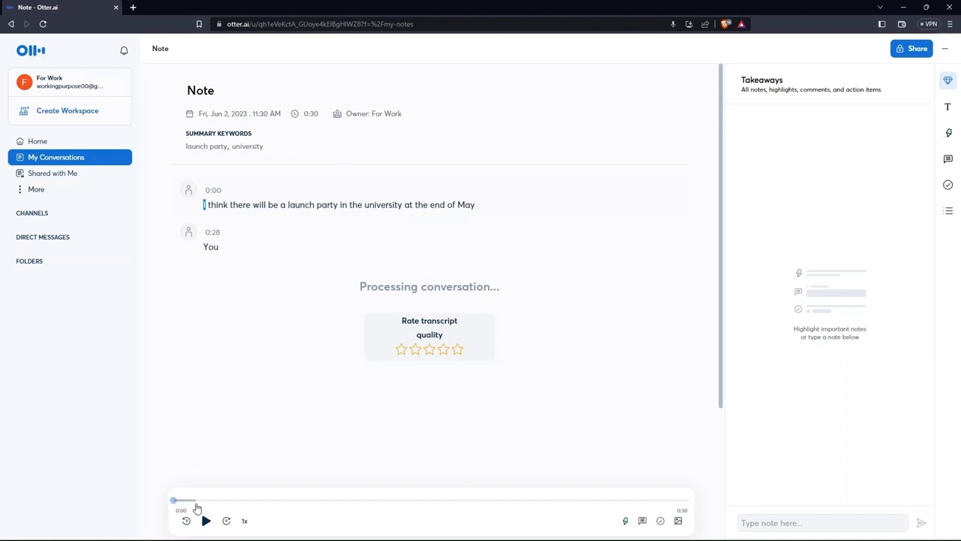
{"action": "mouse_move", "coordinate": [187, 520]}
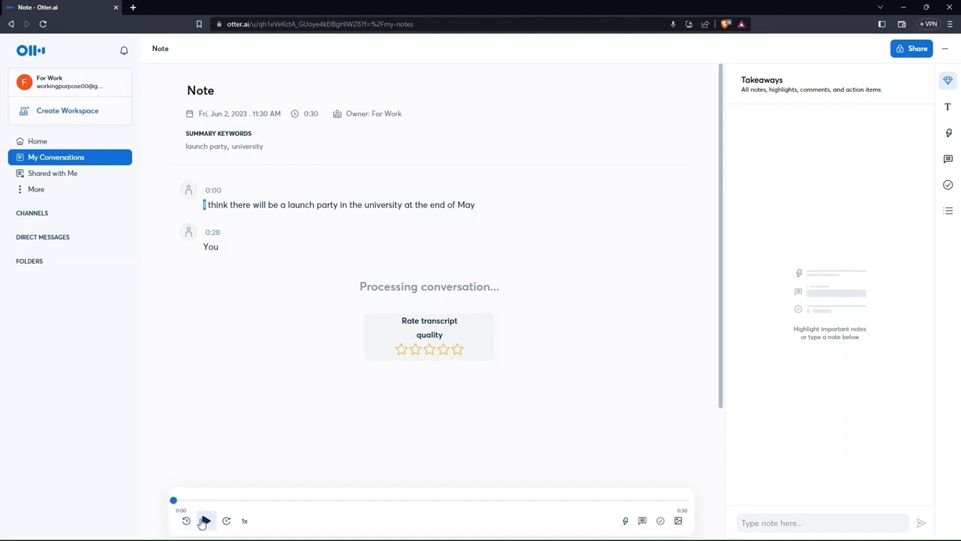
{"action": "mouse_move", "coordinate": [227, 519]}
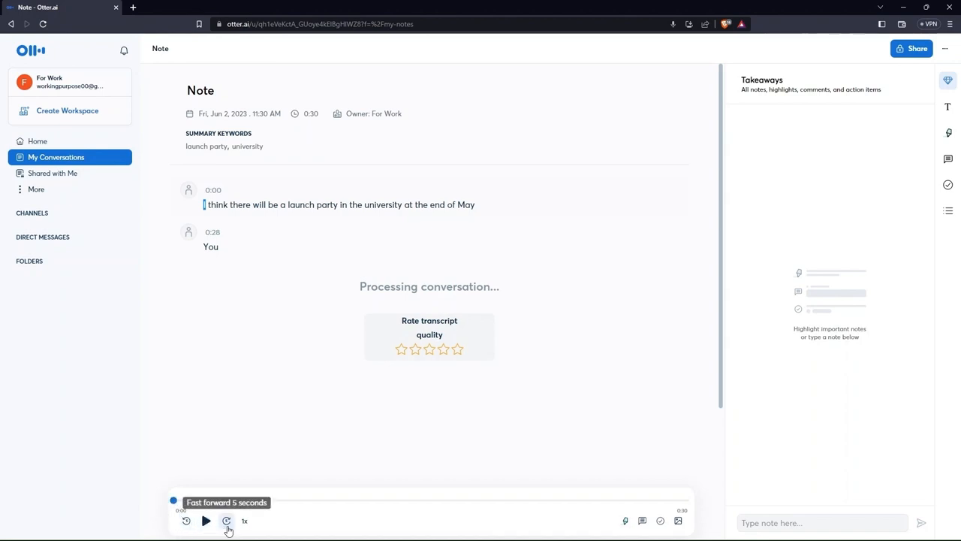
{"action": "mouse_move", "coordinate": [200, 432]}
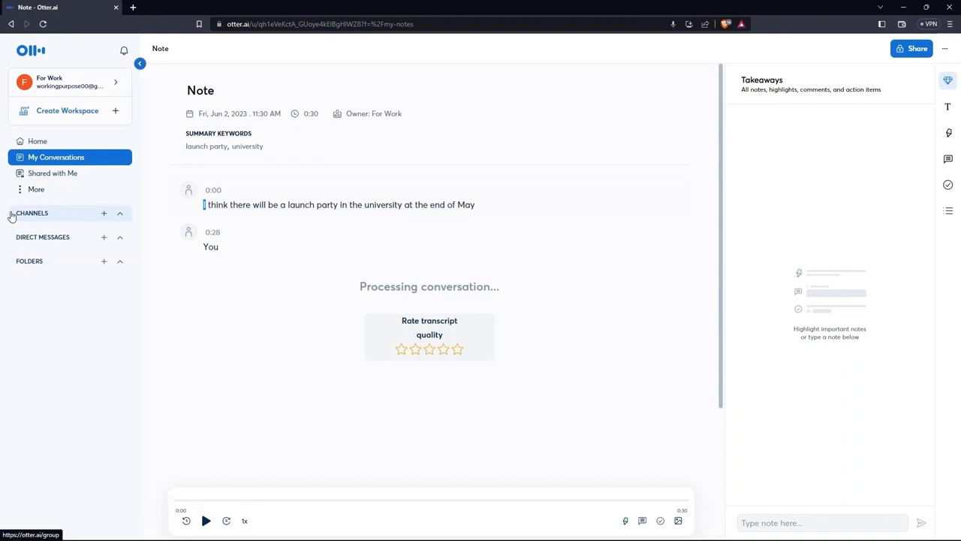
Step: Visit the Channels, Direct Messages and Folders pages from the sidebar
{"action": "left_click", "coordinate": [33, 213]}
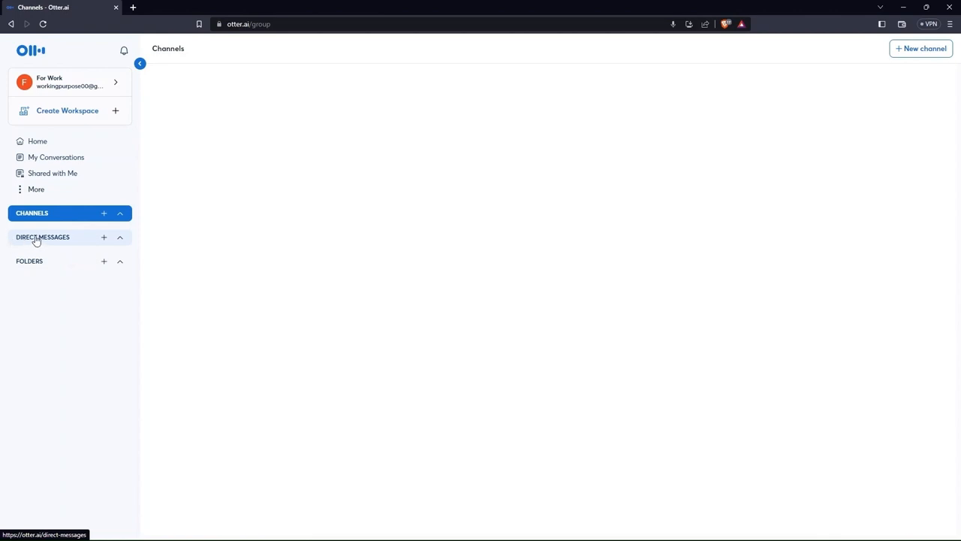
{"action": "left_click", "coordinate": [42, 237]}
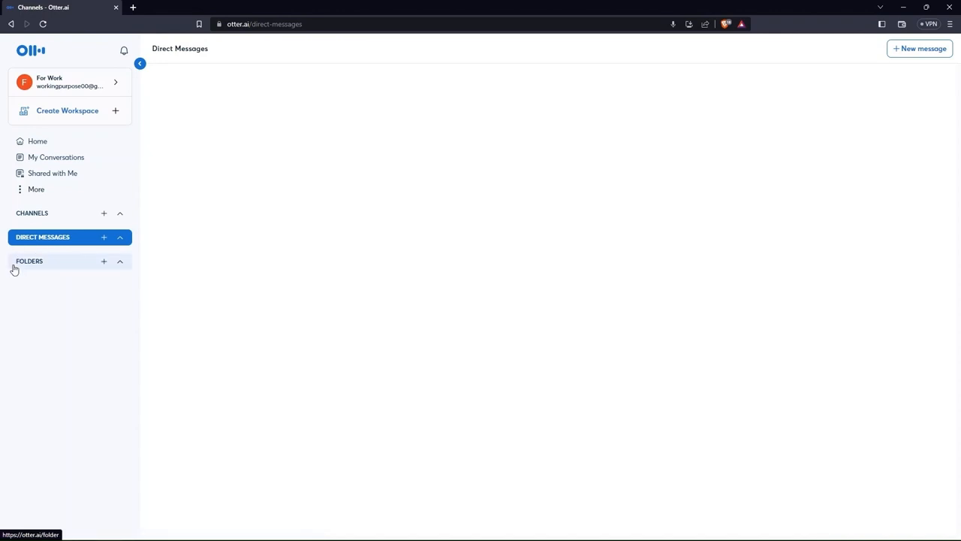
{"action": "left_click", "coordinate": [30, 261]}
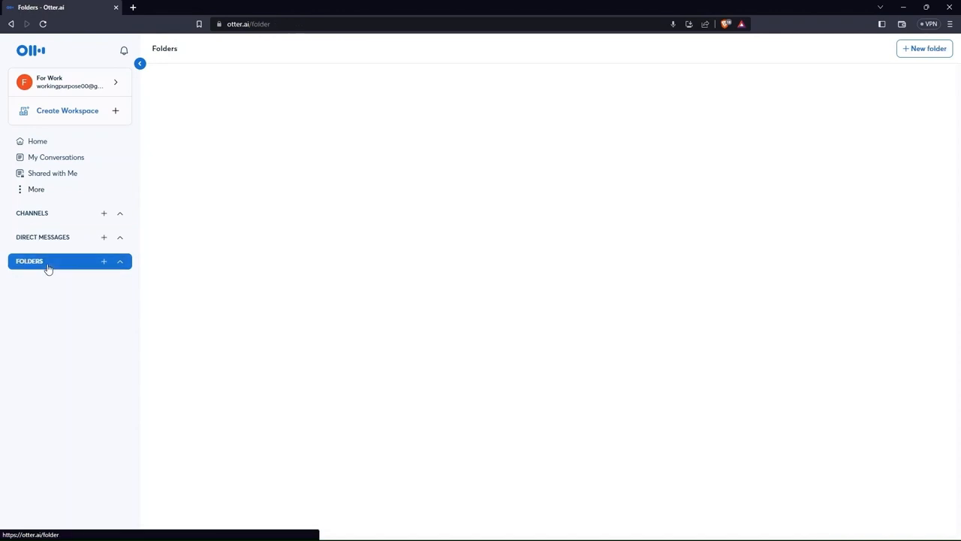
{"action": "mouse_move", "coordinate": [103, 213]}
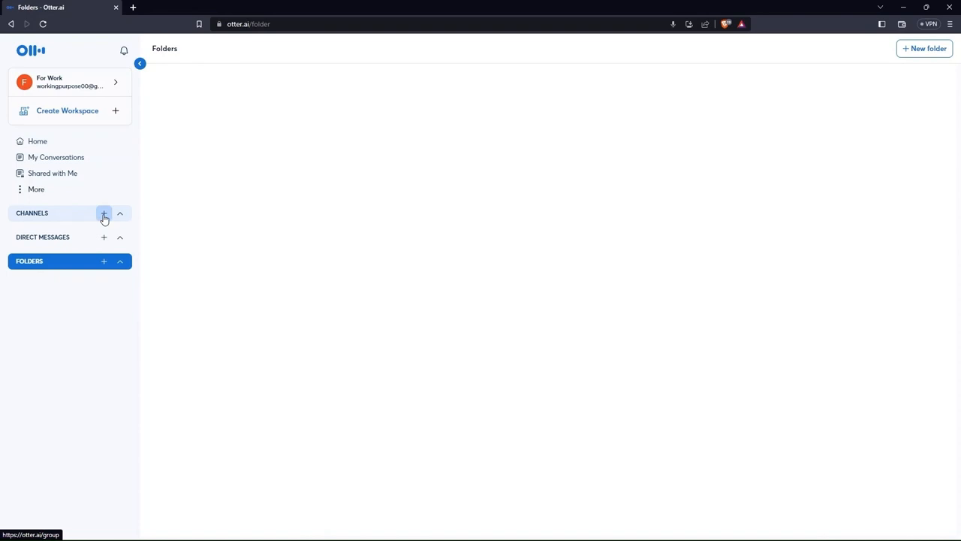
{"action": "left_click", "coordinate": [103, 213]}
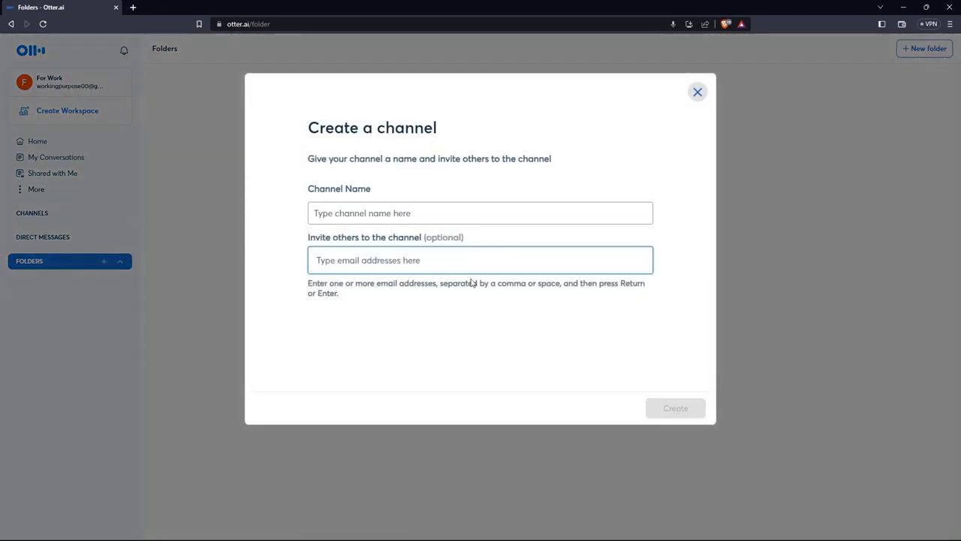
{"action": "double_click", "coordinate": [339, 190]}
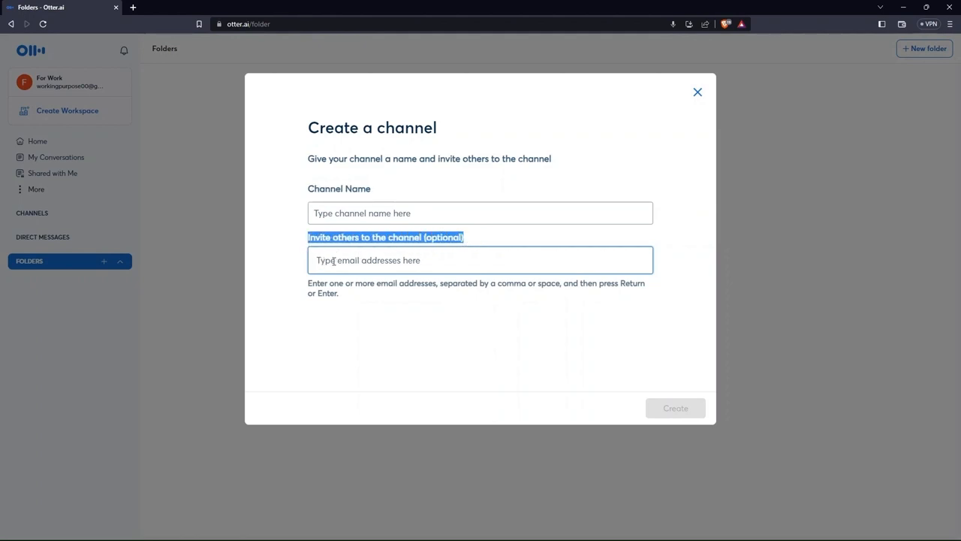
{"action": "mouse_move", "coordinate": [563, 149]}
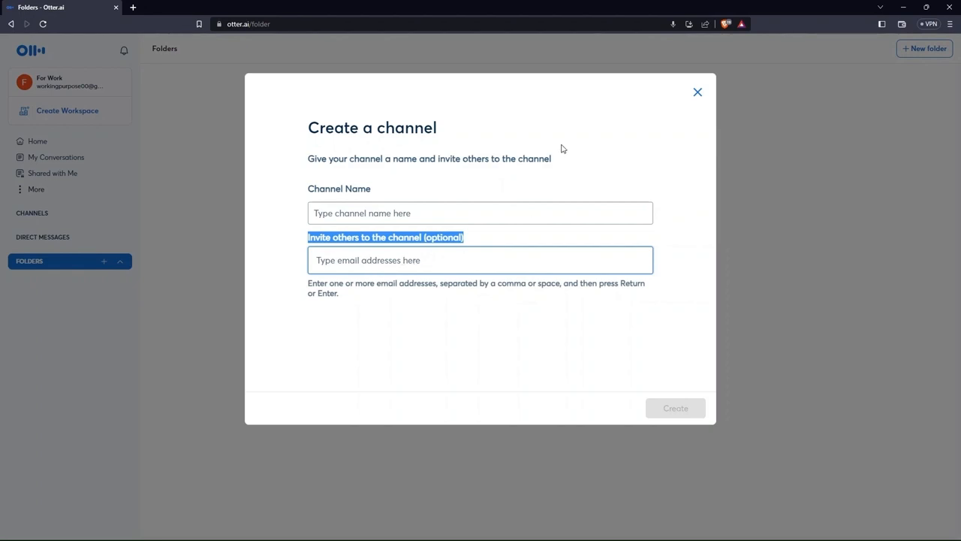
{"action": "left_click", "coordinate": [697, 91]}
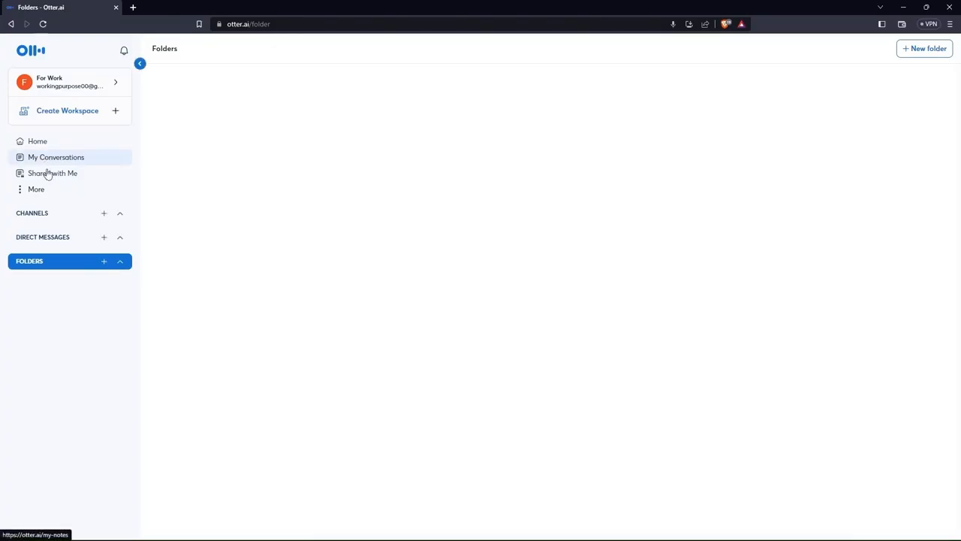
{"action": "left_click", "coordinate": [104, 237]}
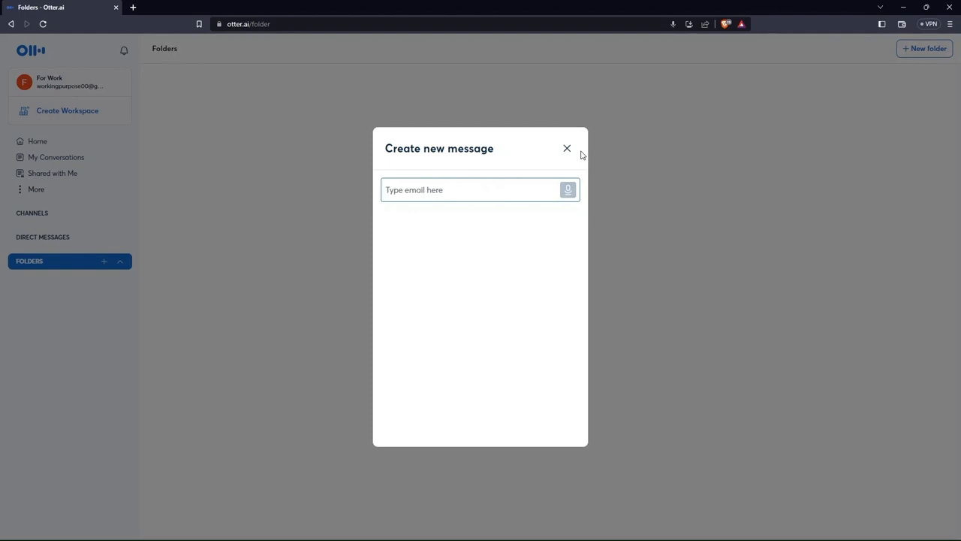
{"action": "left_click", "coordinate": [567, 149]}
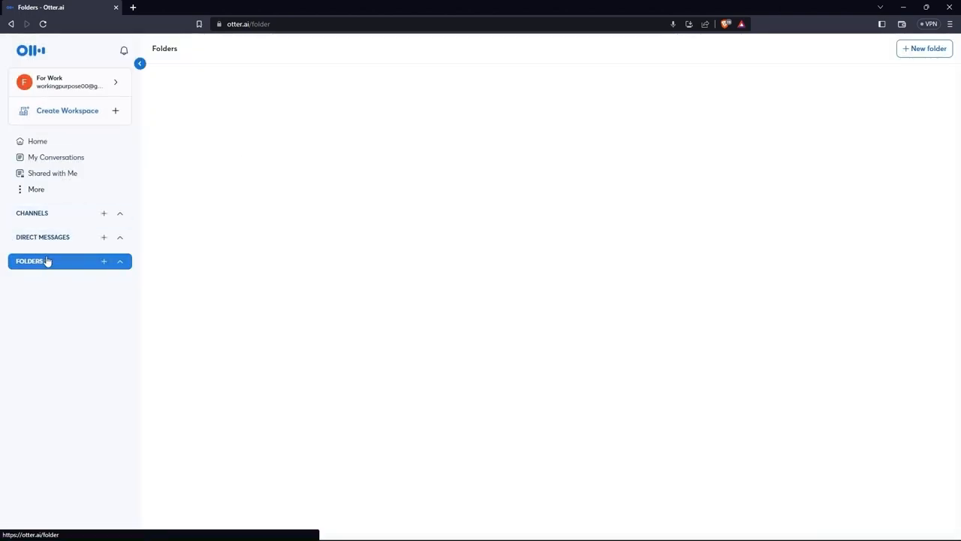
Step: Start a new folder, then cancel the Create a folder dialog without making one
{"action": "left_click", "coordinate": [104, 261]}
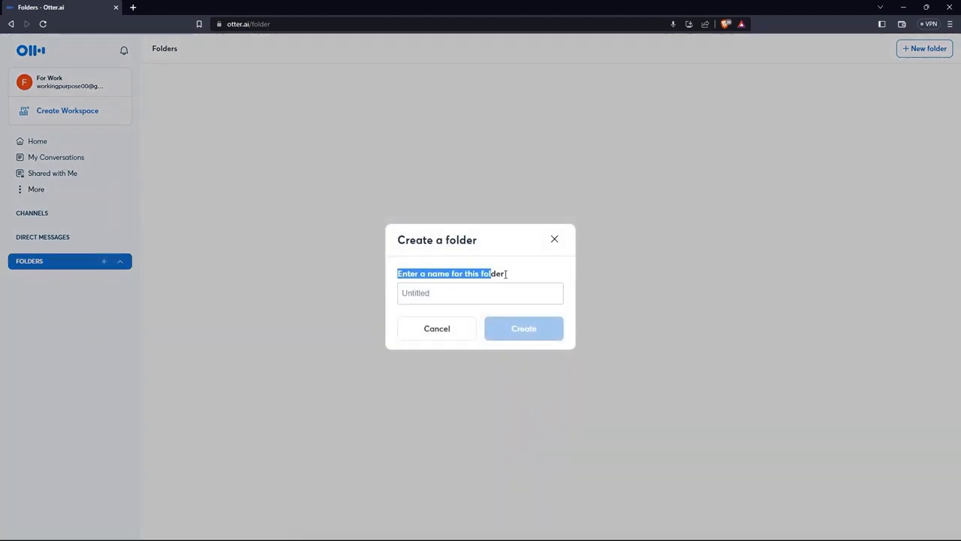
{"action": "mouse_move", "coordinate": [463, 293]}
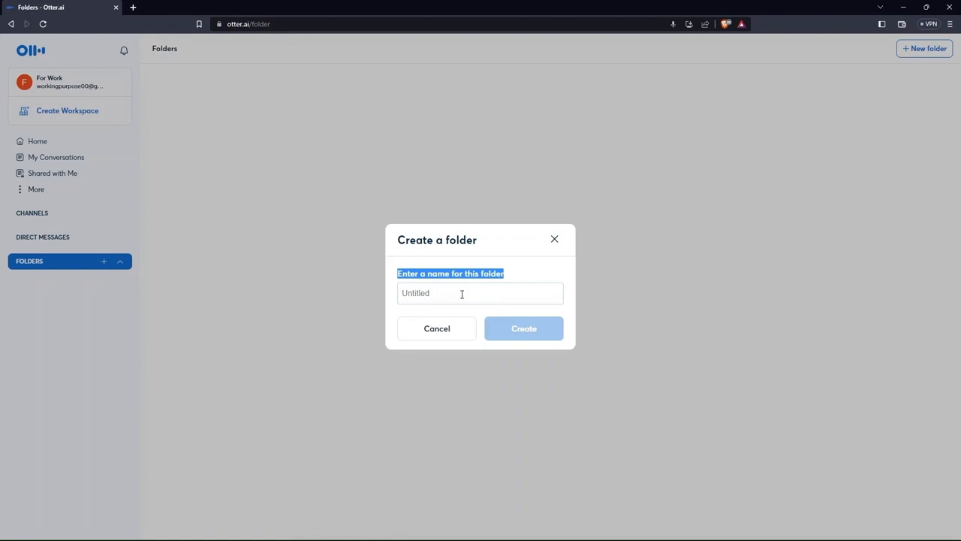
{"action": "left_click", "coordinate": [435, 327]}
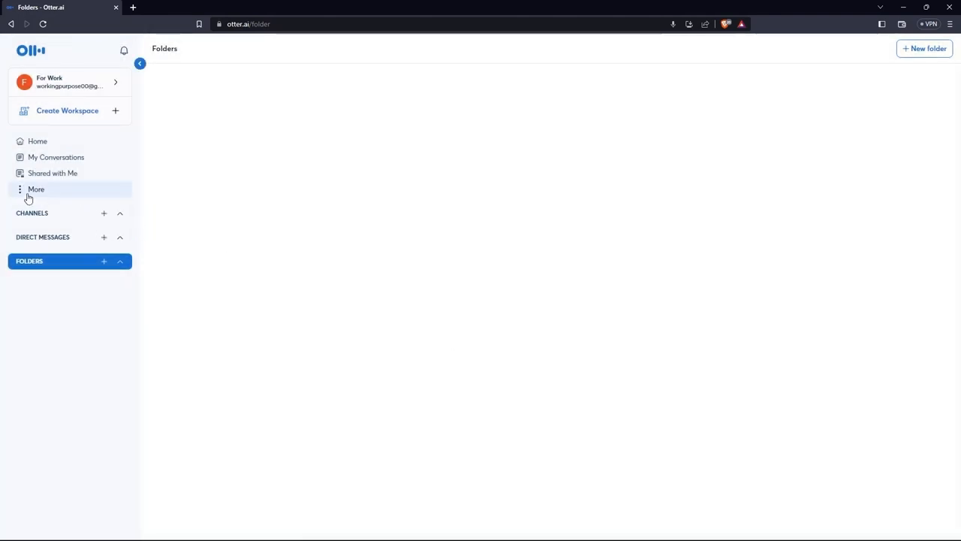
Step: Reach the Account Settings Apps page via the sidebar's More menu, listing Zoom, Dropbox, Google and Microsoft
{"action": "left_click", "coordinate": [36, 189]}
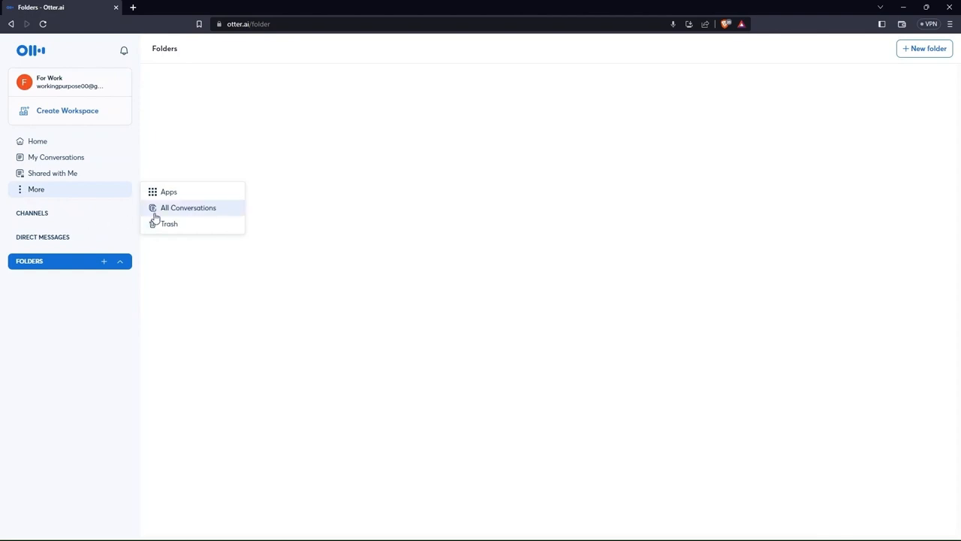
{"action": "mouse_move", "coordinate": [168, 192]}
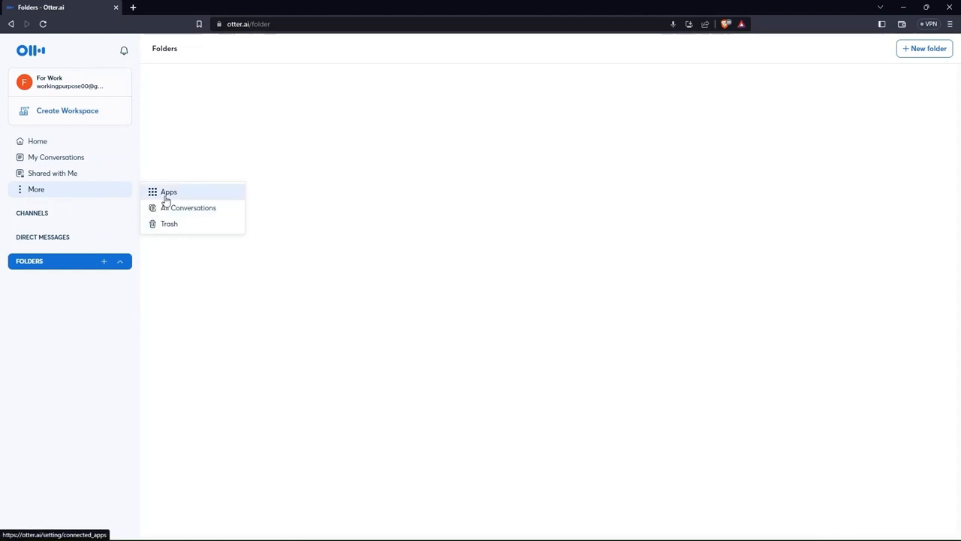
{"action": "left_click", "coordinate": [168, 192]}
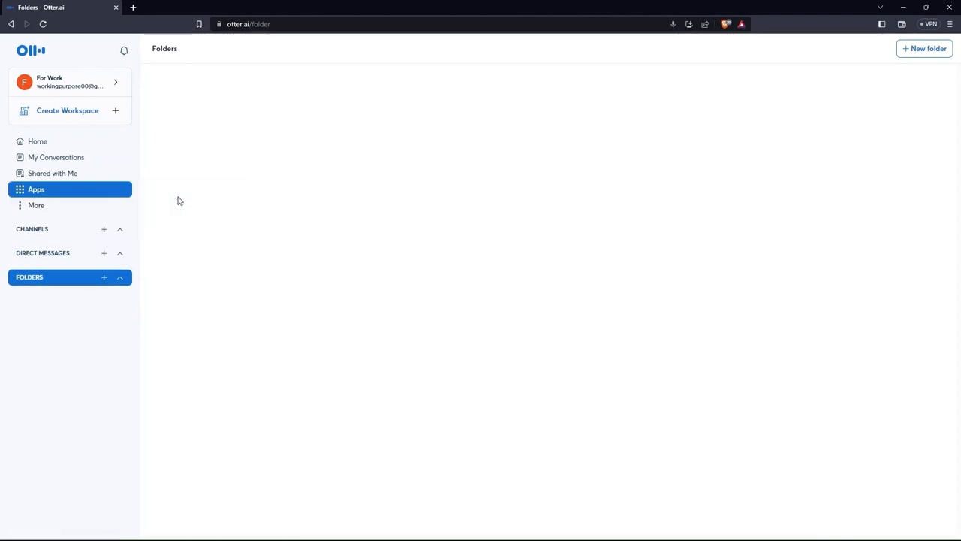
{"action": "left_click", "coordinate": [36, 189]}
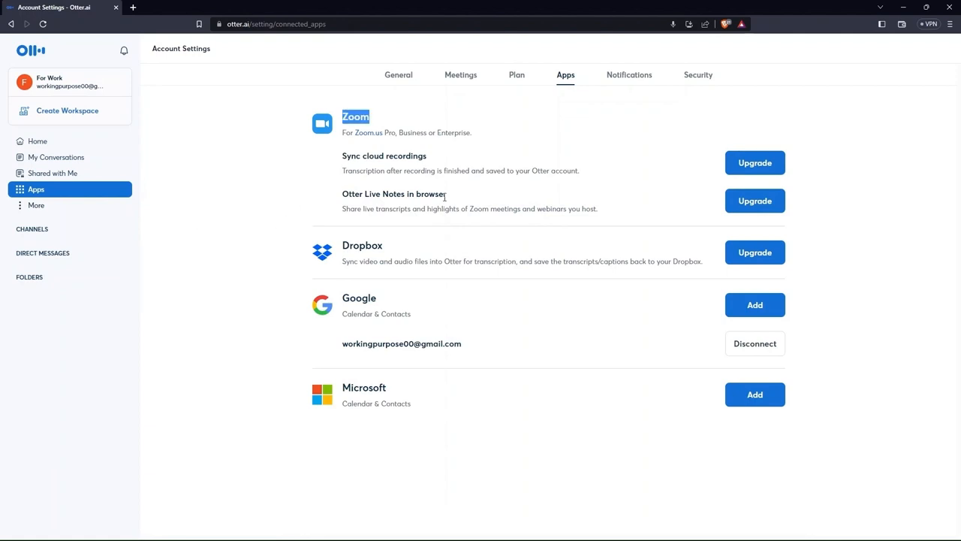
{"action": "mouse_move", "coordinate": [753, 163]}
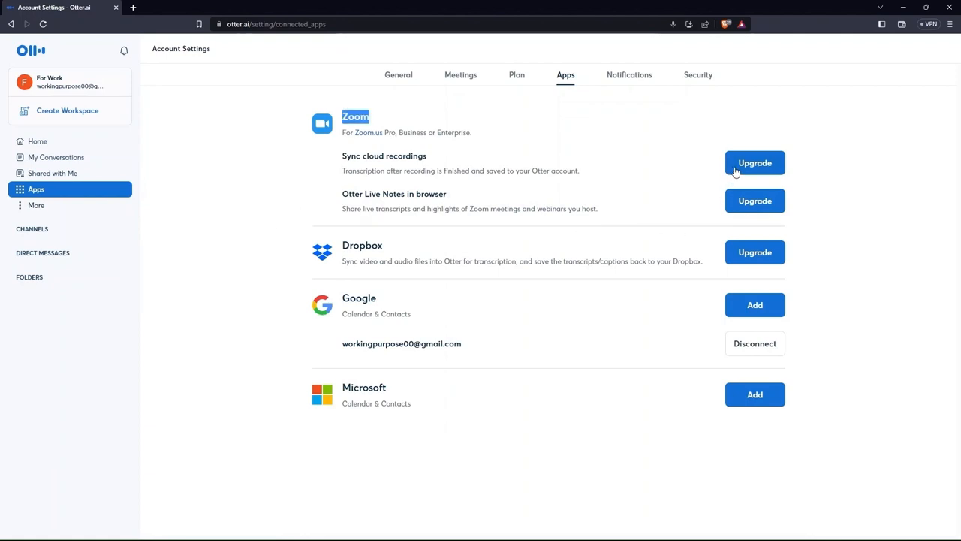
{"action": "mouse_move", "coordinate": [754, 201]}
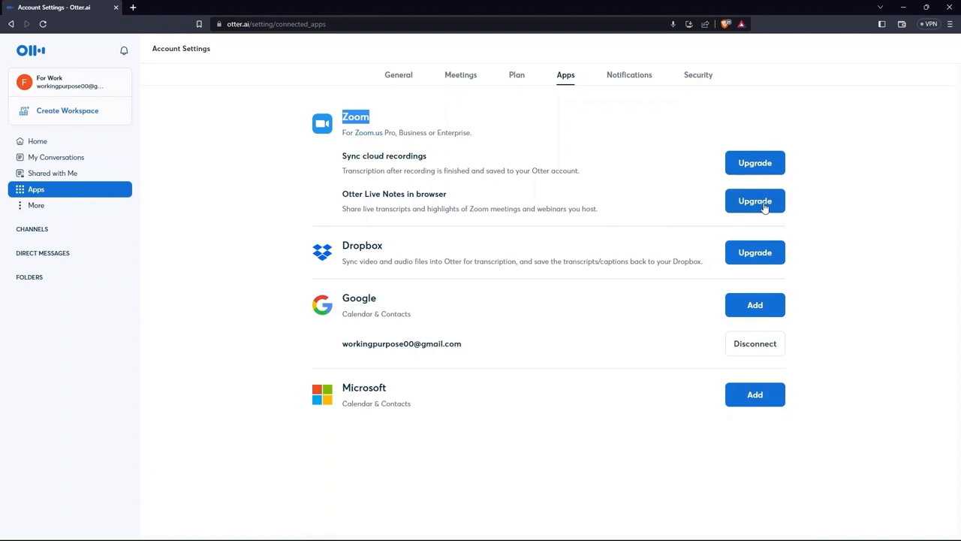
{"action": "mouse_move", "coordinate": [358, 250]}
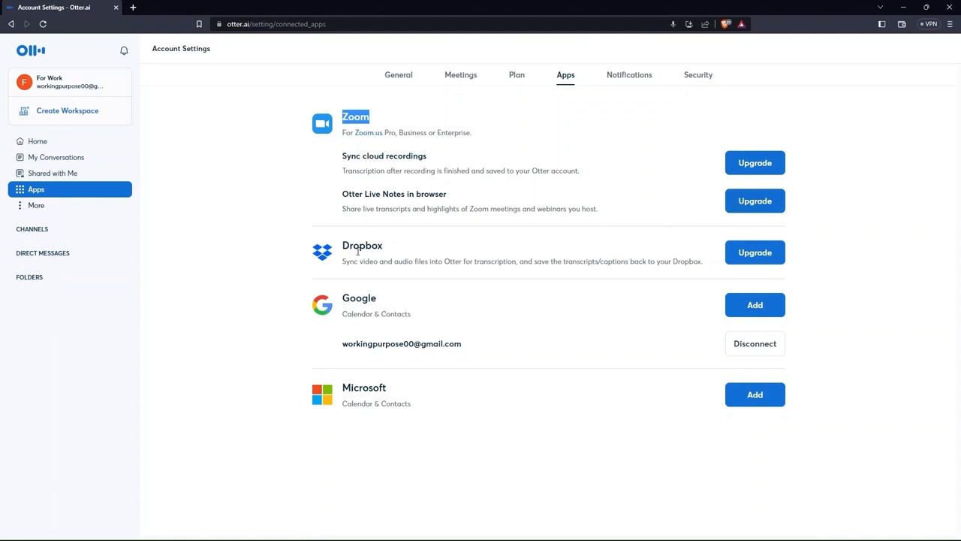
Step: Return to Home and show the account menu with Account Settings, Refer & earn, Help Center and Logout
{"action": "left_click", "coordinate": [36, 141]}
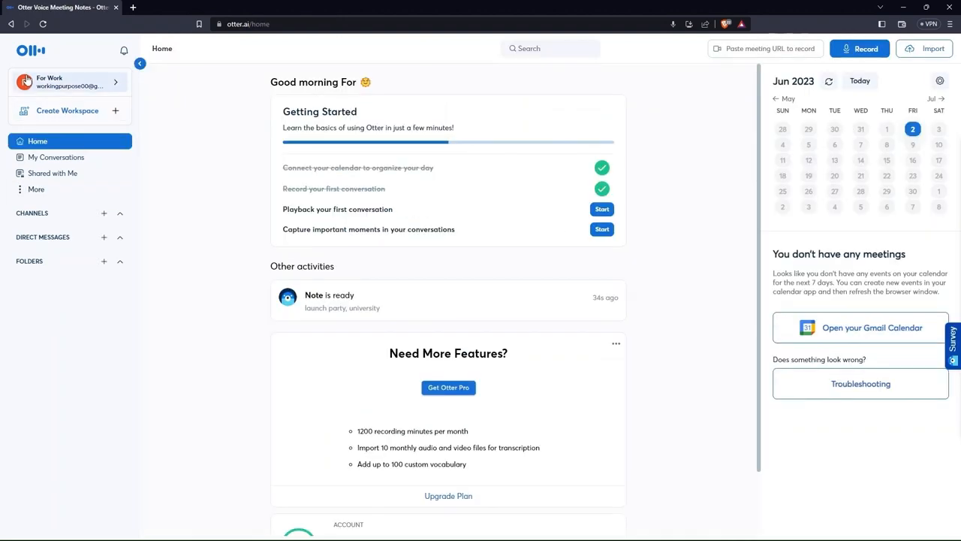
{"action": "left_click", "coordinate": [67, 81]}
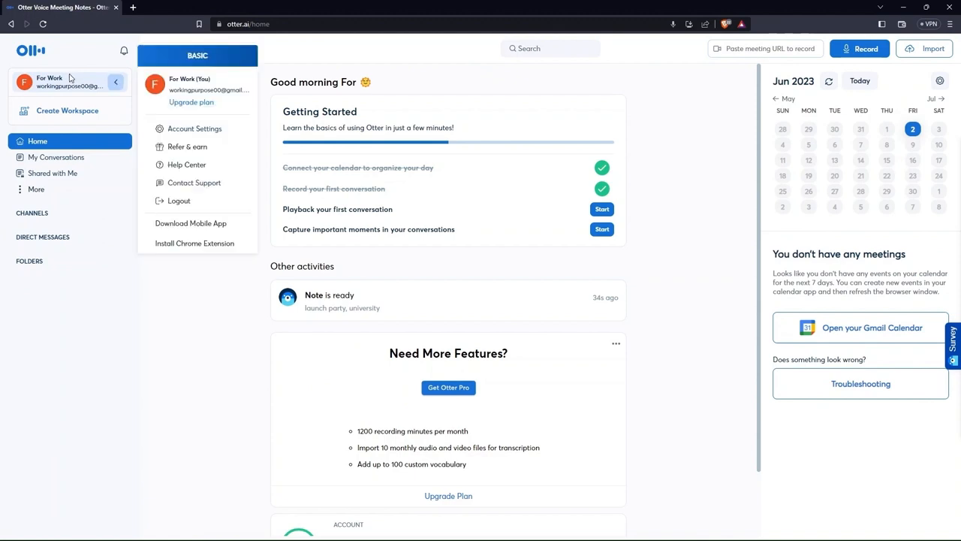
{"action": "mouse_move", "coordinate": [175, 96]}
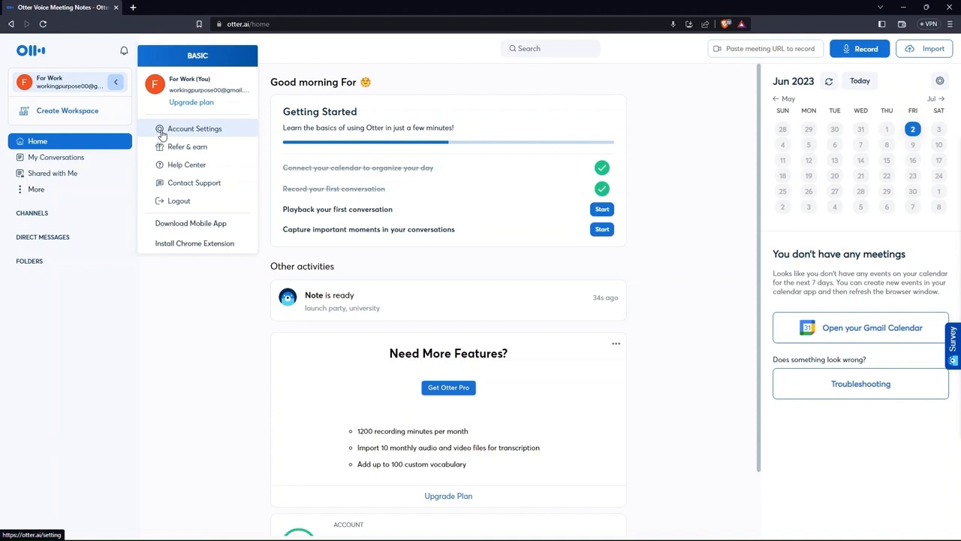
{"action": "mouse_move", "coordinate": [210, 147]}
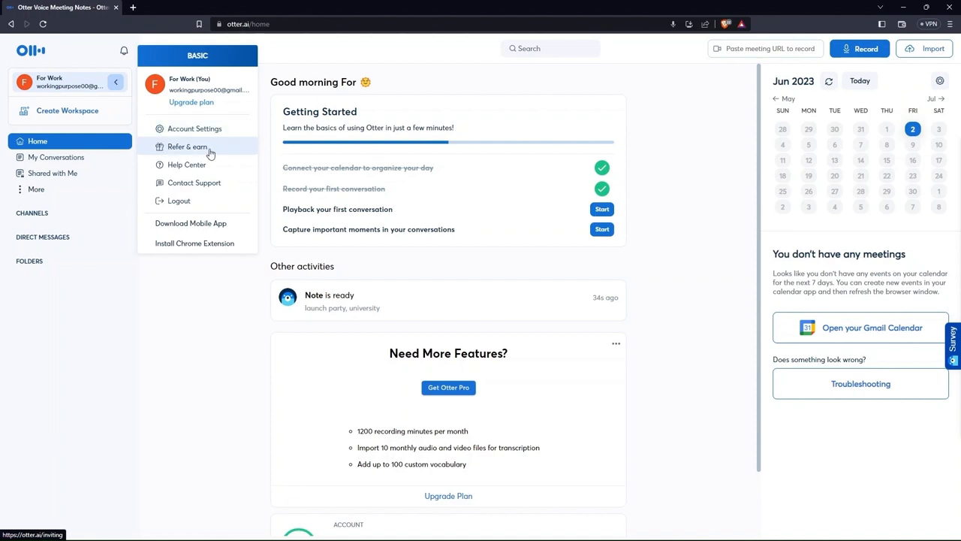
Step: Visit Refer & earn with its share options and referral link, then reopen the account menu
{"action": "left_click", "coordinate": [186, 147]}
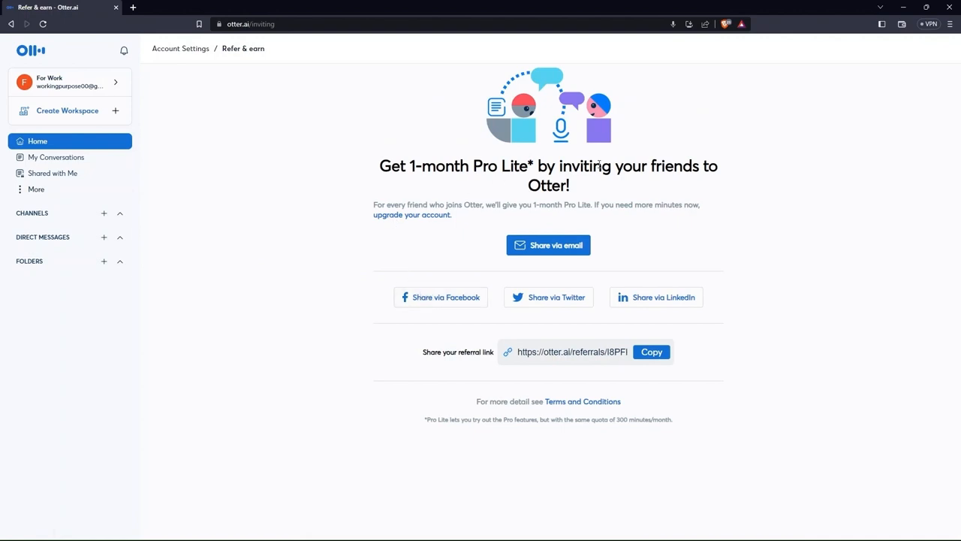
{"action": "mouse_move", "coordinate": [626, 357]}
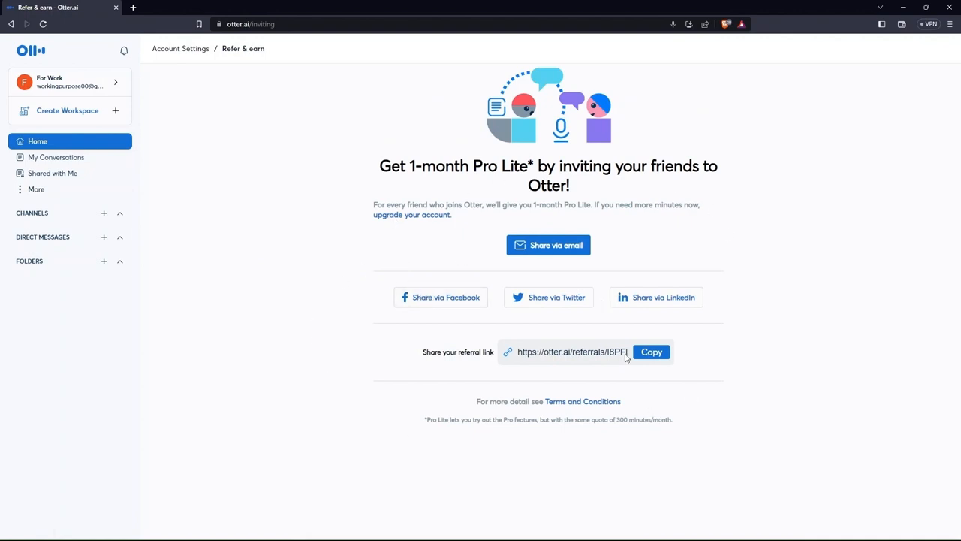
{"action": "mouse_move", "coordinate": [386, 194]}
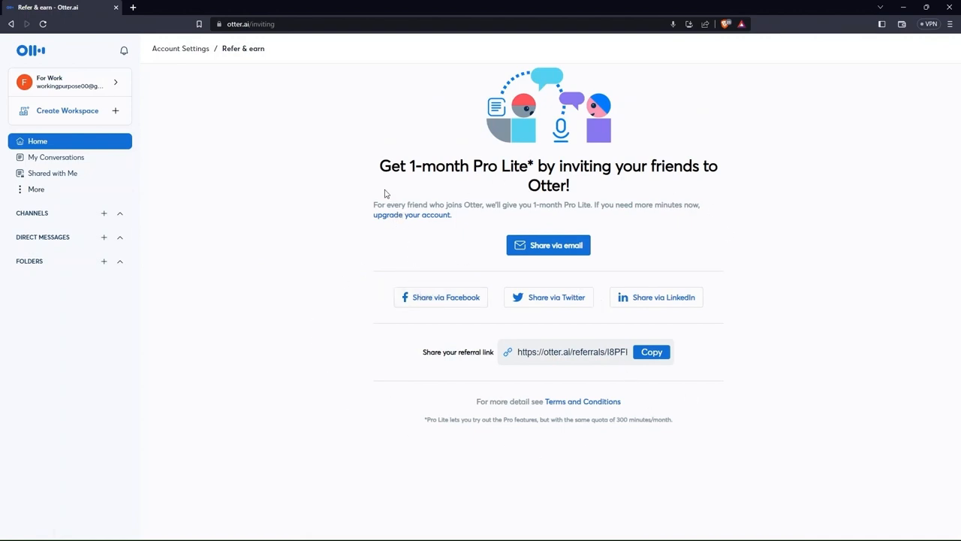
{"action": "double_click", "coordinate": [548, 165]}
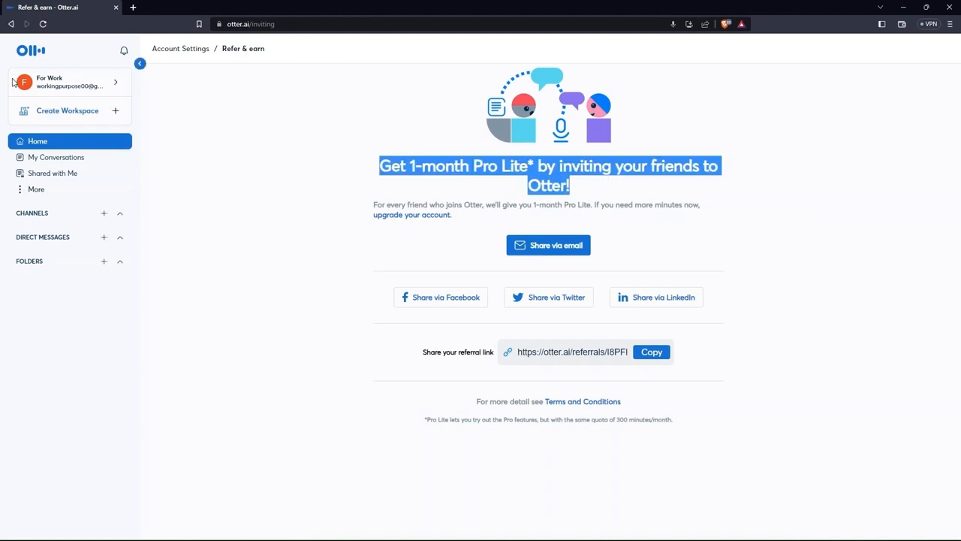
{"action": "left_click", "coordinate": [68, 82]}
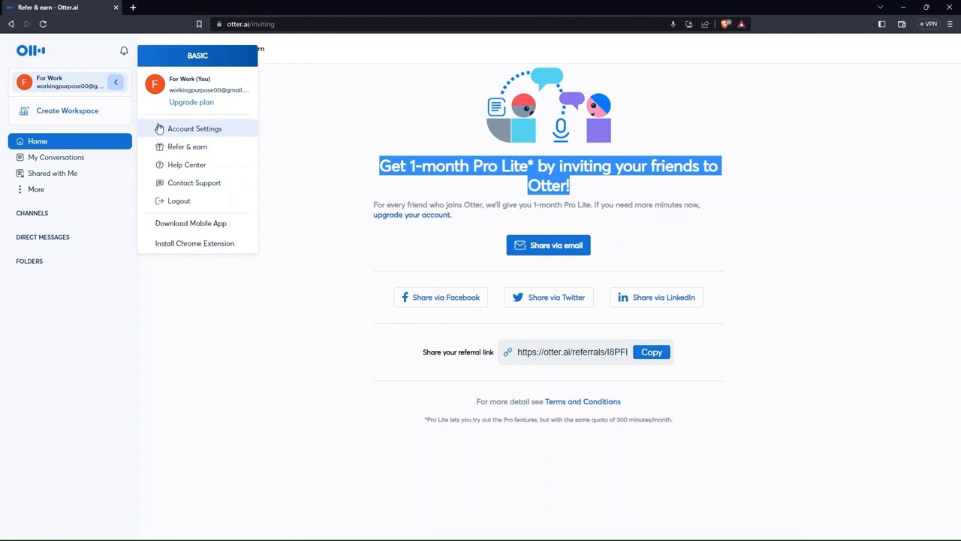
Step: Enter Account Settings and show the Meetings settings with sharing permissions and OtterPilot auto-join
{"action": "left_click", "coordinate": [196, 130]}
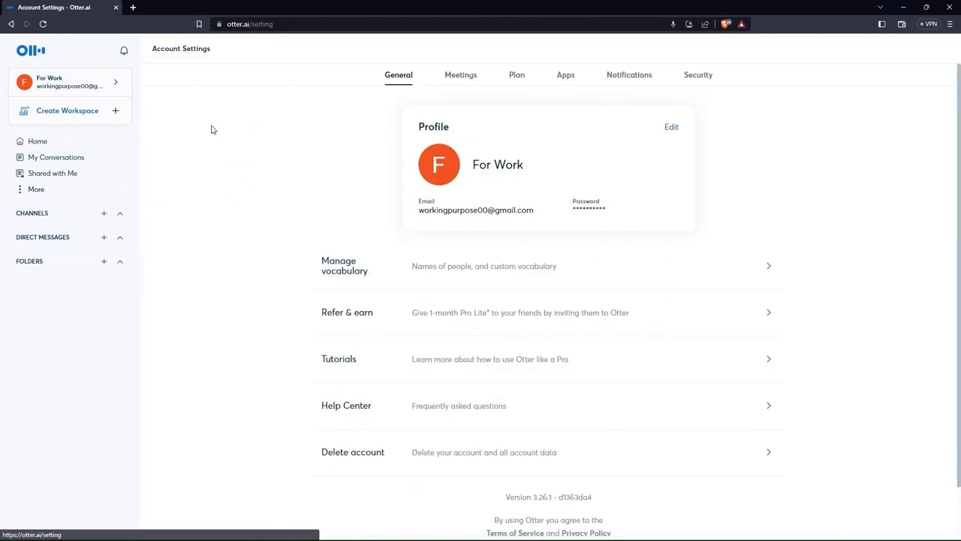
{"action": "mouse_move", "coordinate": [258, 118]}
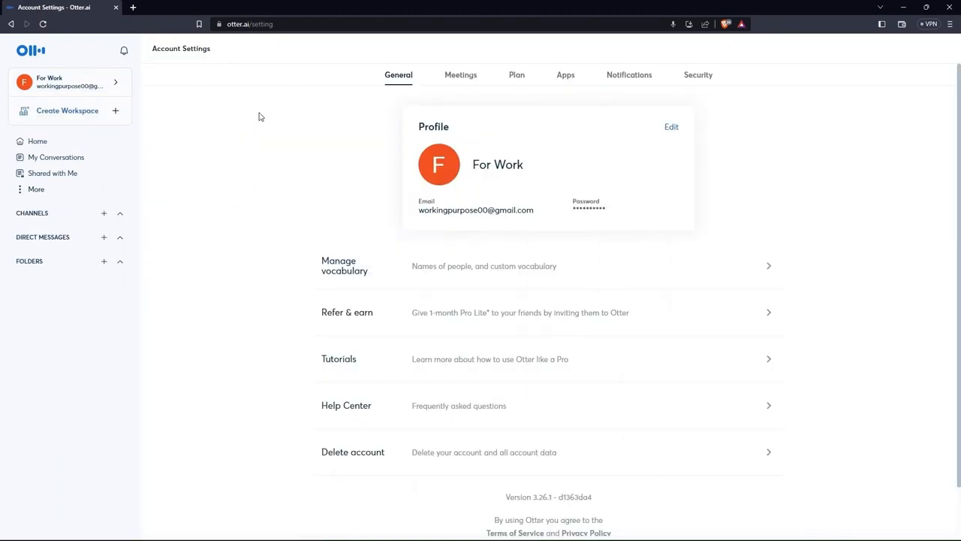
{"action": "mouse_move", "coordinate": [262, 194]}
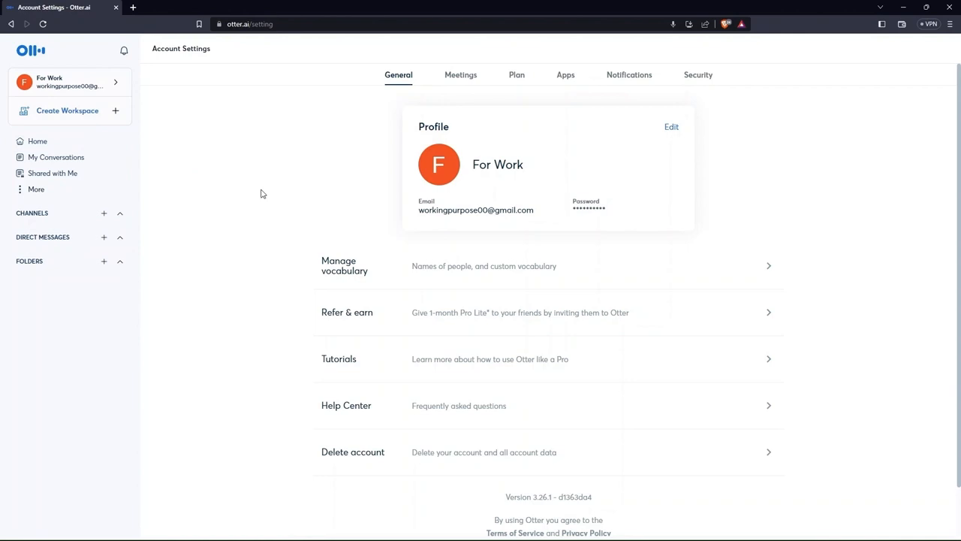
{"action": "mouse_move", "coordinate": [328, 233]}
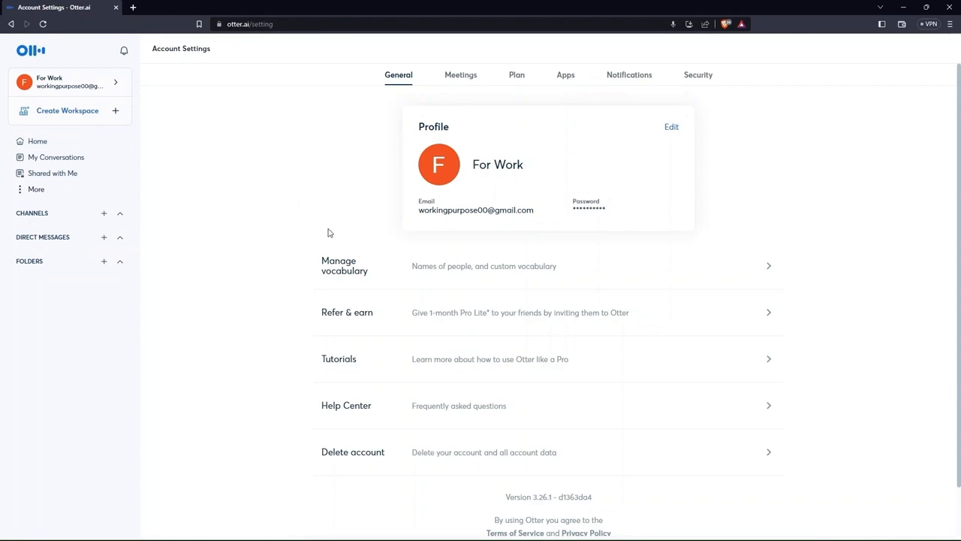
{"action": "mouse_move", "coordinate": [459, 75]}
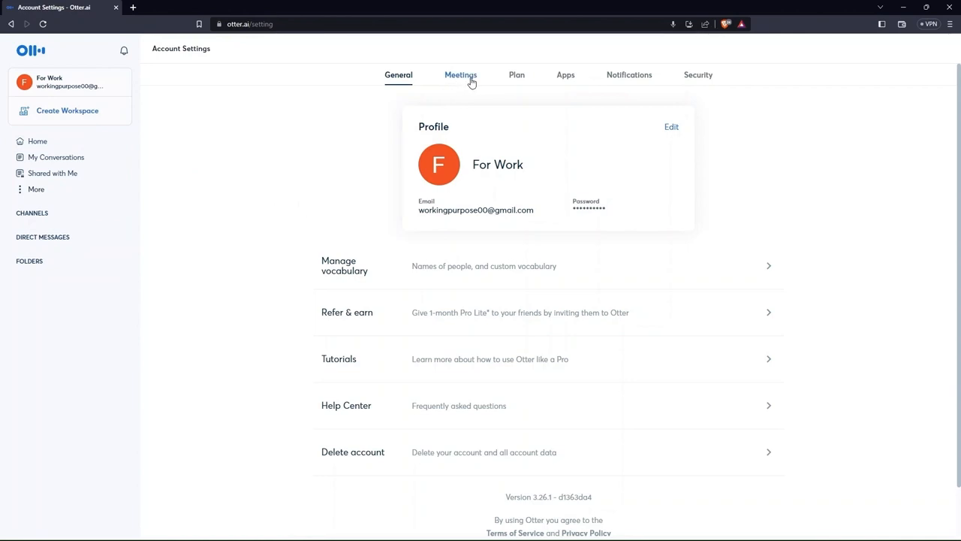
{"action": "left_click", "coordinate": [460, 76]}
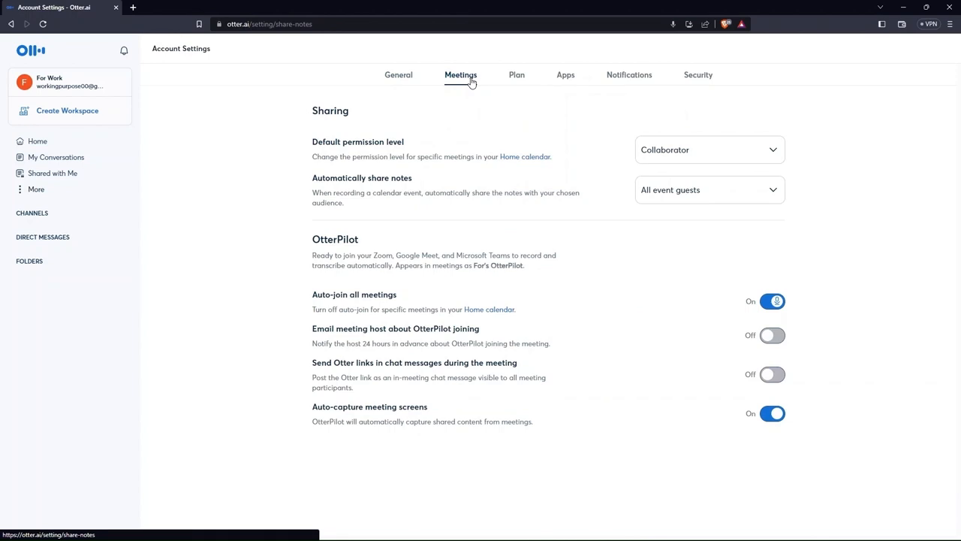
{"action": "mouse_move", "coordinate": [441, 90]}
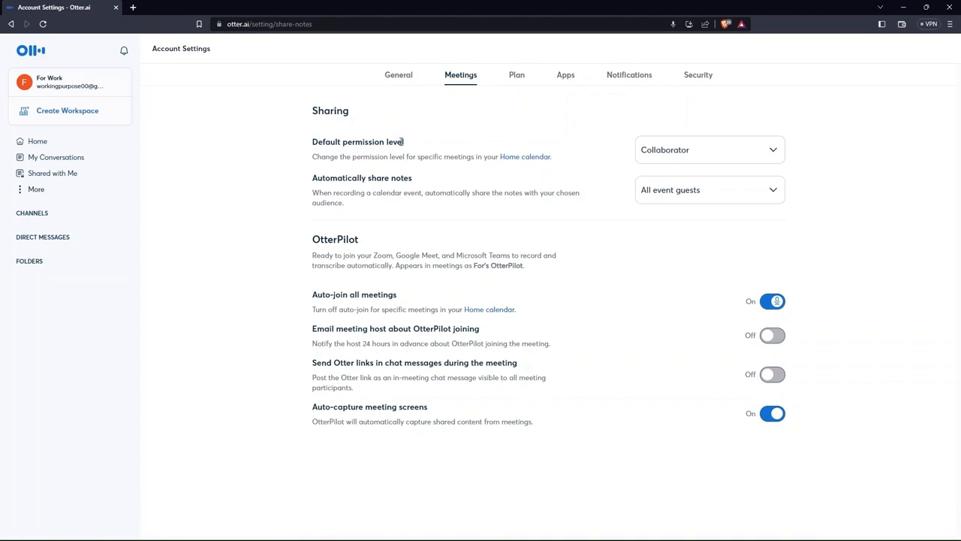
{"action": "mouse_move", "coordinate": [394, 177]}
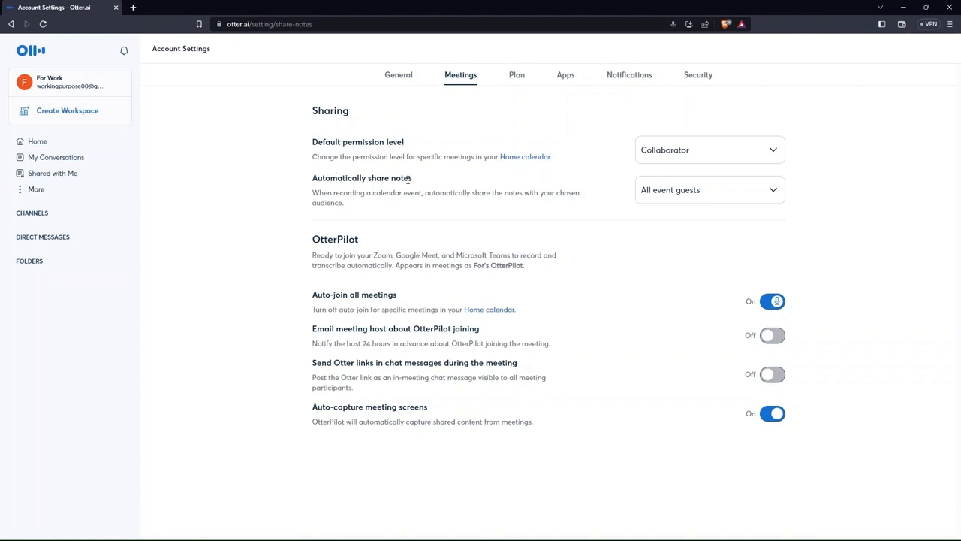
{"action": "mouse_move", "coordinate": [383, 228]}
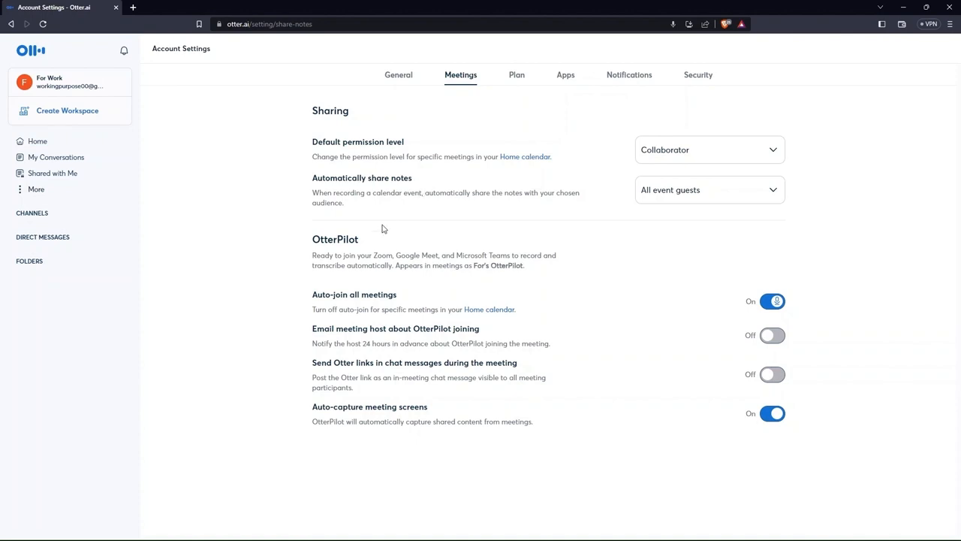
{"action": "mouse_move", "coordinate": [306, 283]}
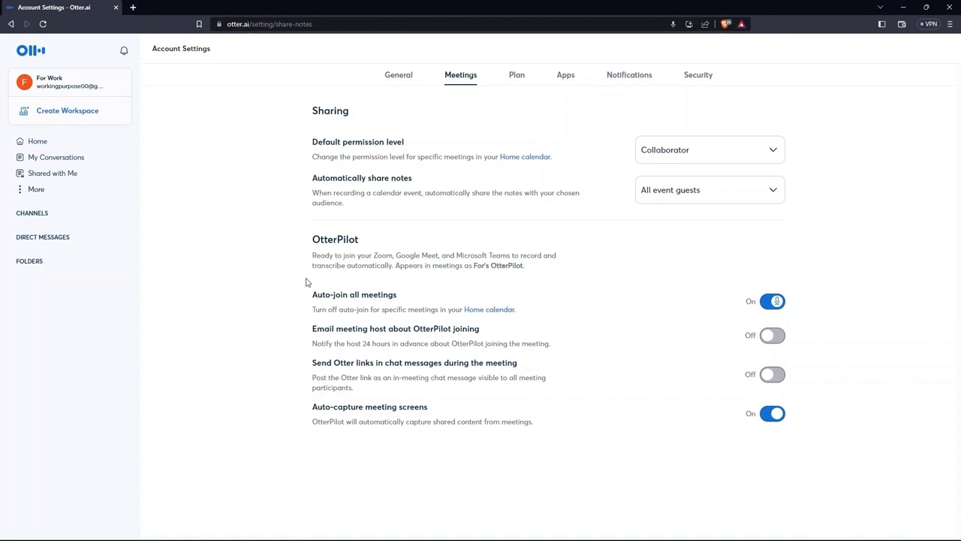
{"action": "mouse_move", "coordinate": [516, 75]}
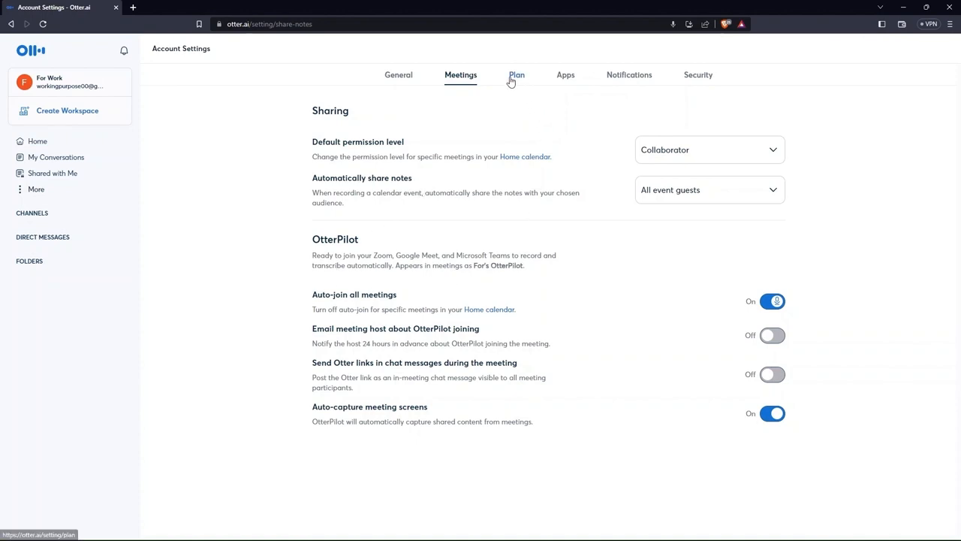
Step: Show the Plan page comparing the current Basic plan with Pro, Business and Enterprise
{"action": "left_click", "coordinate": [516, 75]}
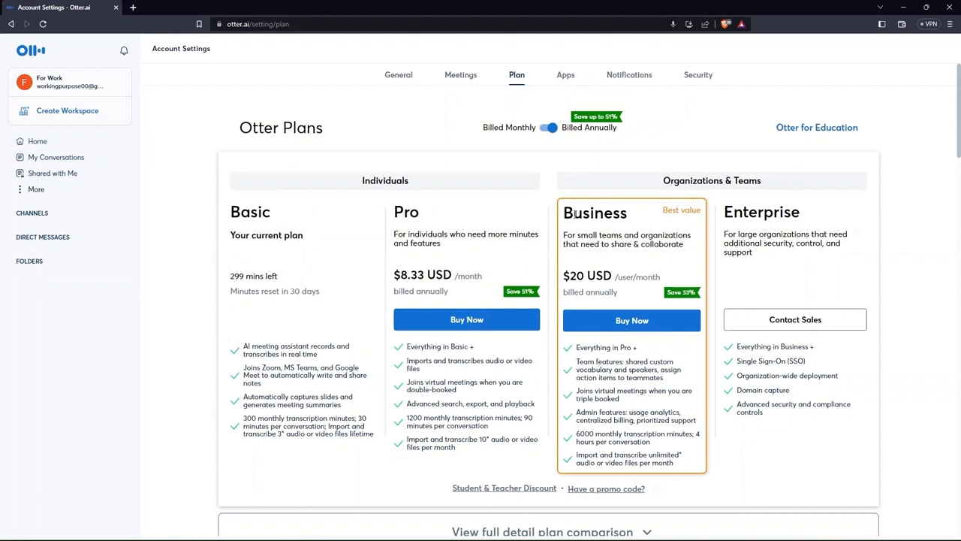
{"action": "double_click", "coordinate": [595, 214]}
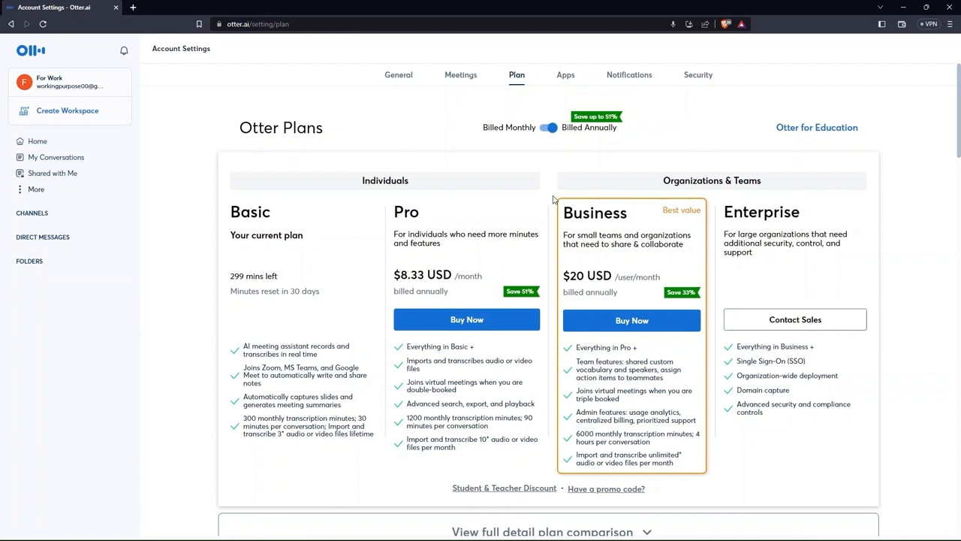
Step: Show the Notifications settings and scroll through My Conversations, Highlights, Meeting Summary and Activity Stats
{"action": "left_click", "coordinate": [629, 75]}
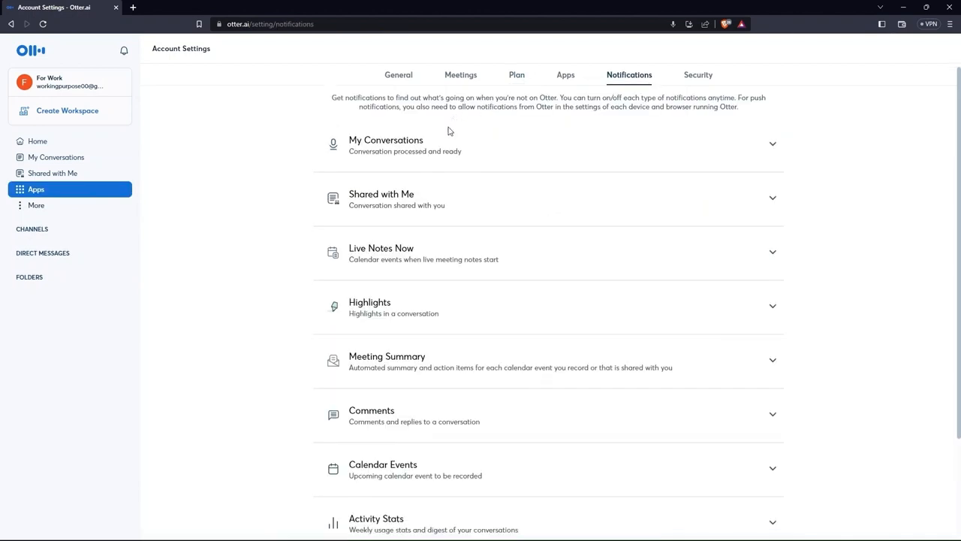
{"action": "scroll", "scroll_direction": "down", "scroll_amount": 3}
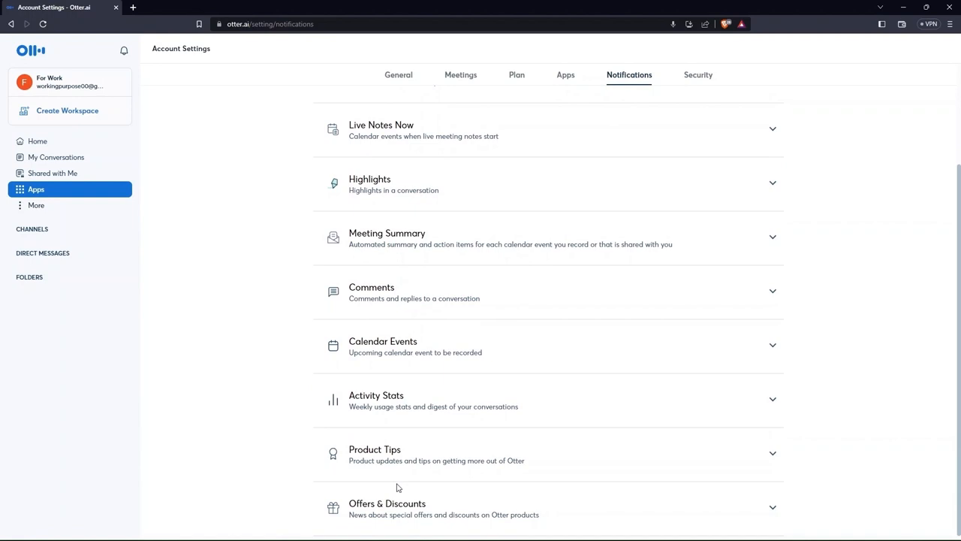
{"action": "scroll", "scroll_direction": "up", "scroll_amount": 3}
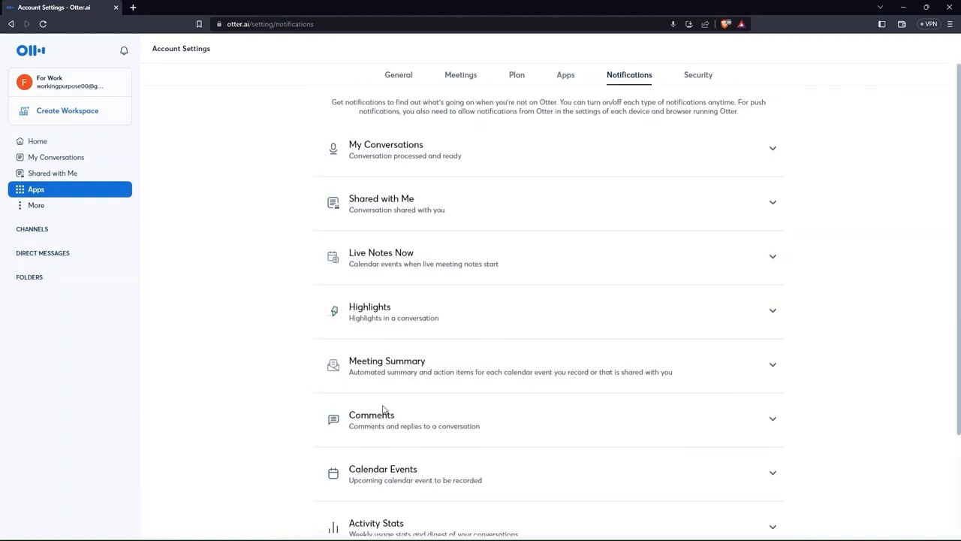
{"action": "mouse_move", "coordinate": [697, 76]}
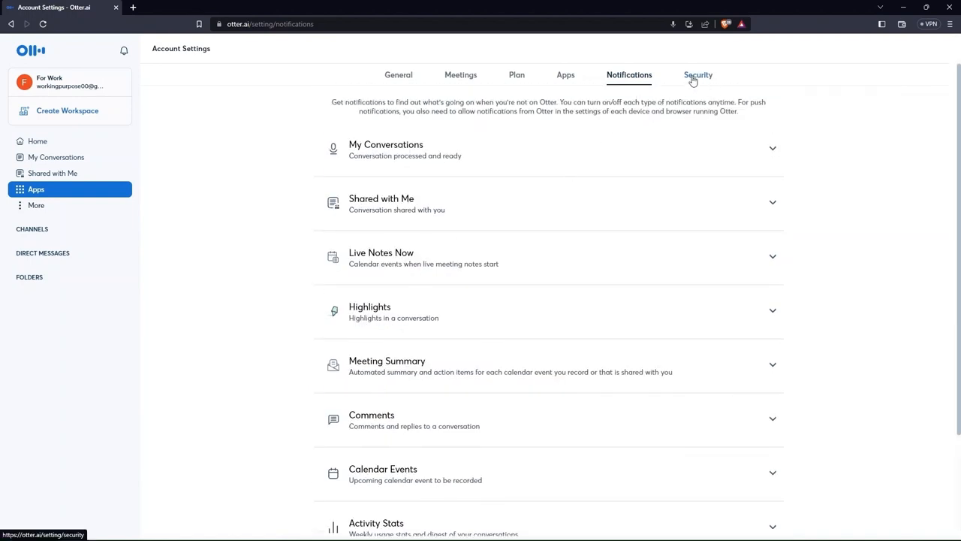
Step: Show the Security settings where two-factor authentication is turned off
{"action": "left_click", "coordinate": [697, 75]}
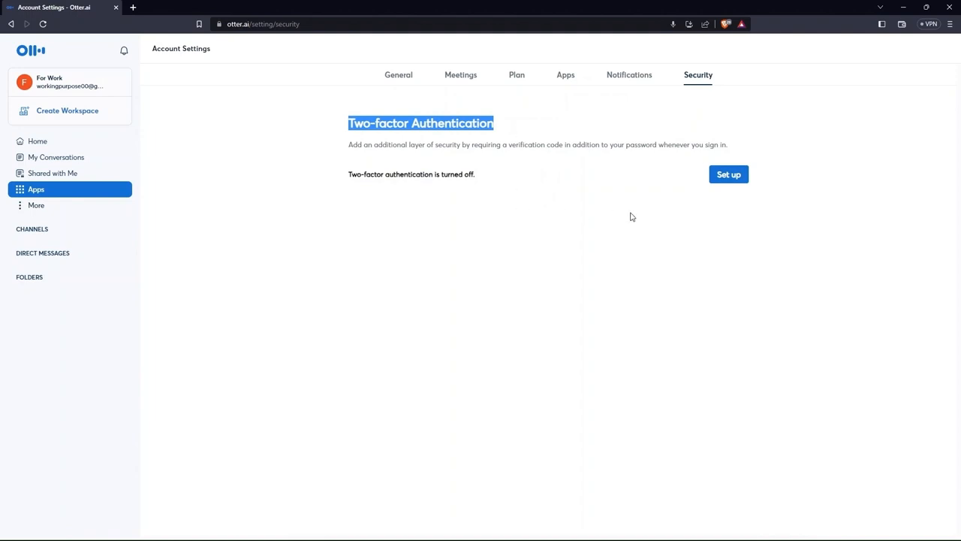
{"action": "mouse_move", "coordinate": [728, 174]}
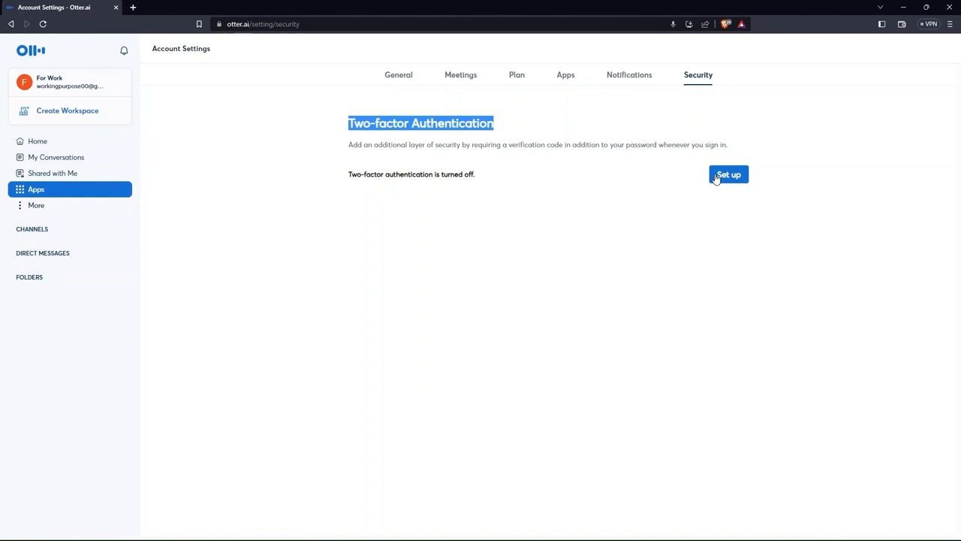
Step: From Home, start Create Workspace and highlight the 'Increase team productivity' description
{"action": "left_click", "coordinate": [37, 141]}
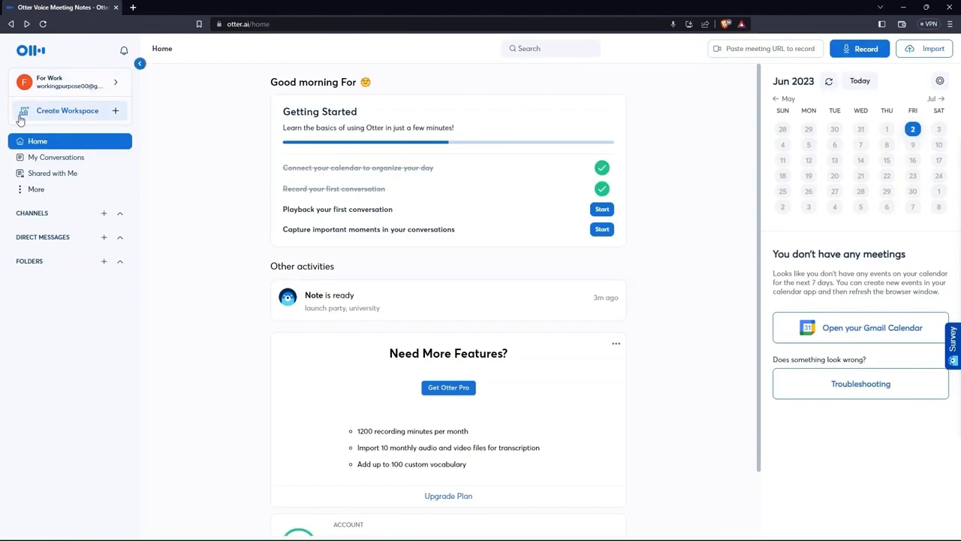
{"action": "left_click", "coordinate": [68, 111]}
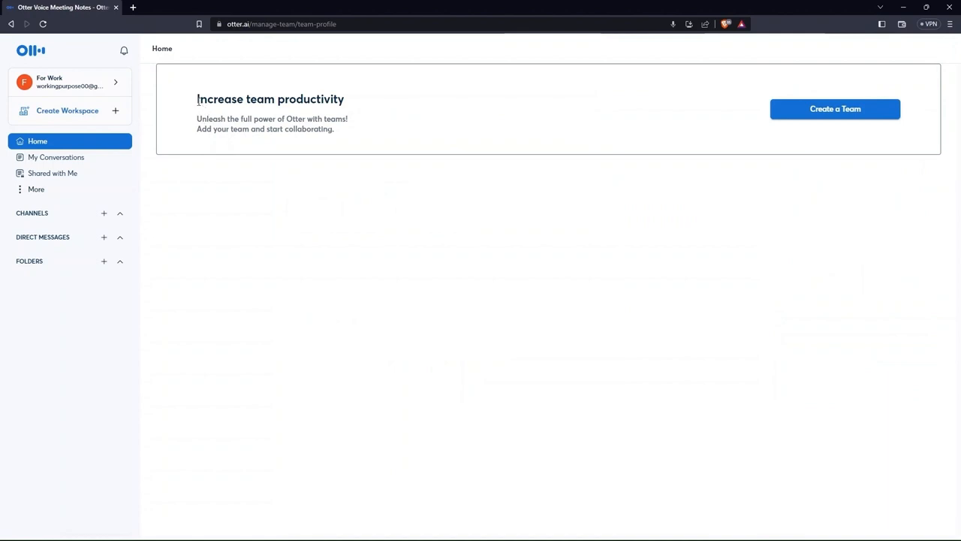
{"action": "left_click_drag", "start_coordinate": [198, 100], "coordinate": [348, 119]}
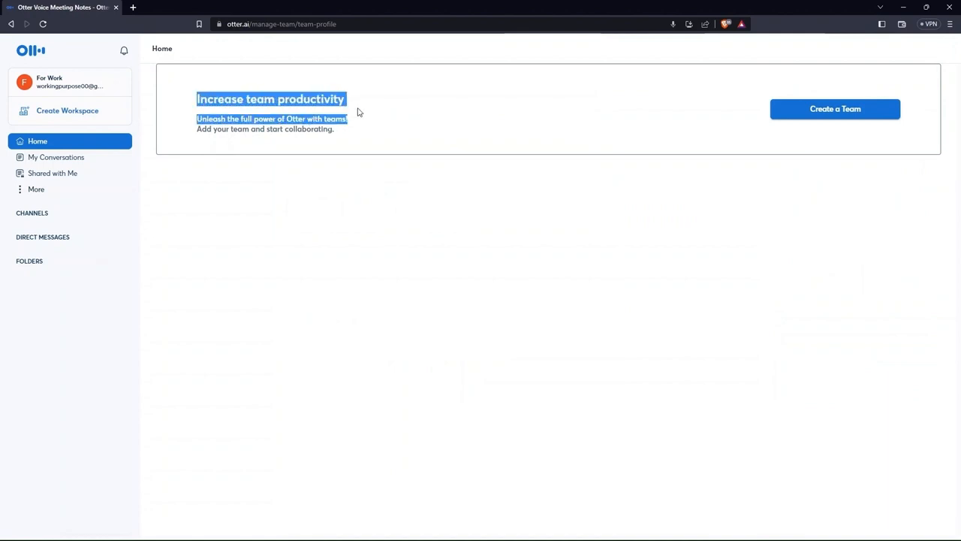
{"action": "mouse_move", "coordinate": [370, 133]}
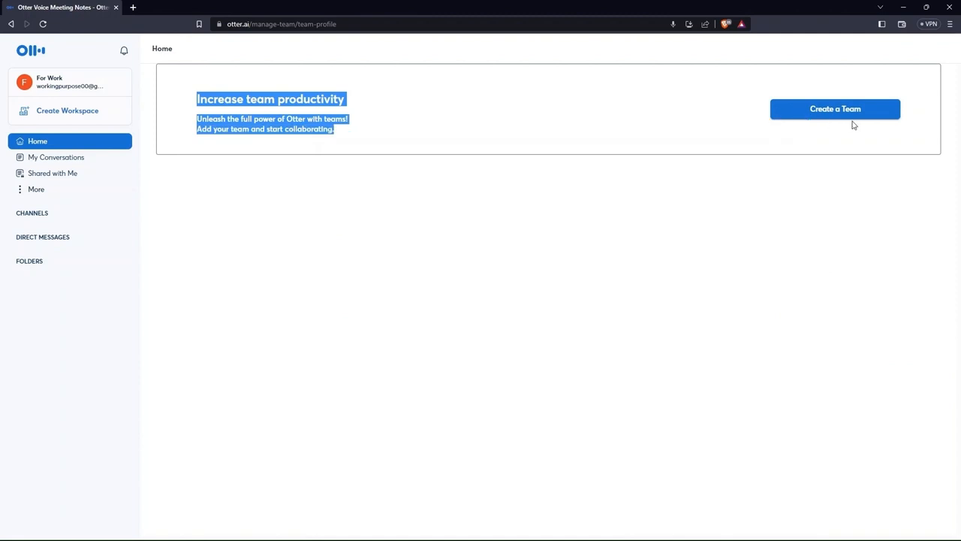
Step: Begin Create a Team checkout: Otter Business, annual billing, 3 seats, $720 per year, reviewed top to bottom
{"action": "left_click", "coordinate": [835, 108]}
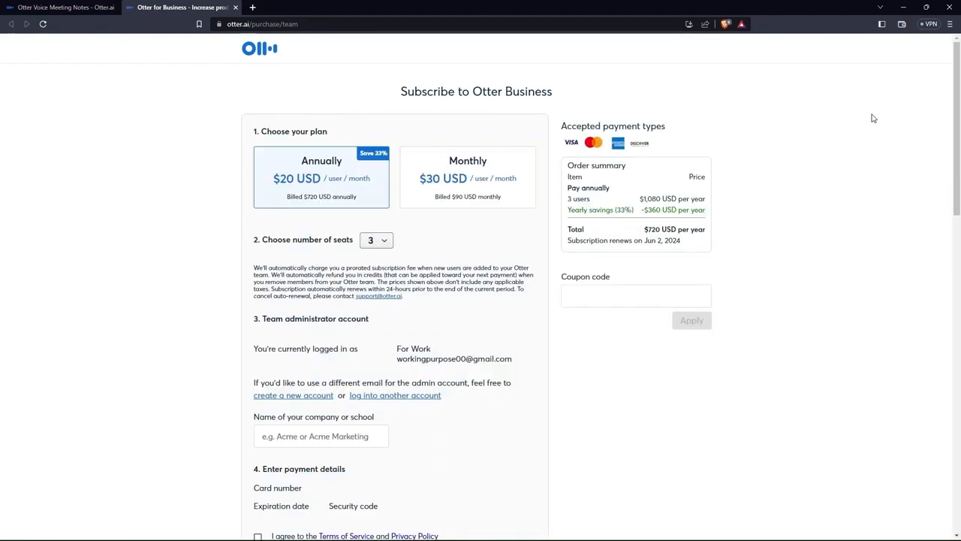
{"action": "scroll", "scroll_direction": "down", "scroll_amount": 3}
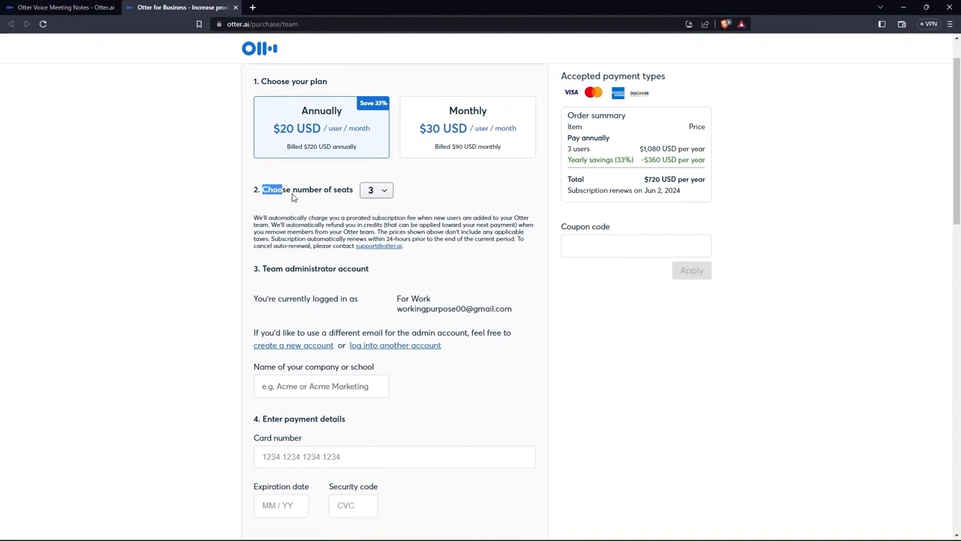
{"action": "scroll", "scroll_direction": "down", "scroll_amount": 3}
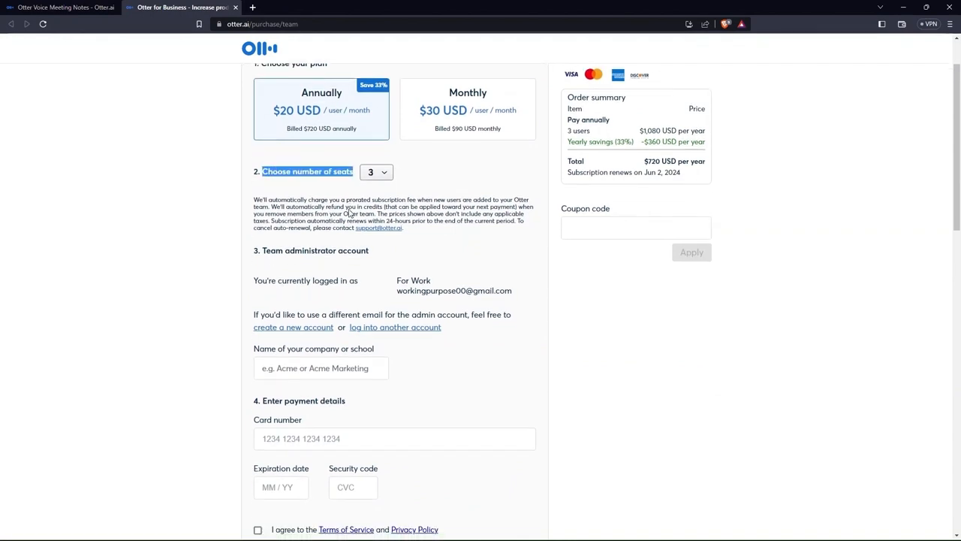
{"action": "scroll", "scroll_direction": "down", "scroll_amount": 3}
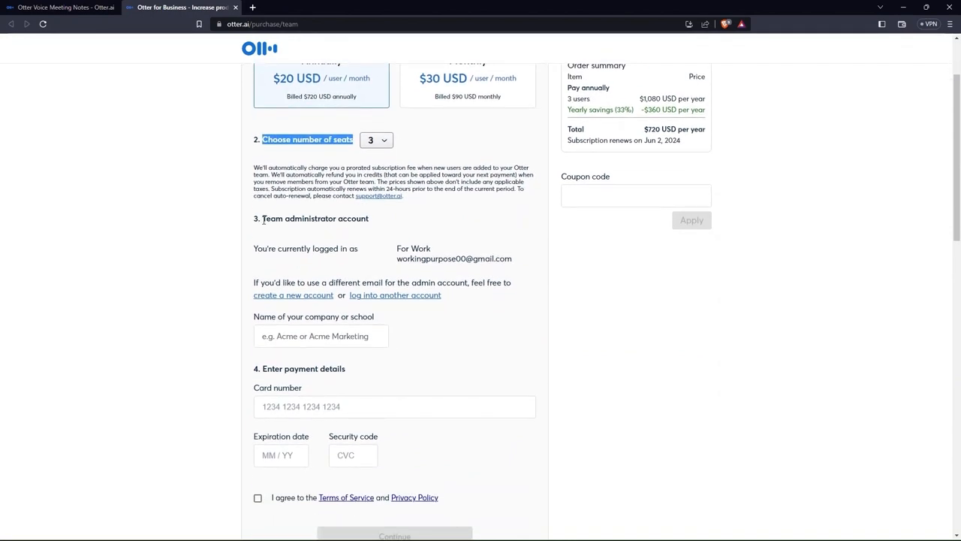
{"action": "scroll", "scroll_direction": "down", "scroll_amount": 3}
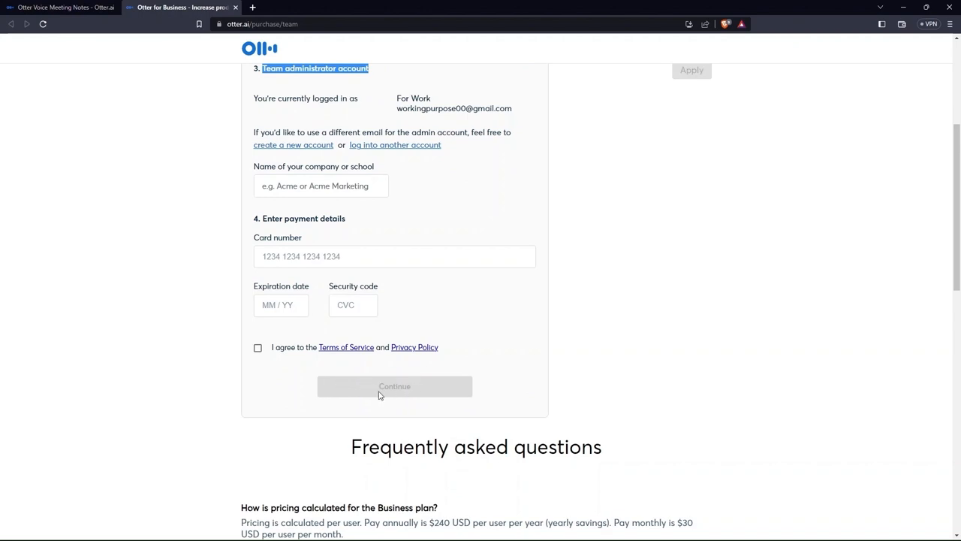
{"action": "mouse_move", "coordinate": [415, 388]}
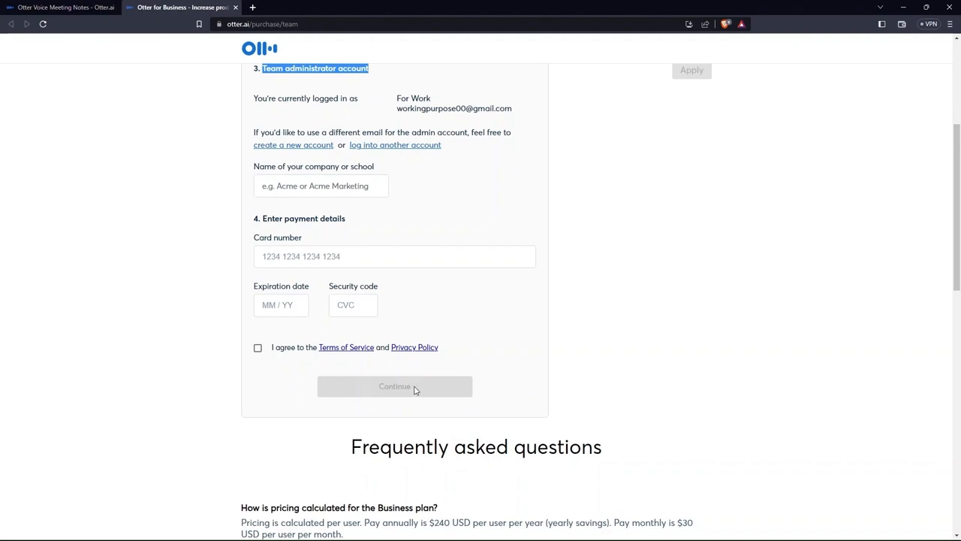
{"action": "scroll", "scroll_direction": "up", "scroll_amount": 3}
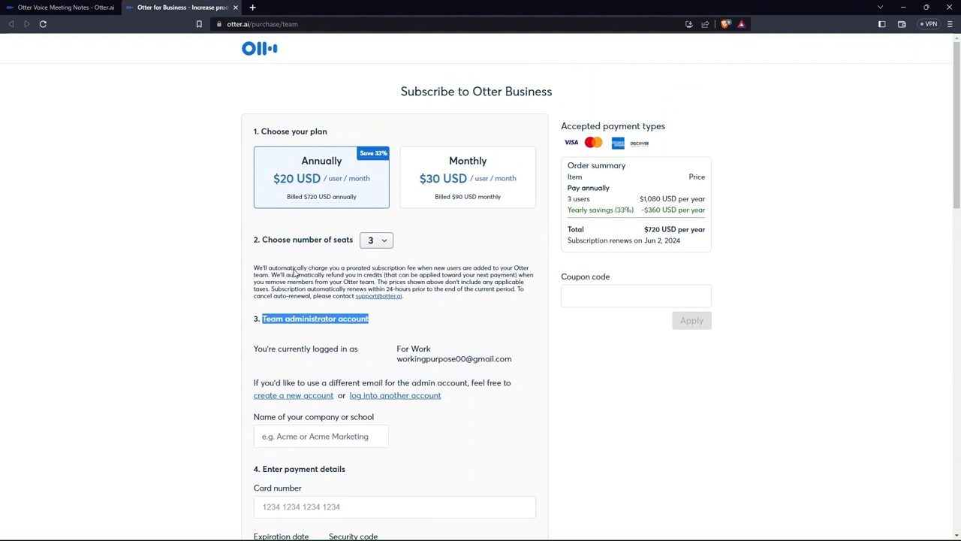
{"action": "mouse_move", "coordinate": [234, 9]}
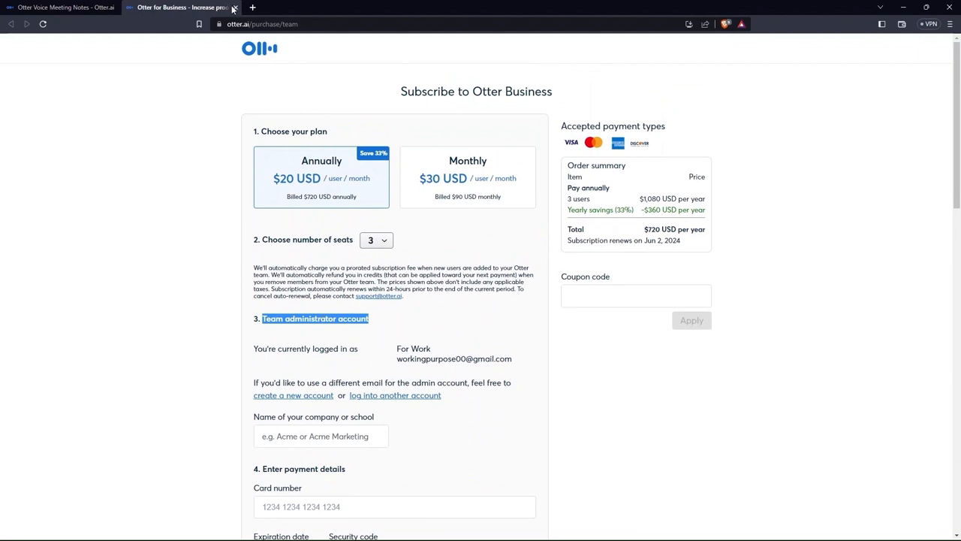
Step: From Otter home, launch Google Calendar, begin an untitled Friday 12 PM event, then return to Otter
{"action": "left_click", "coordinate": [234, 6]}
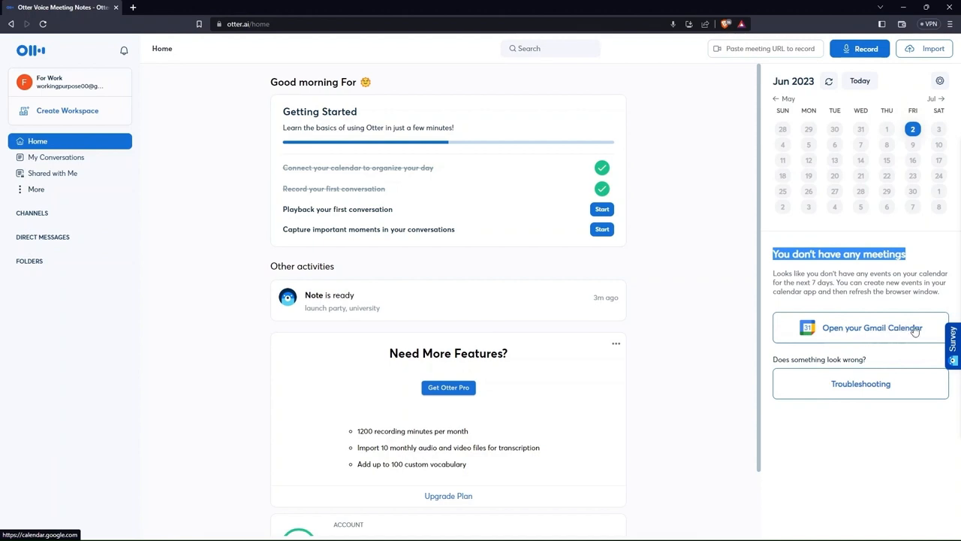
{"action": "mouse_move", "coordinate": [847, 333]}
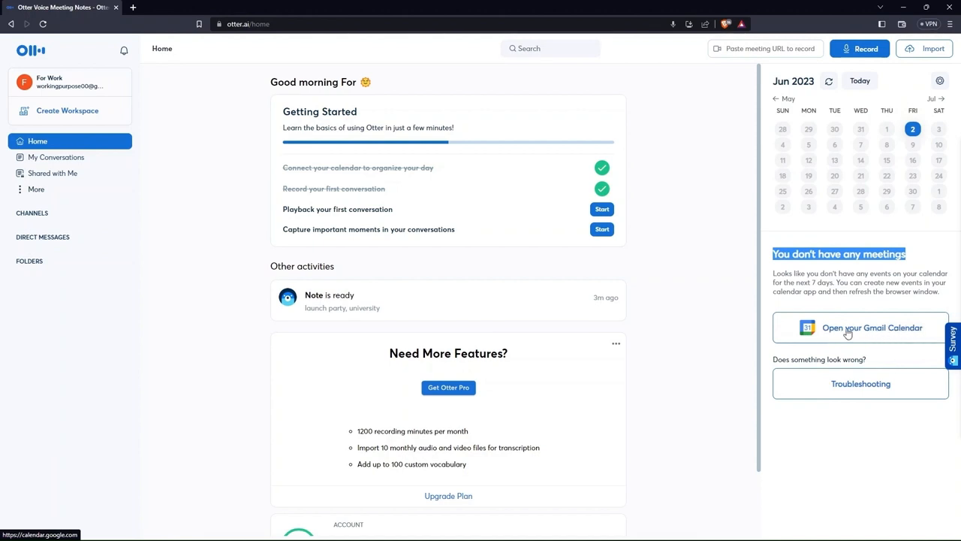
{"action": "left_click", "coordinate": [871, 327]}
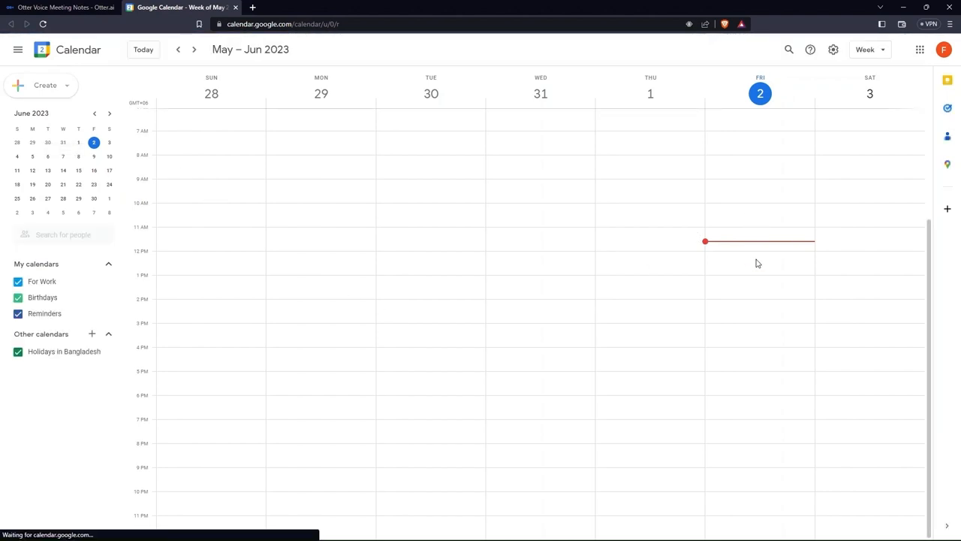
{"action": "left_click", "coordinate": [757, 261]}
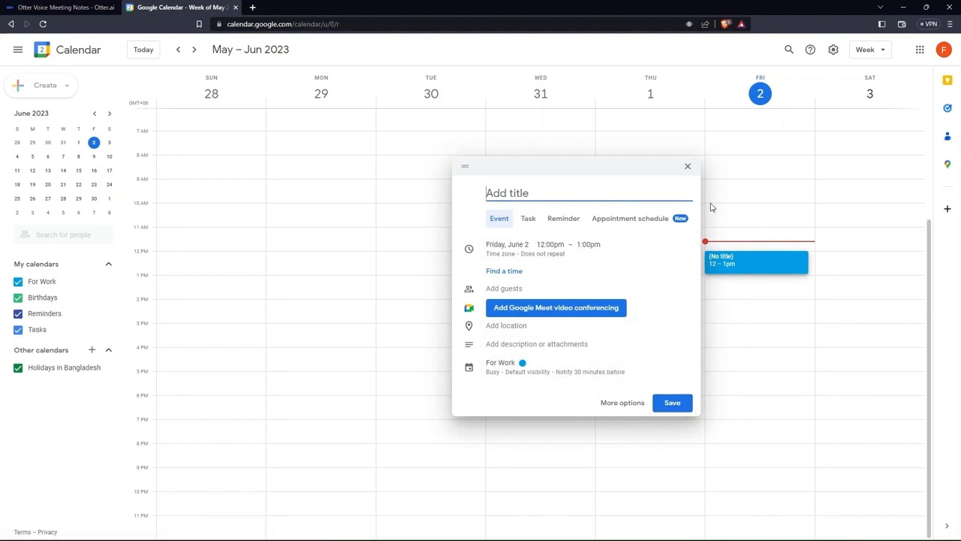
{"action": "left_click", "coordinate": [64, 6]}
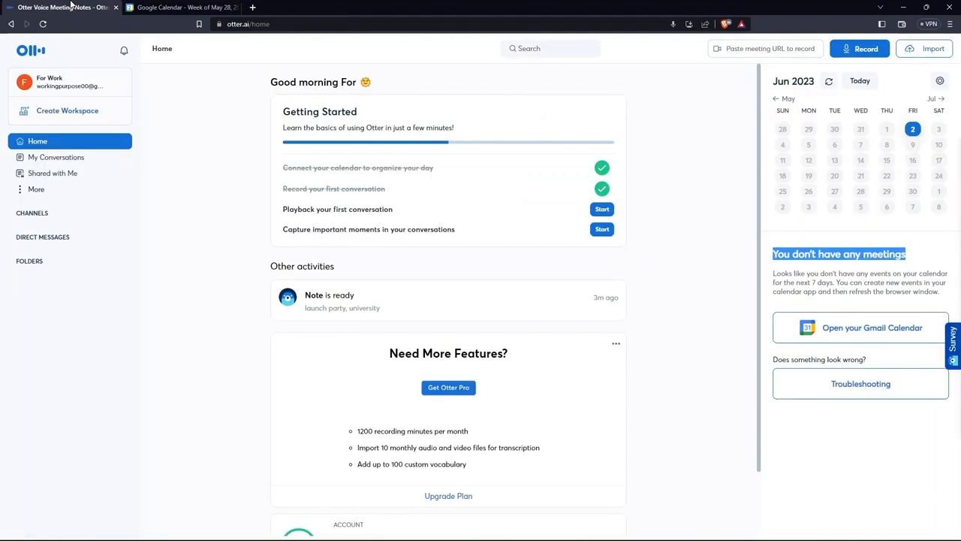
{"action": "mouse_move", "coordinate": [863, 443]}
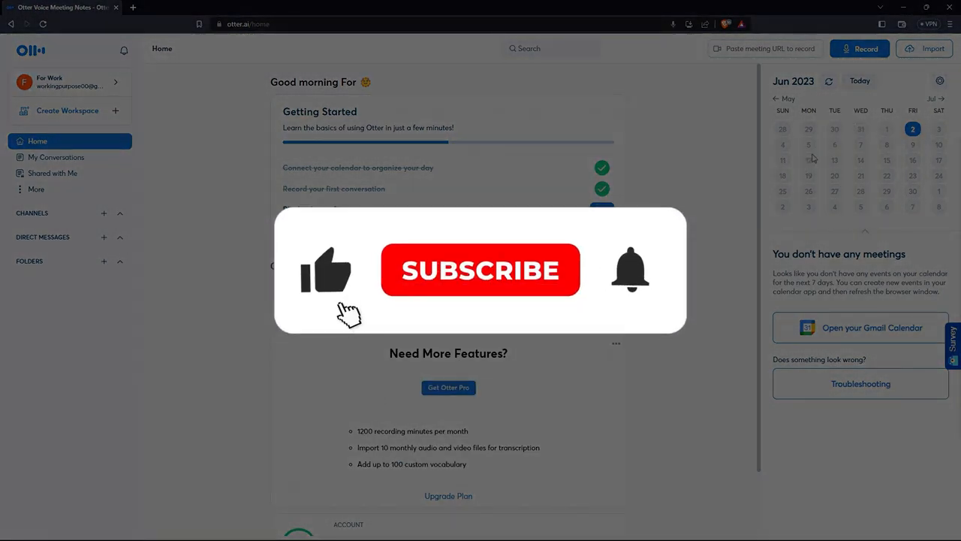
{"action": "left_click", "coordinate": [480, 270]}
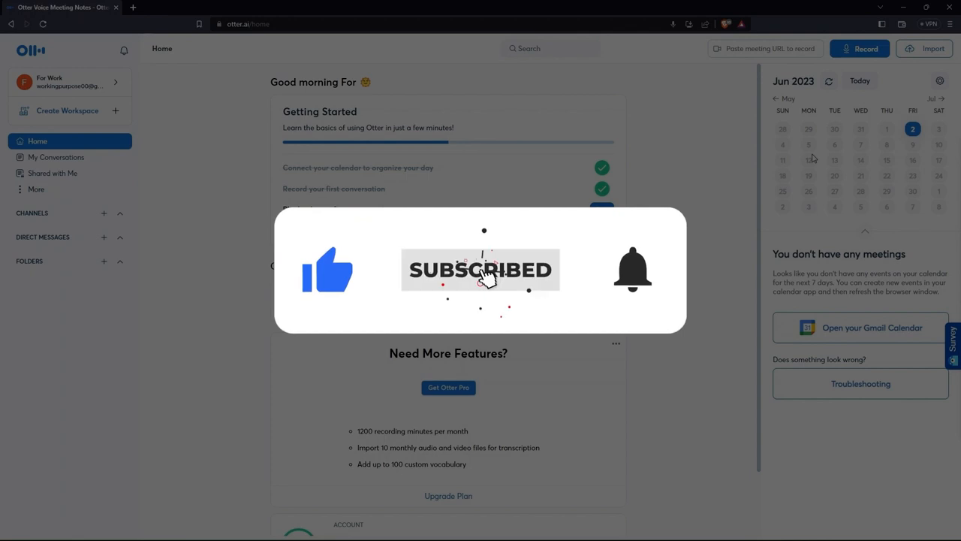